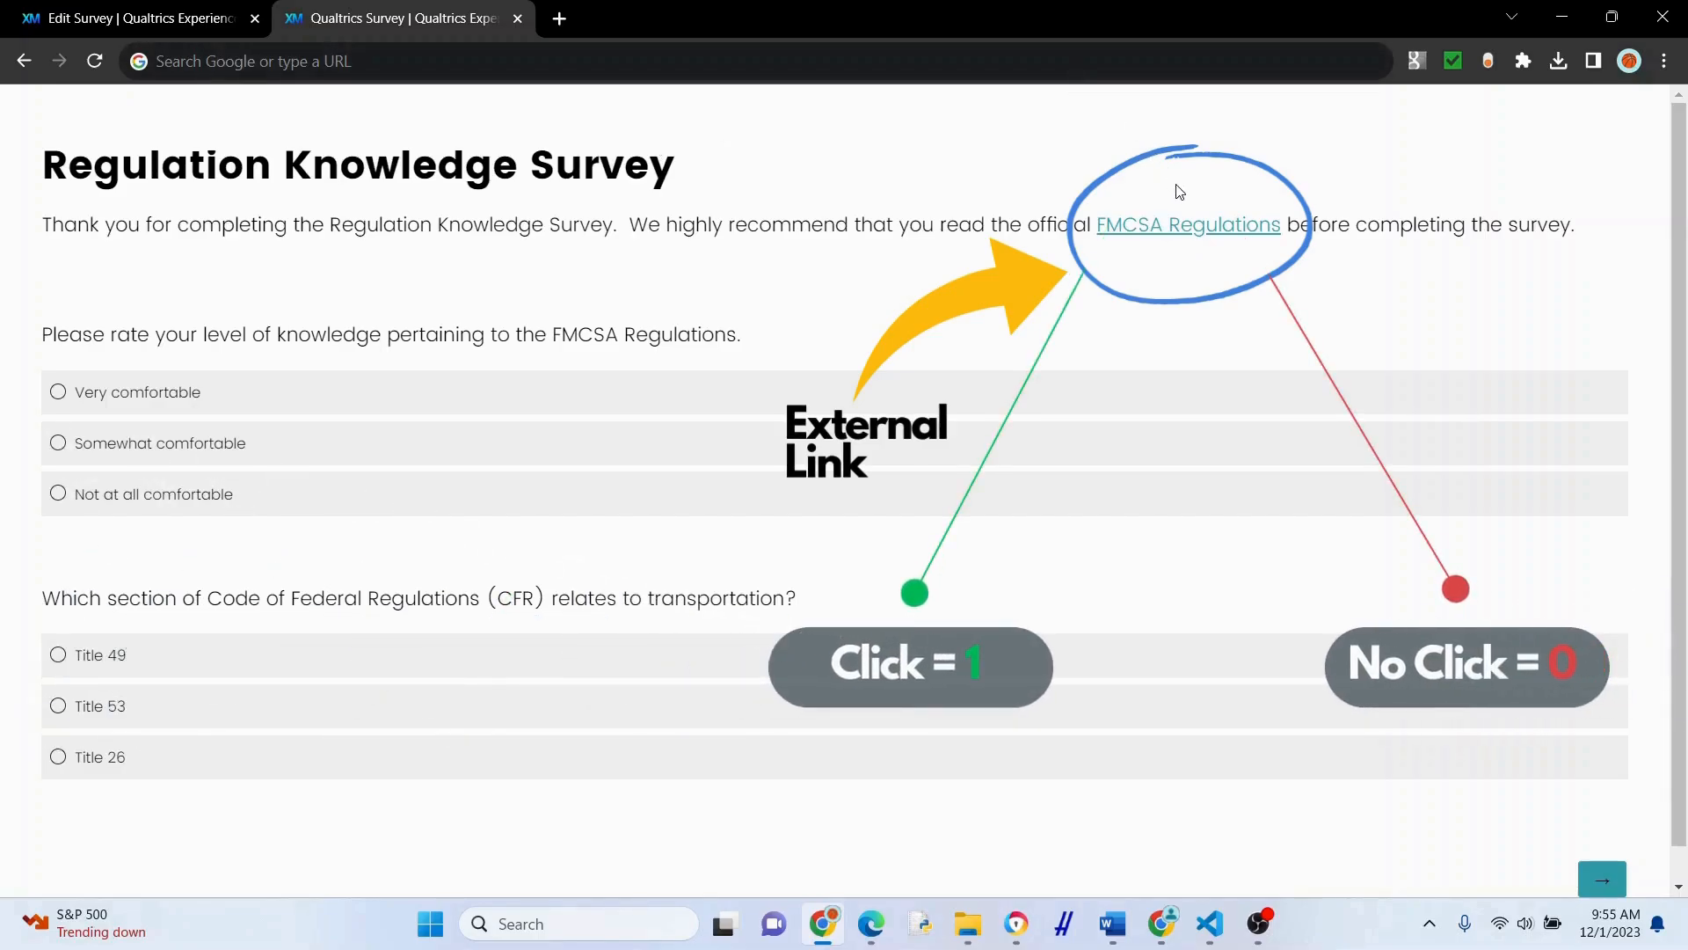
mouse_move(1215, 238)
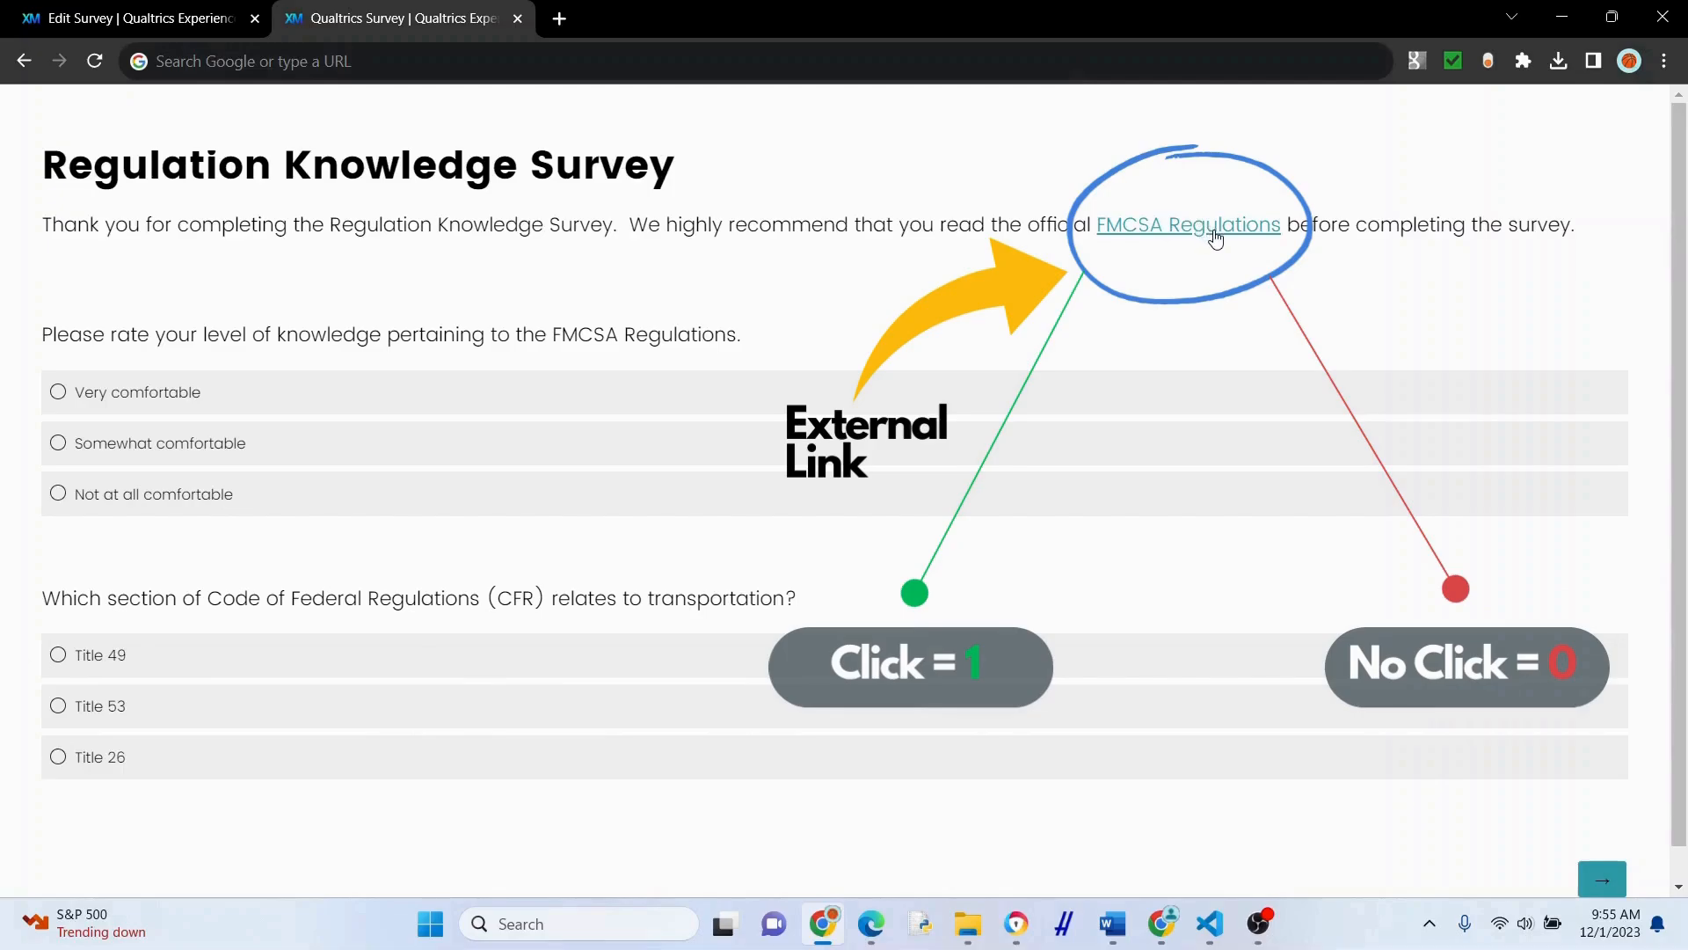
mouse_move(1187, 223)
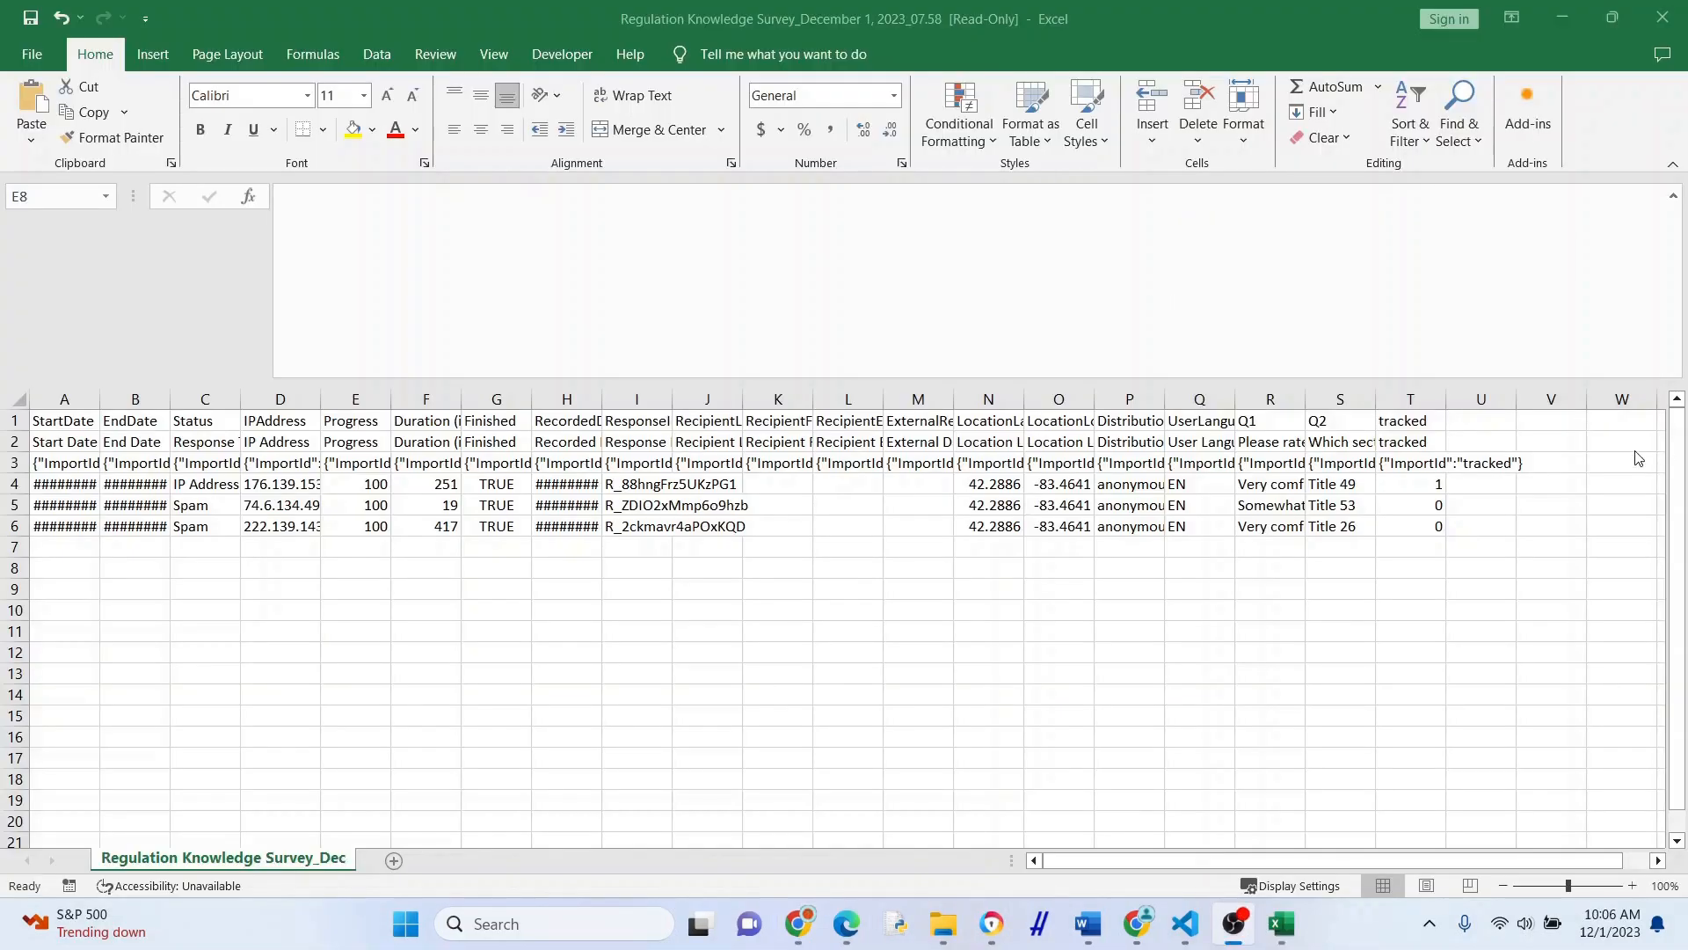
Follow the FMCSA Regulations link from the survey preview, then return to the survey editor.
left_click(1410, 484)
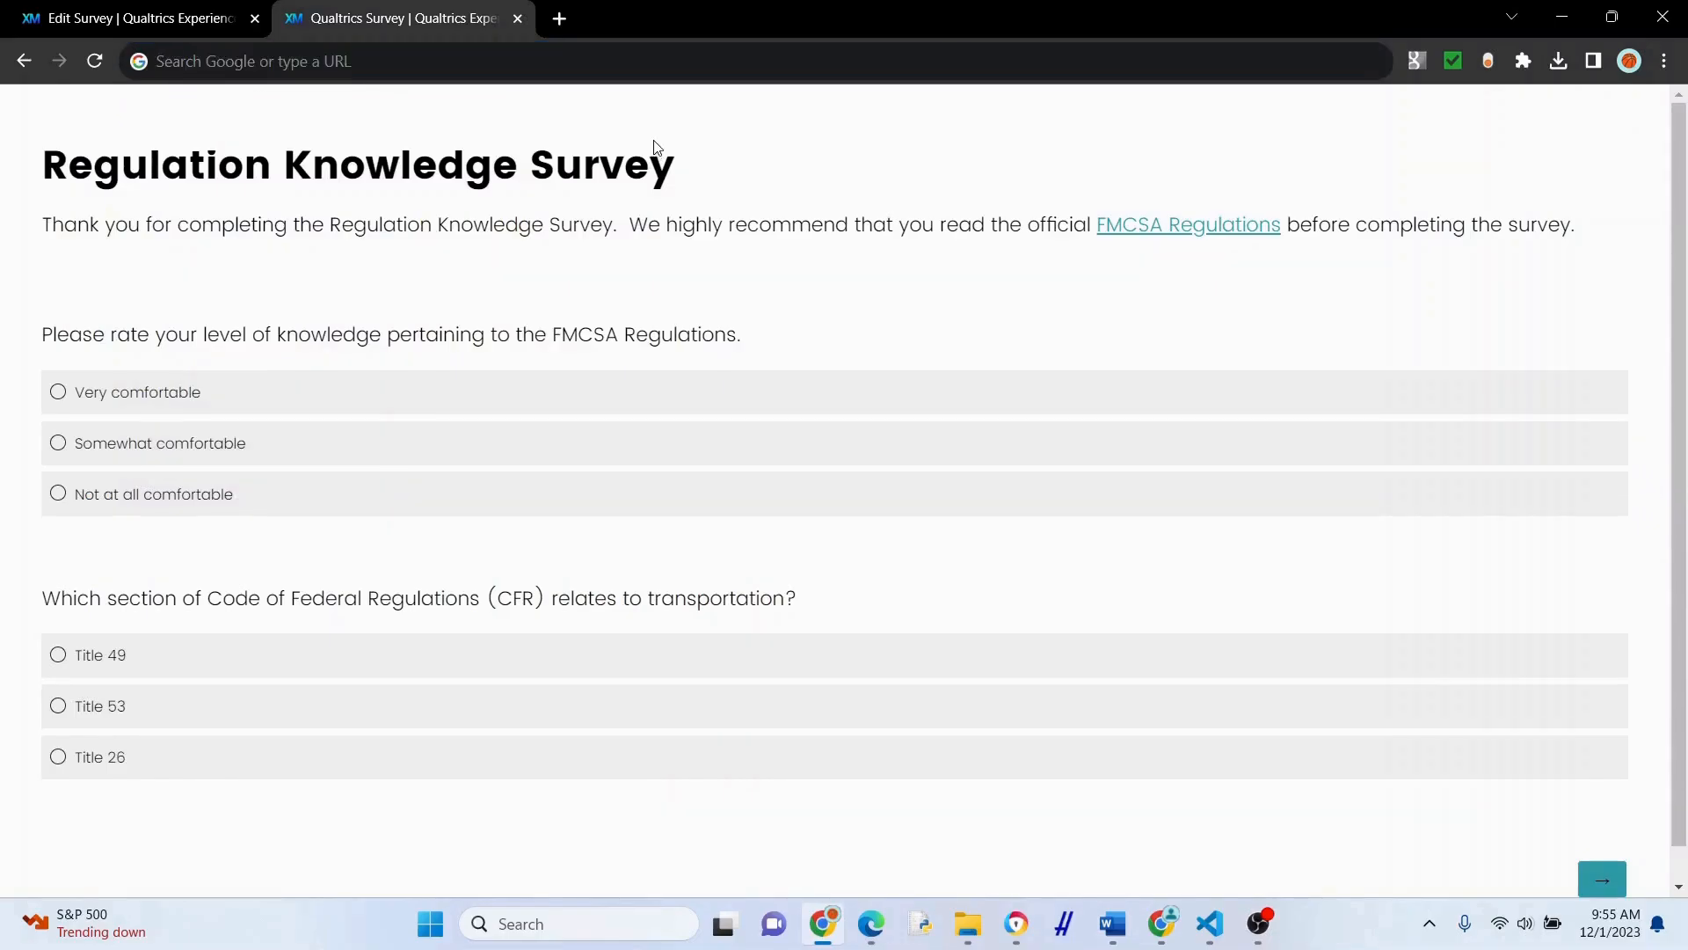
left_click(1187, 224)
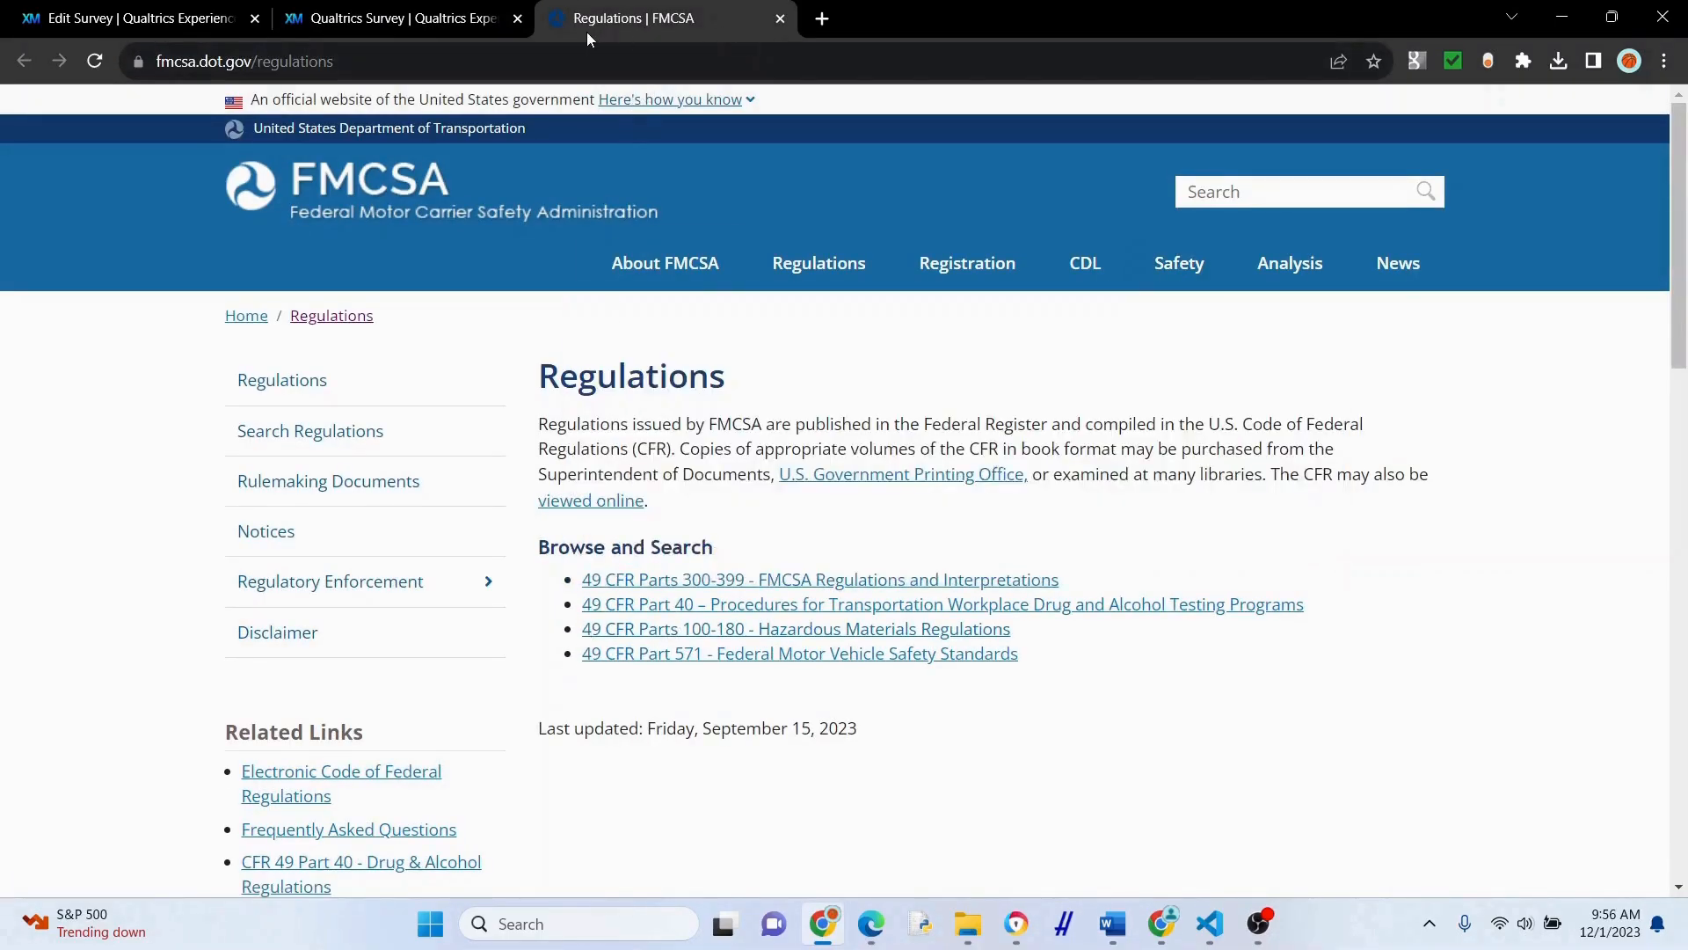
left_click(129, 18)
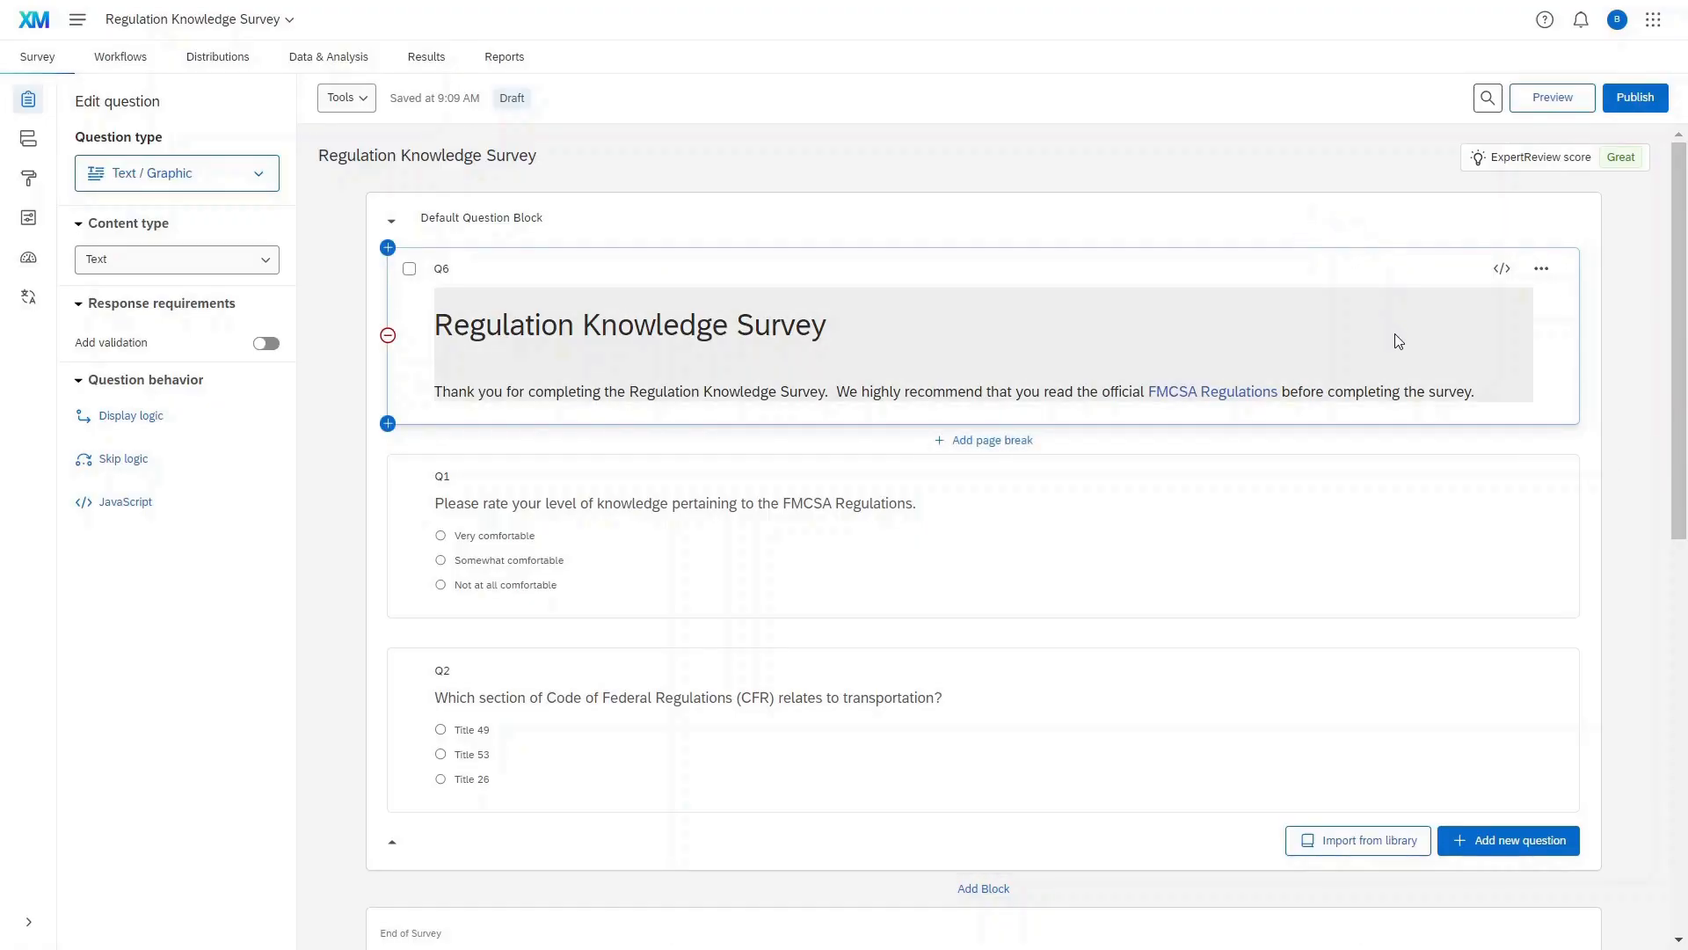
mouse_move(1211, 390)
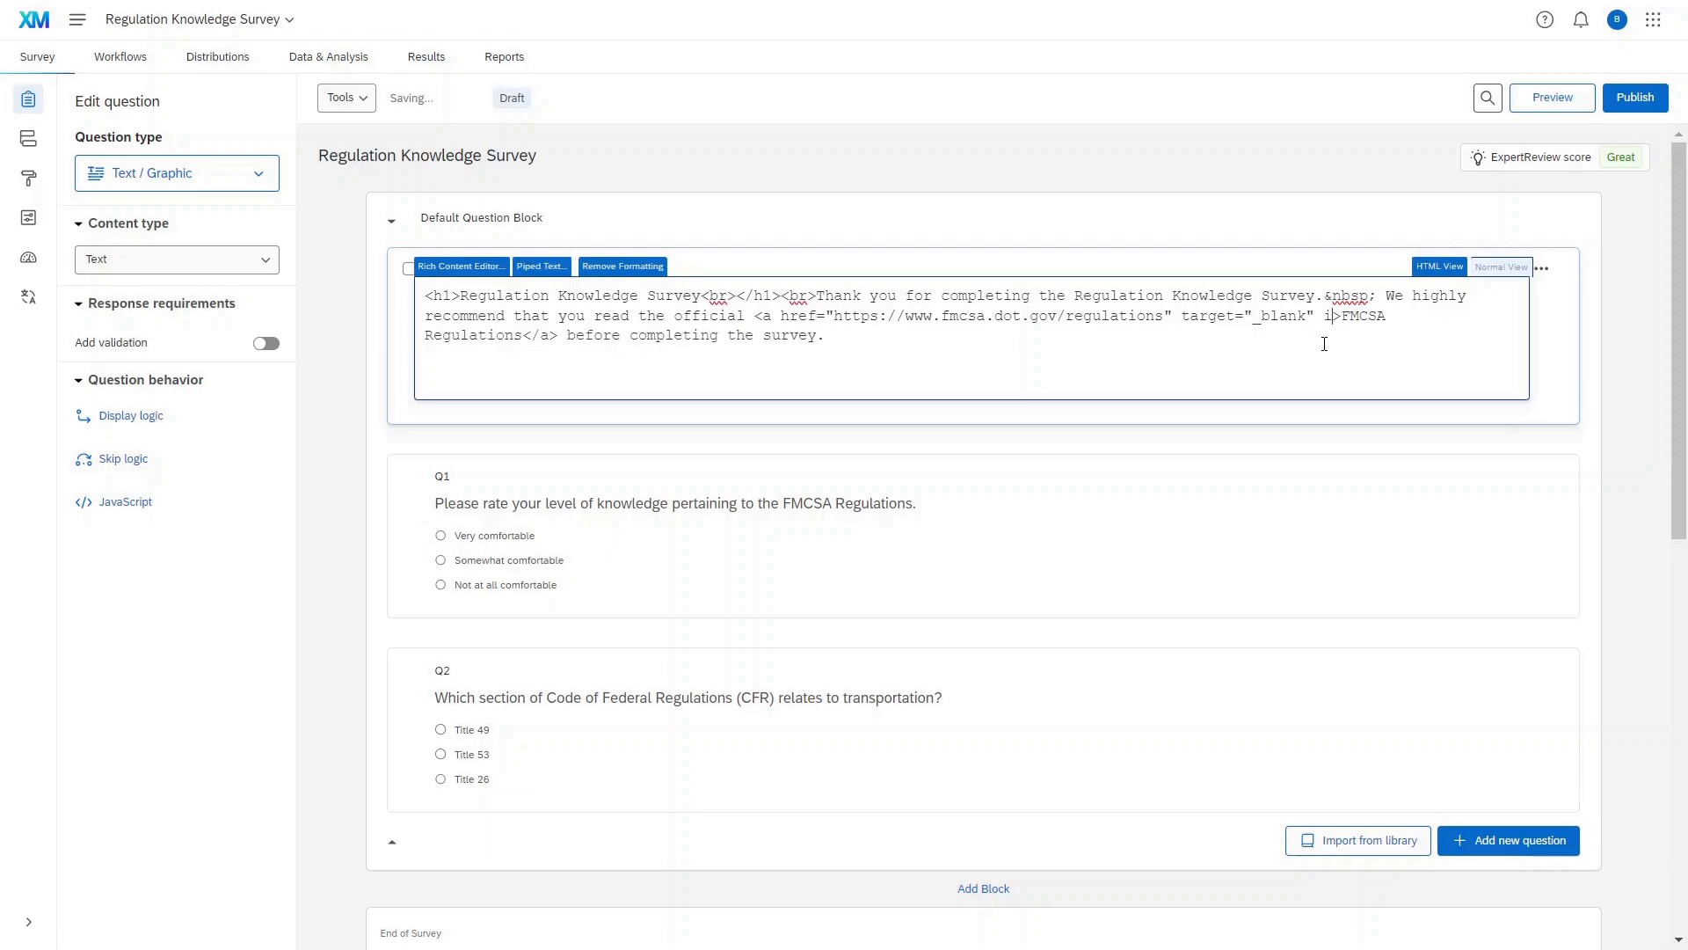
Add id="mylink1" to the FMCSA Regulations <a> tag in HTML View and save the intro text.
type("d=")
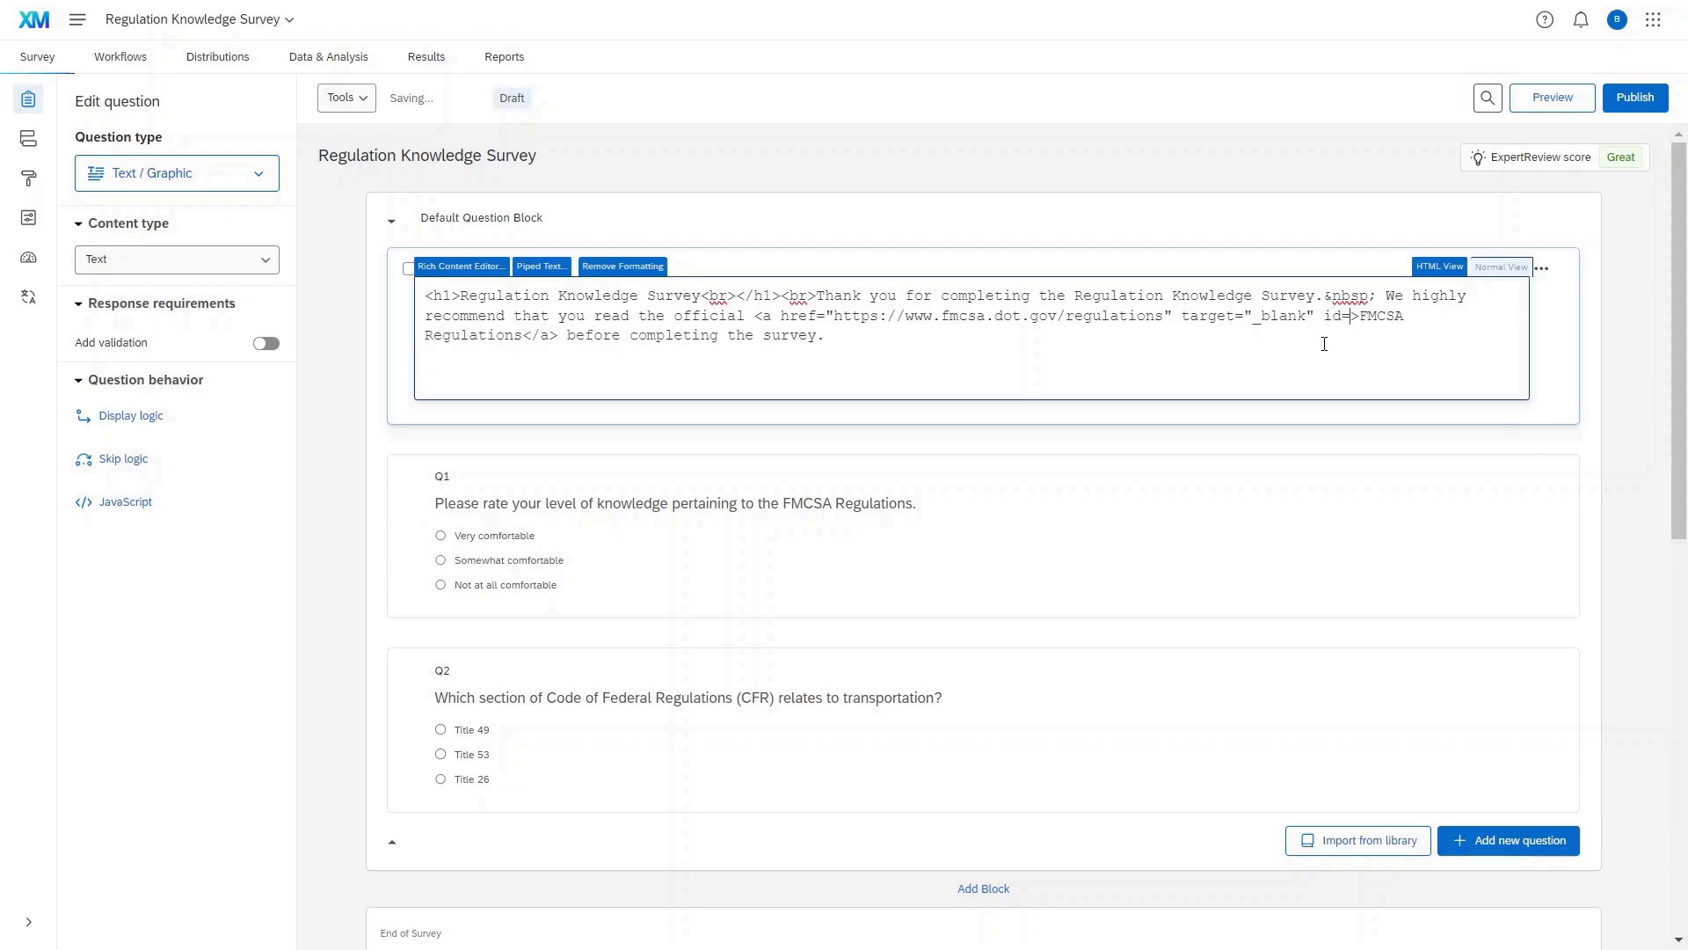
type("mylink1")
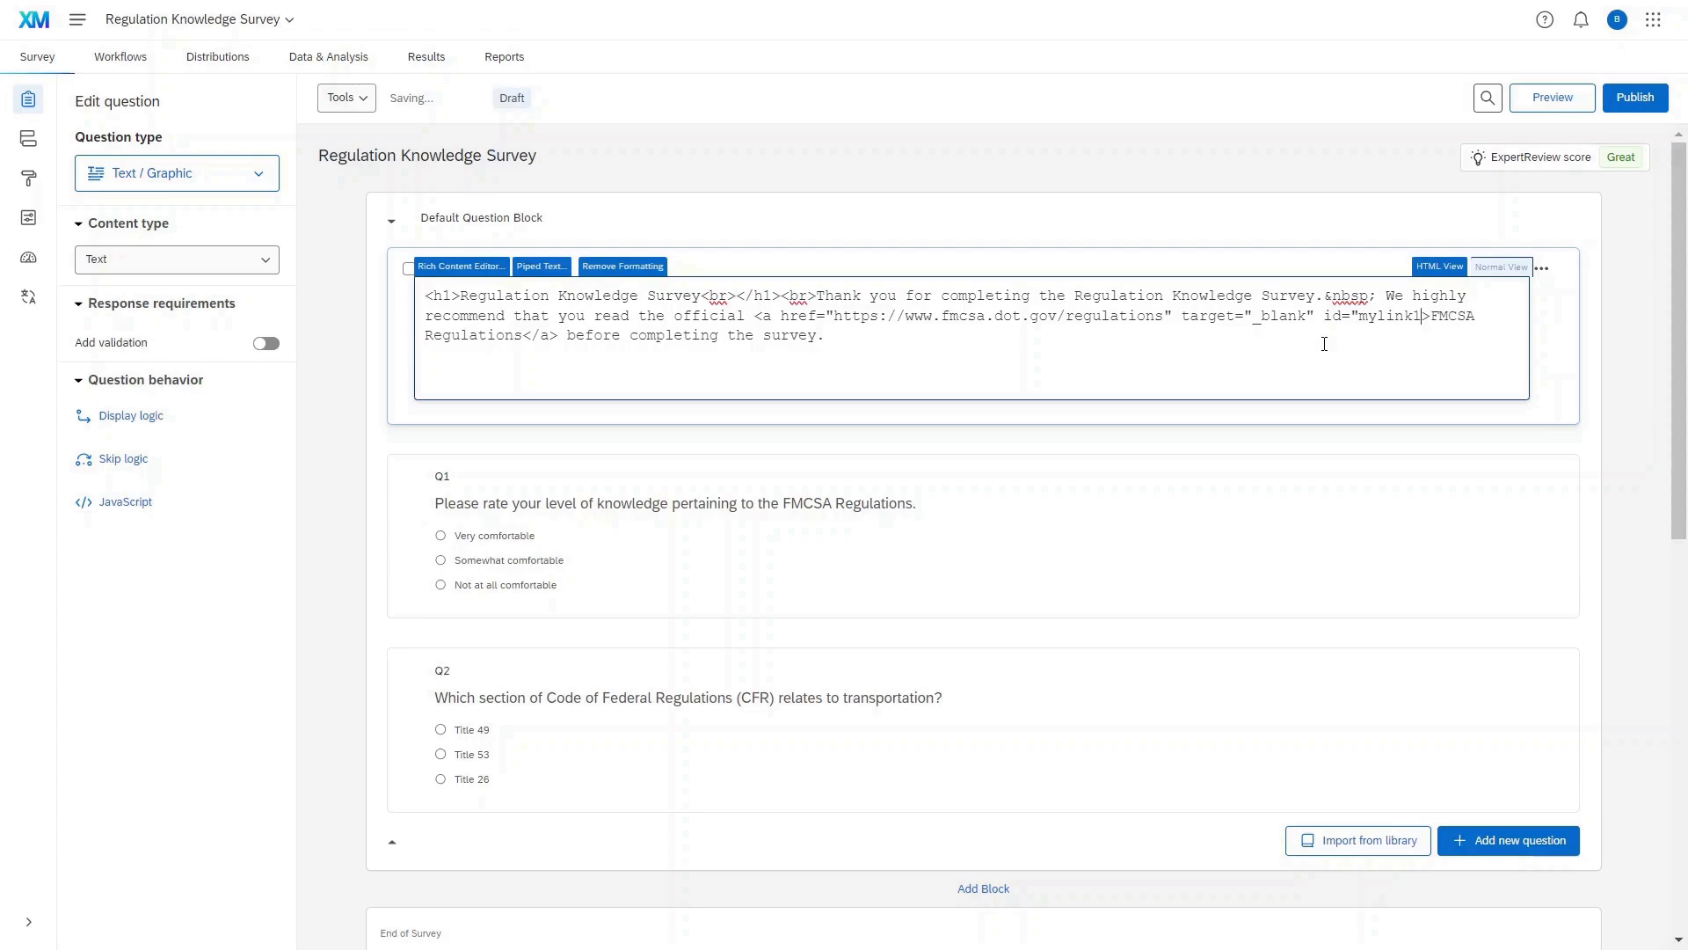
type("\"")
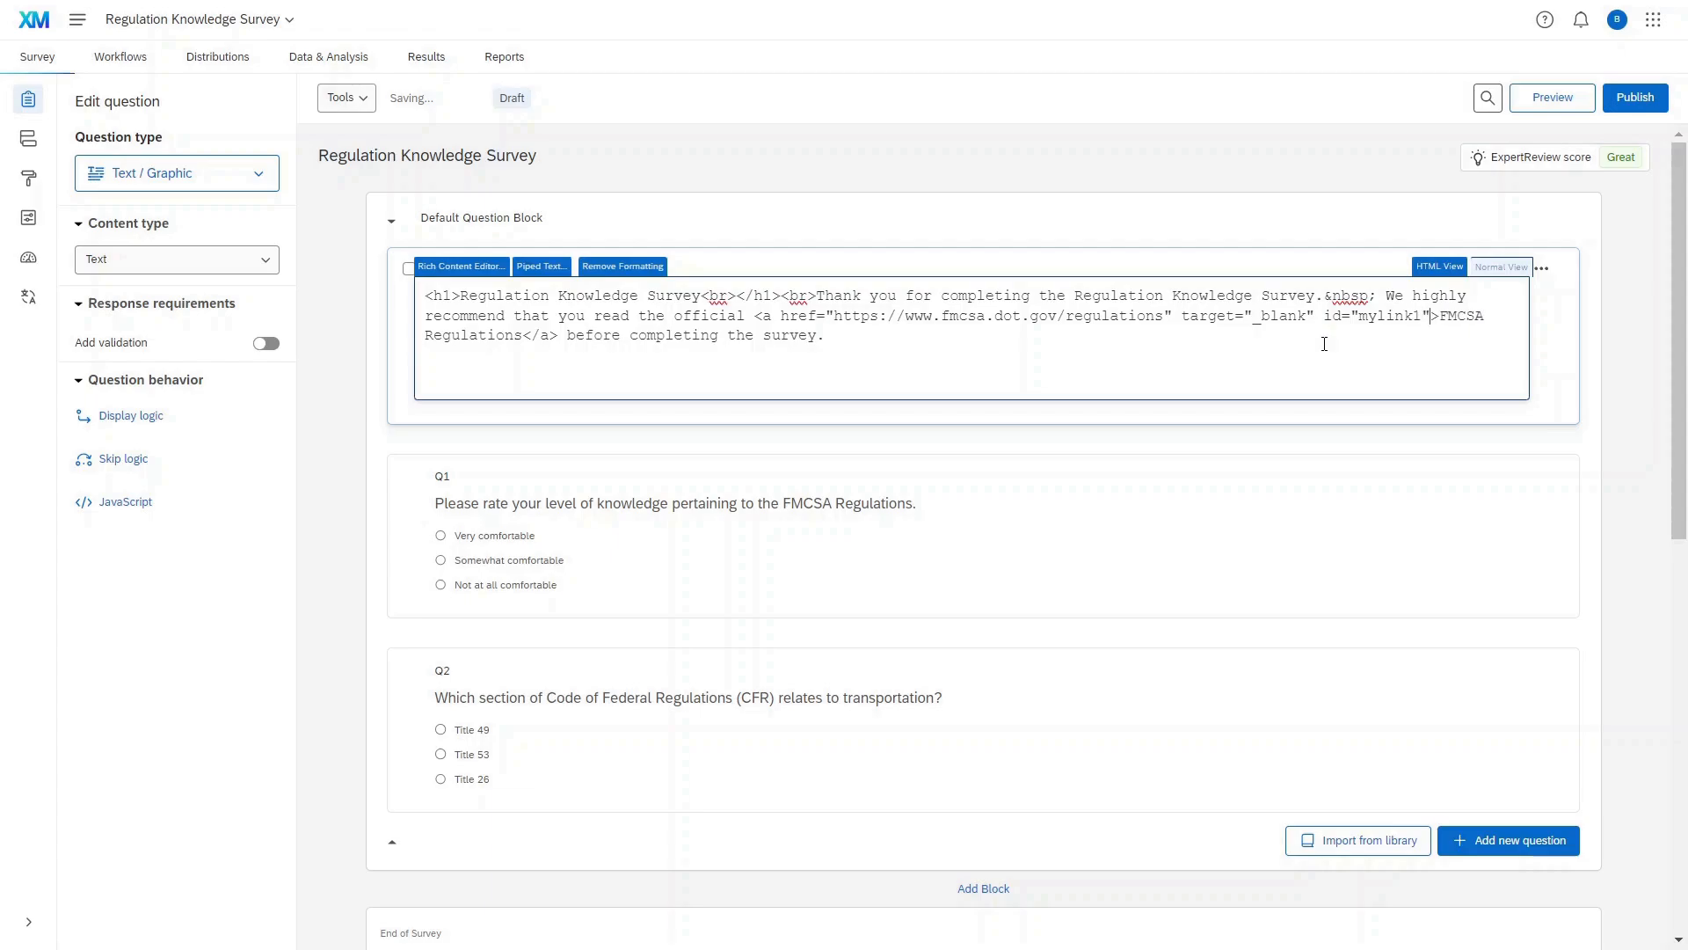
double_click(1389, 315)
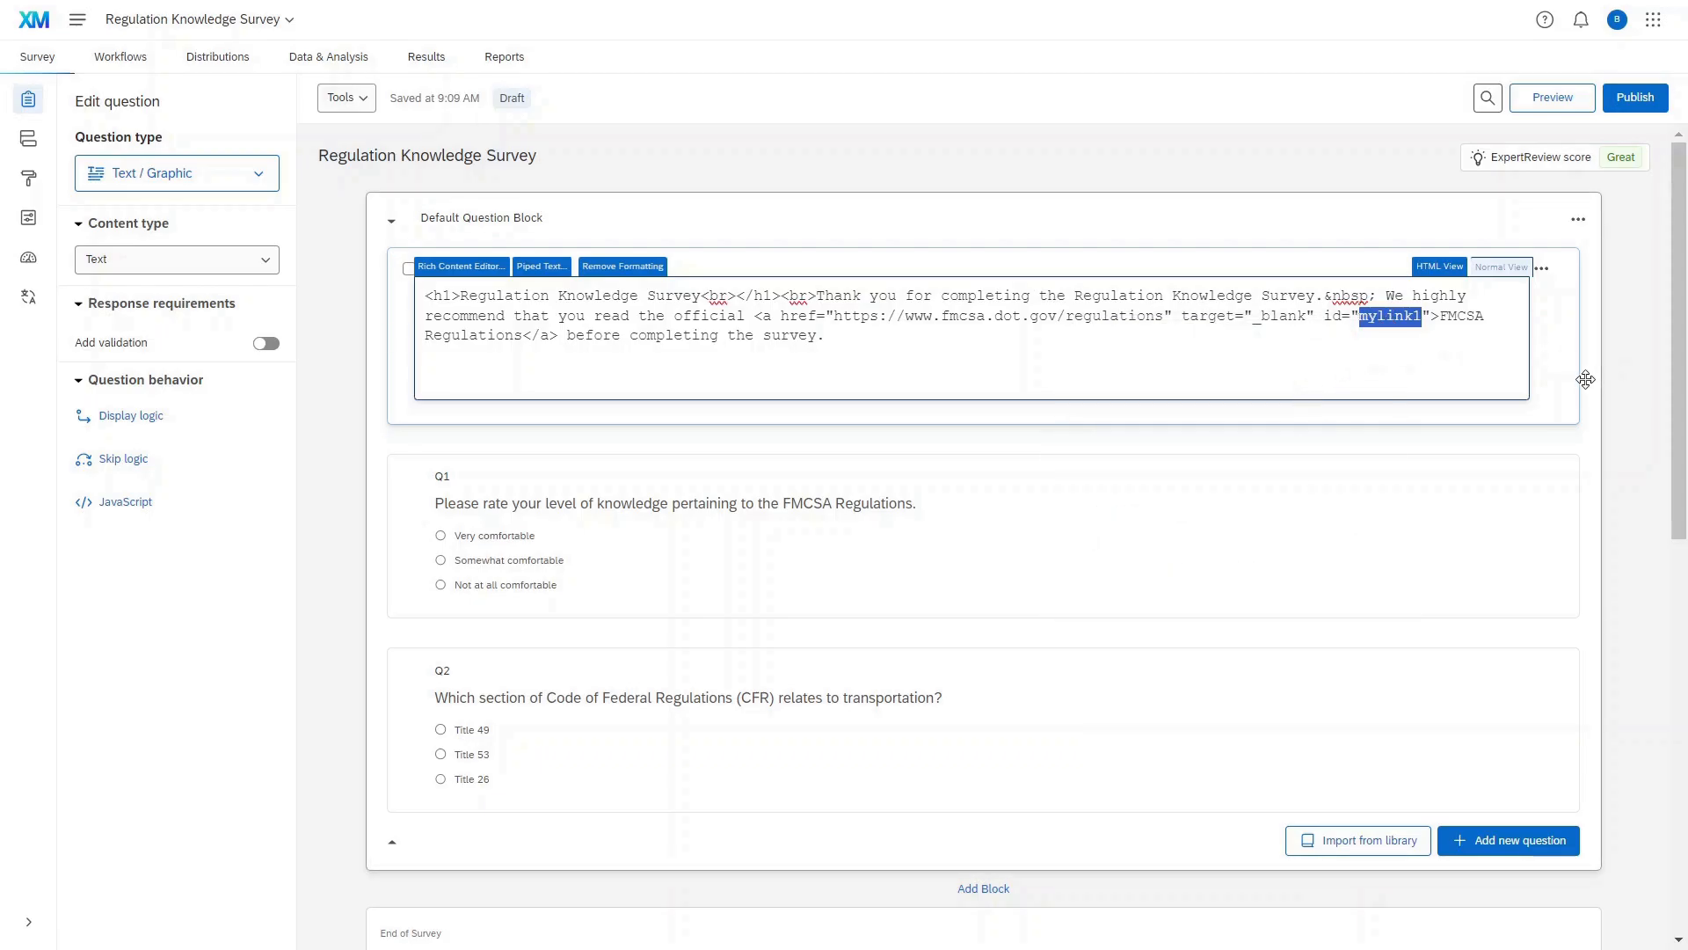
left_click(1498, 266)
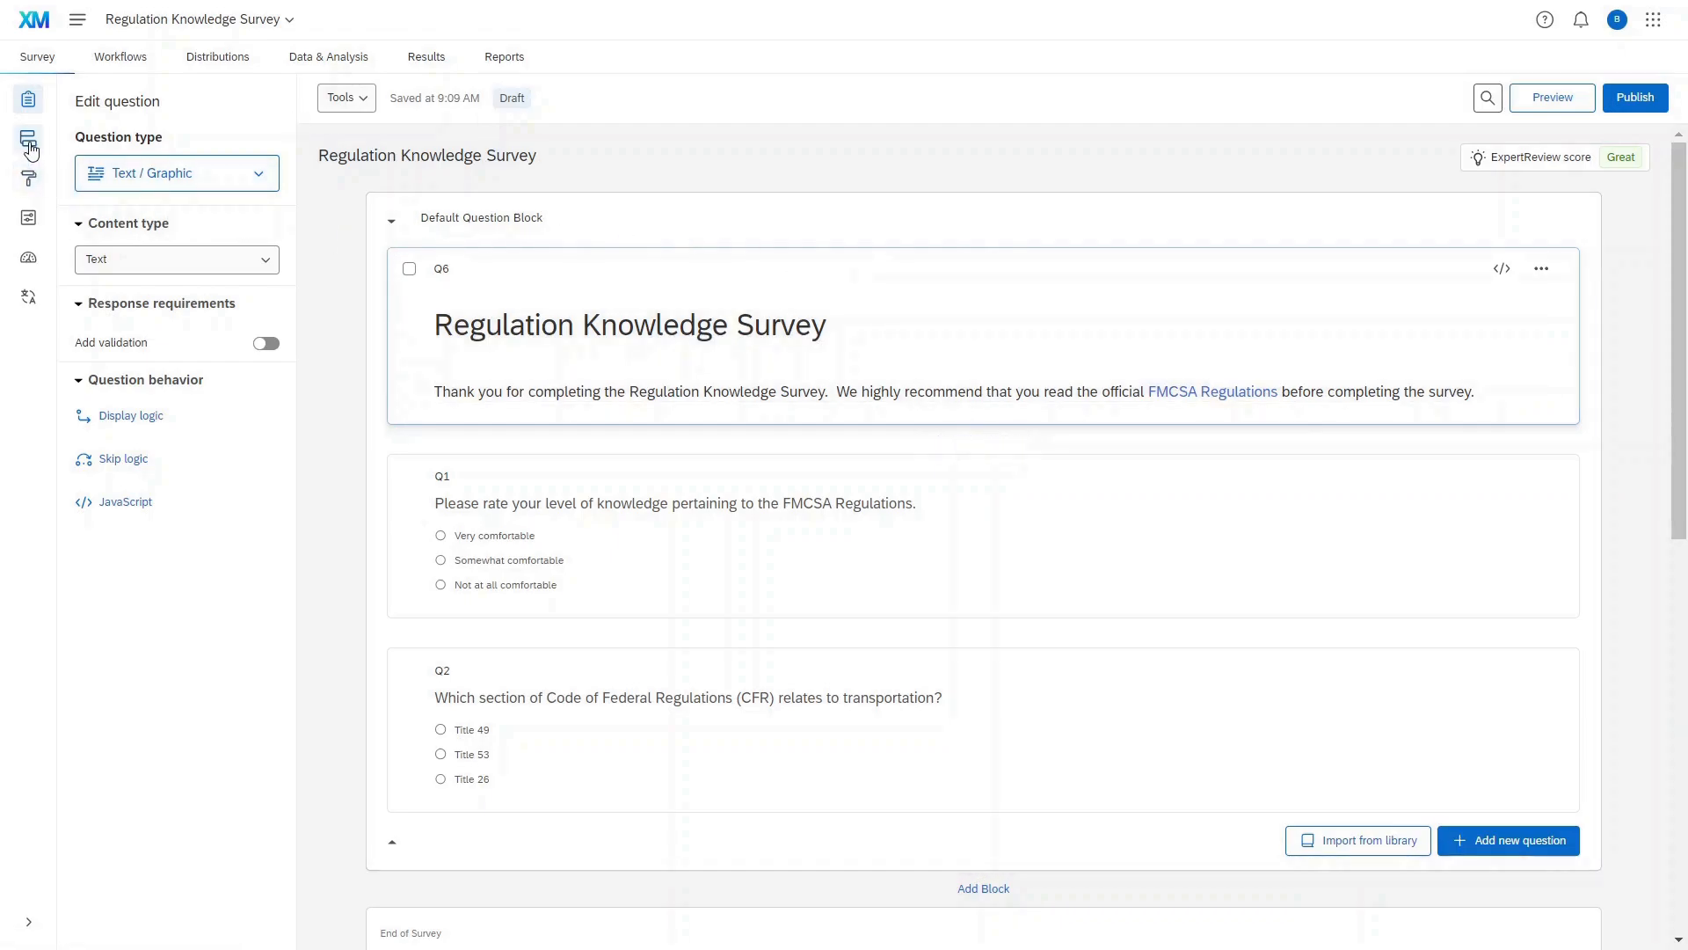
Add embedded data 'tracked' set to 0 at the start of the Survey Flow and apply it.
left_click(28, 137)
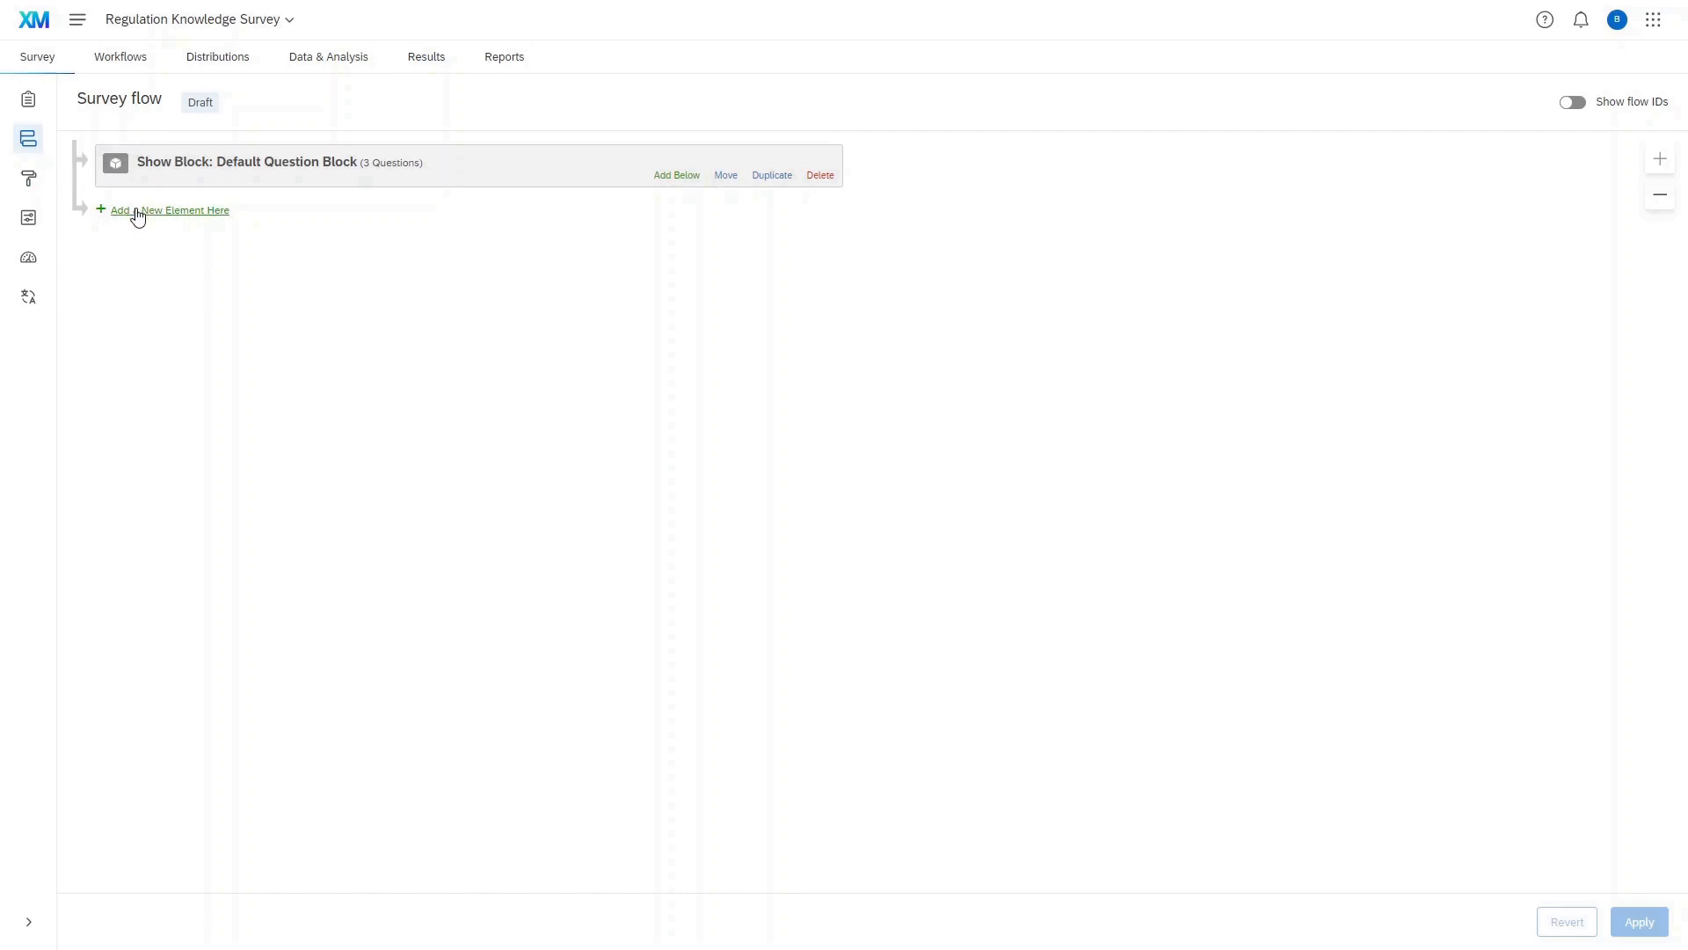
left_click(169, 209)
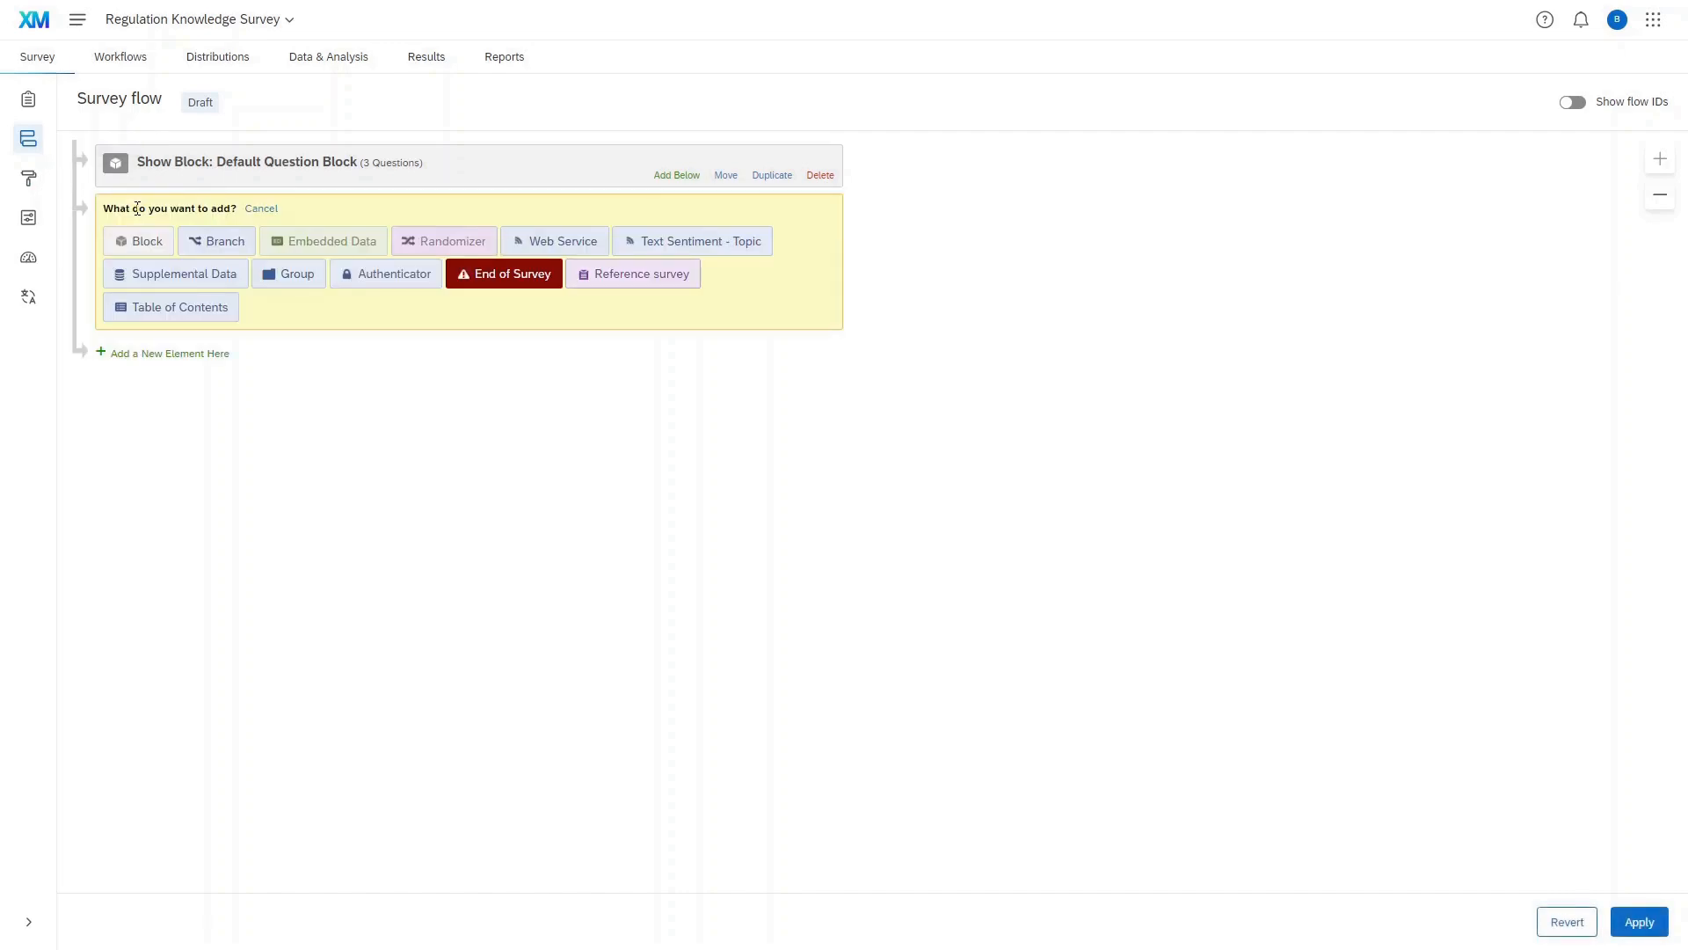
left_click(330, 241)
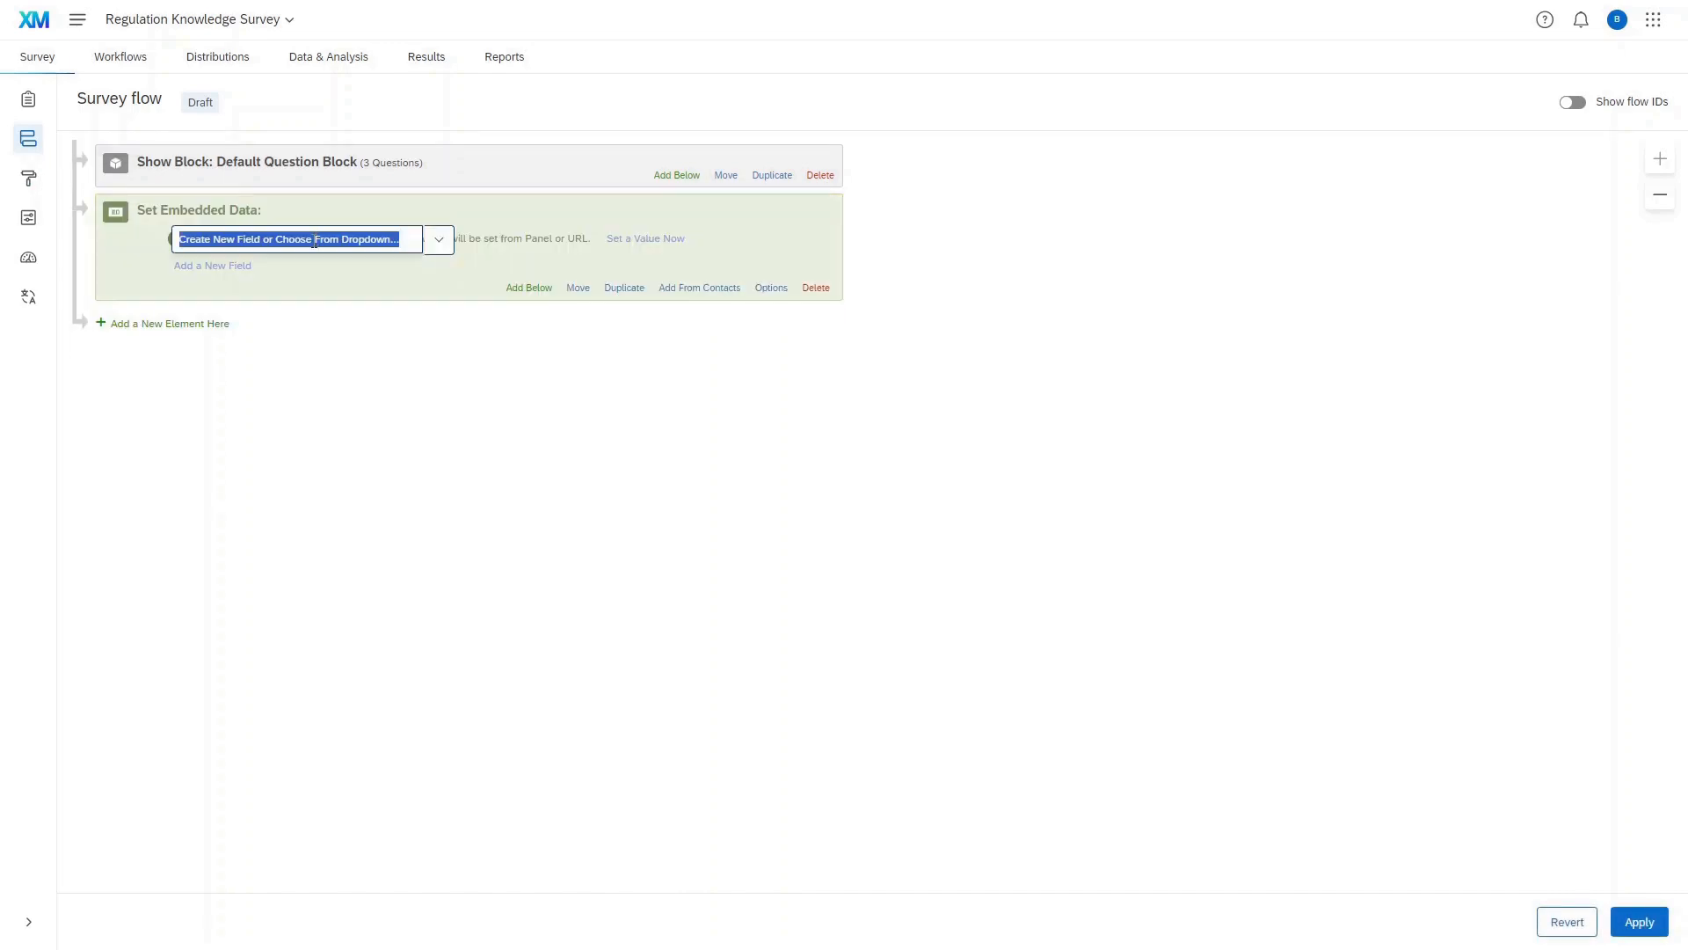
type("tracked")
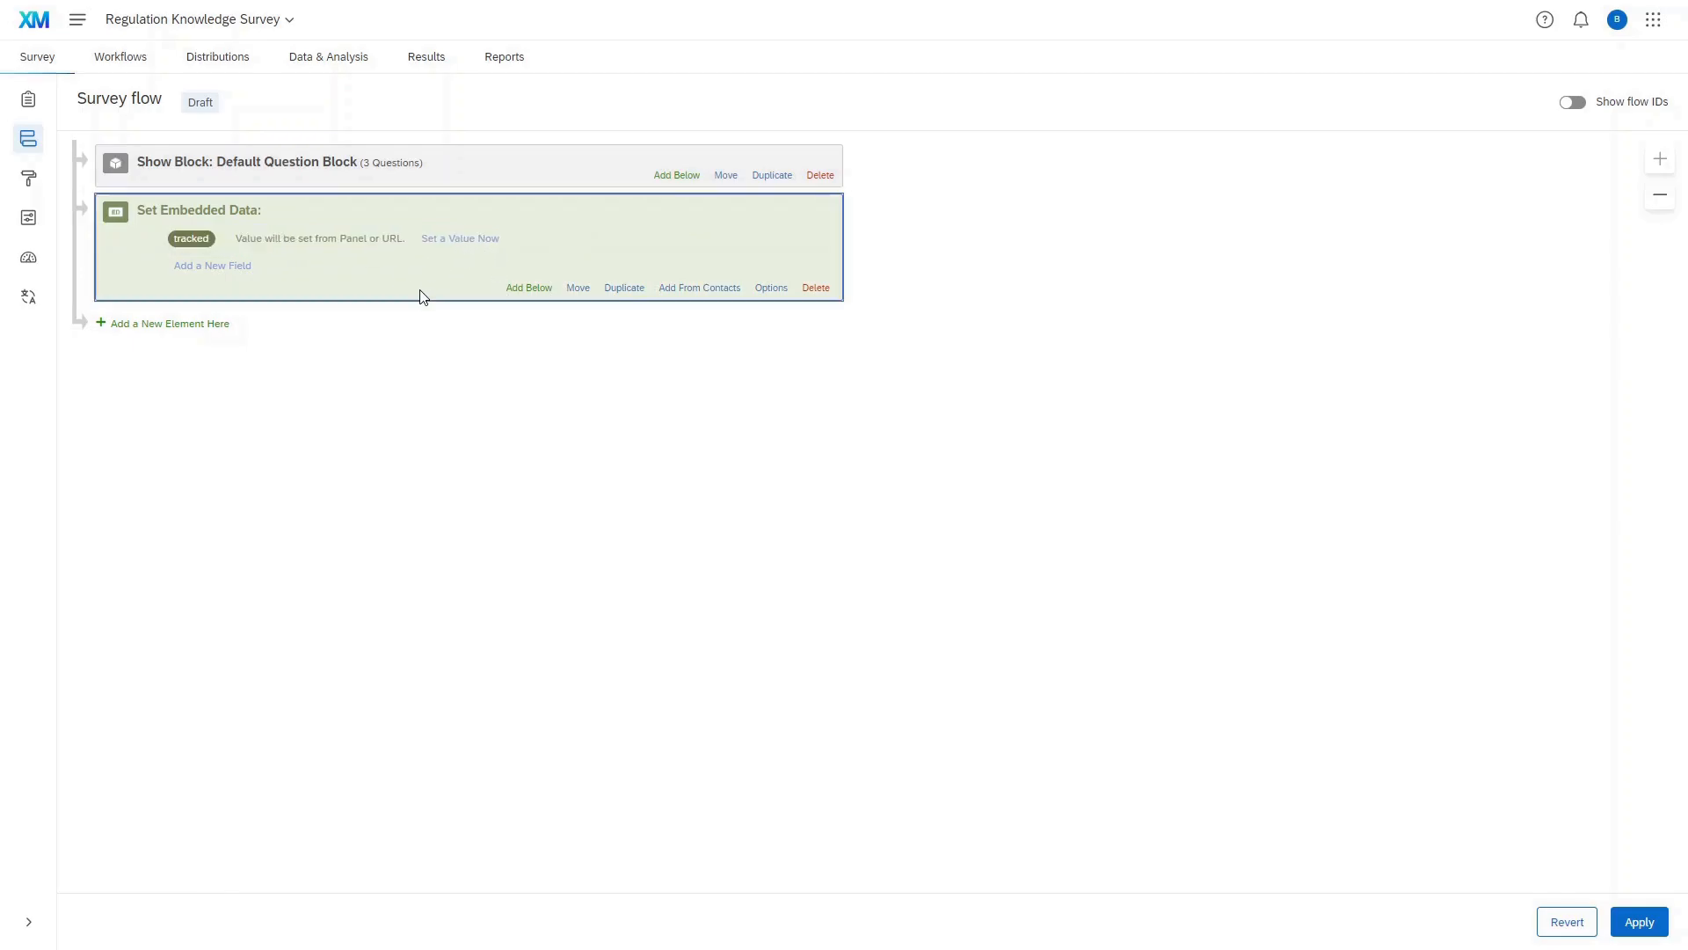
left_click(459, 237)
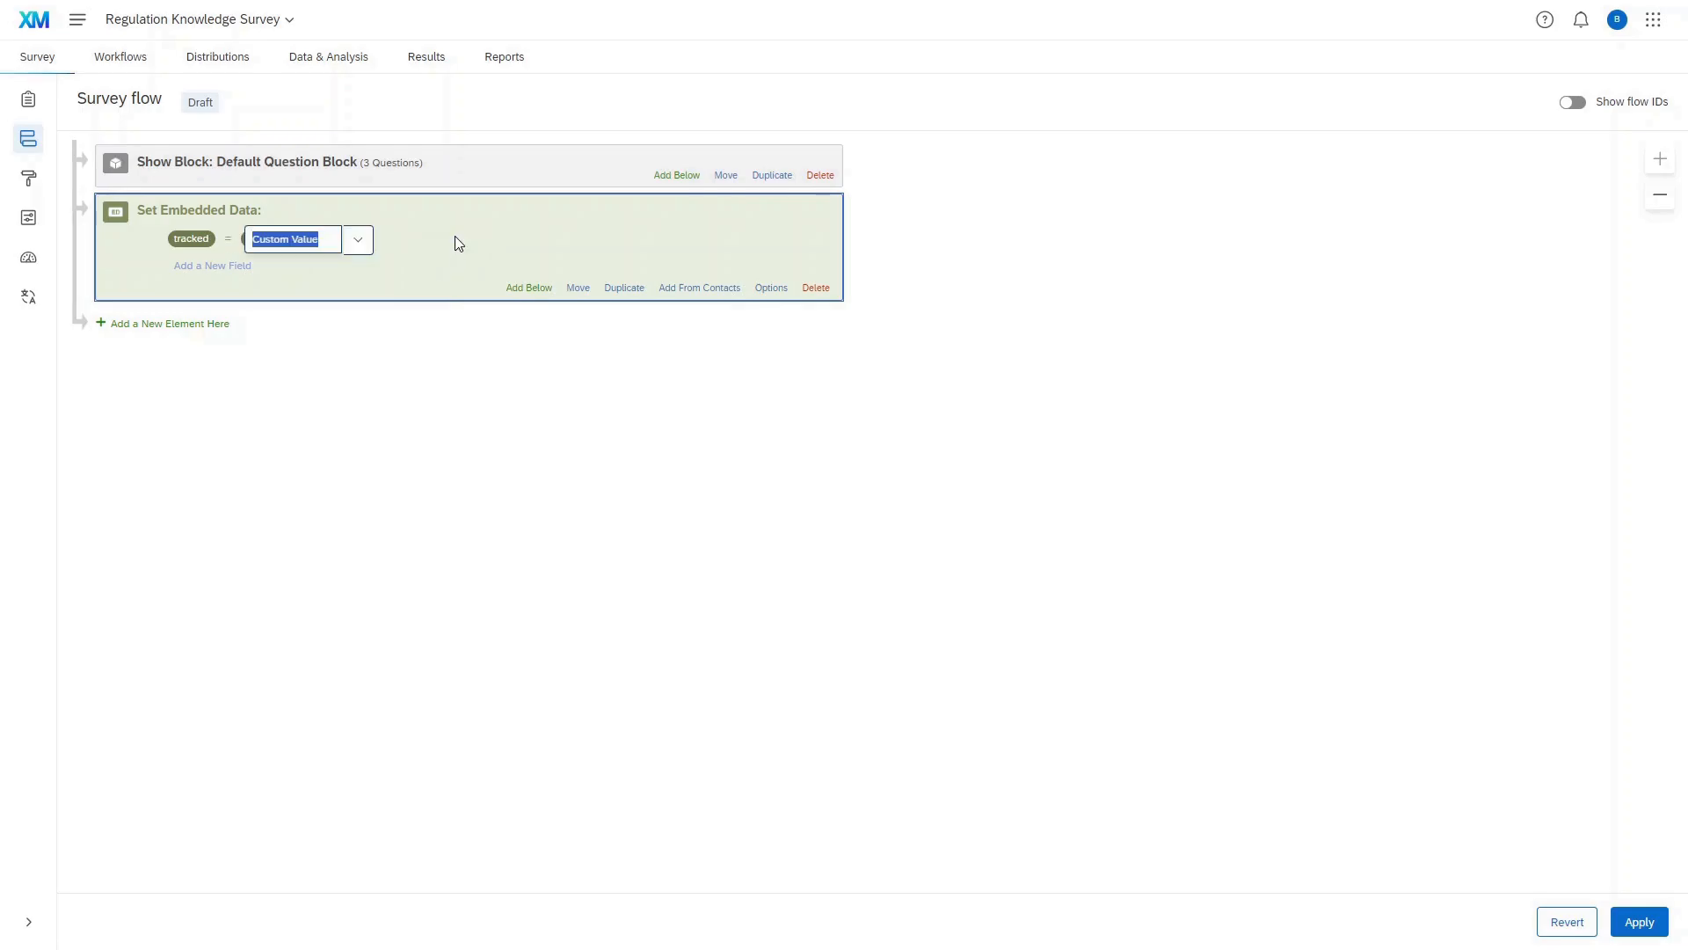
type("o")
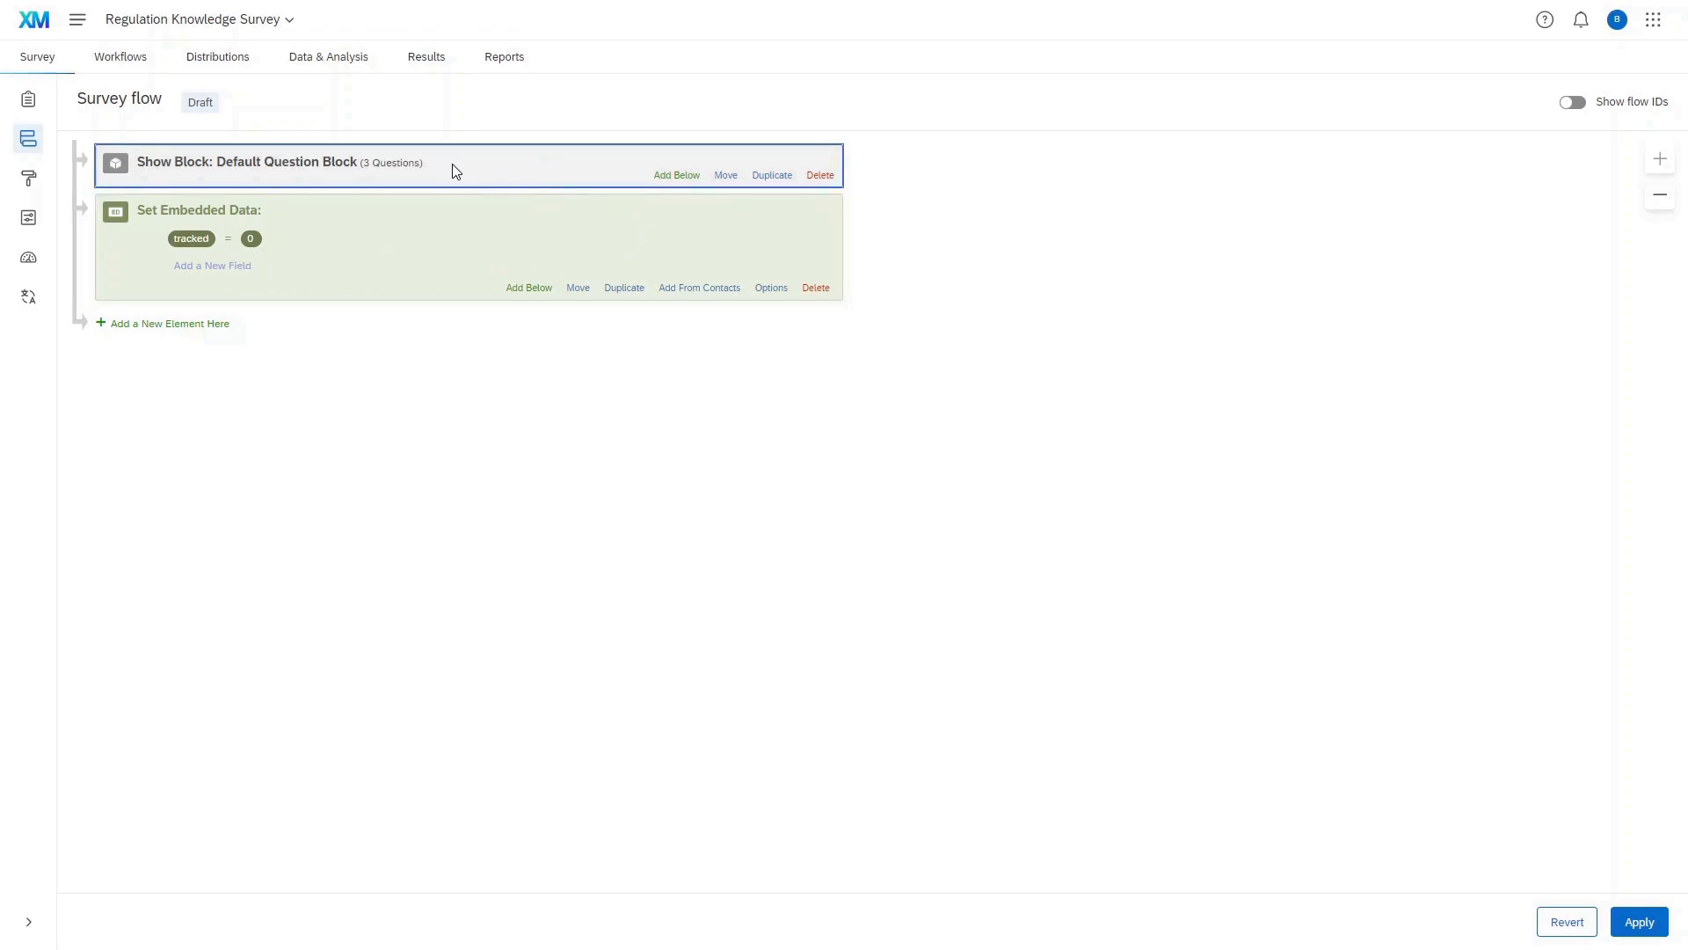
mouse_move(707, 184)
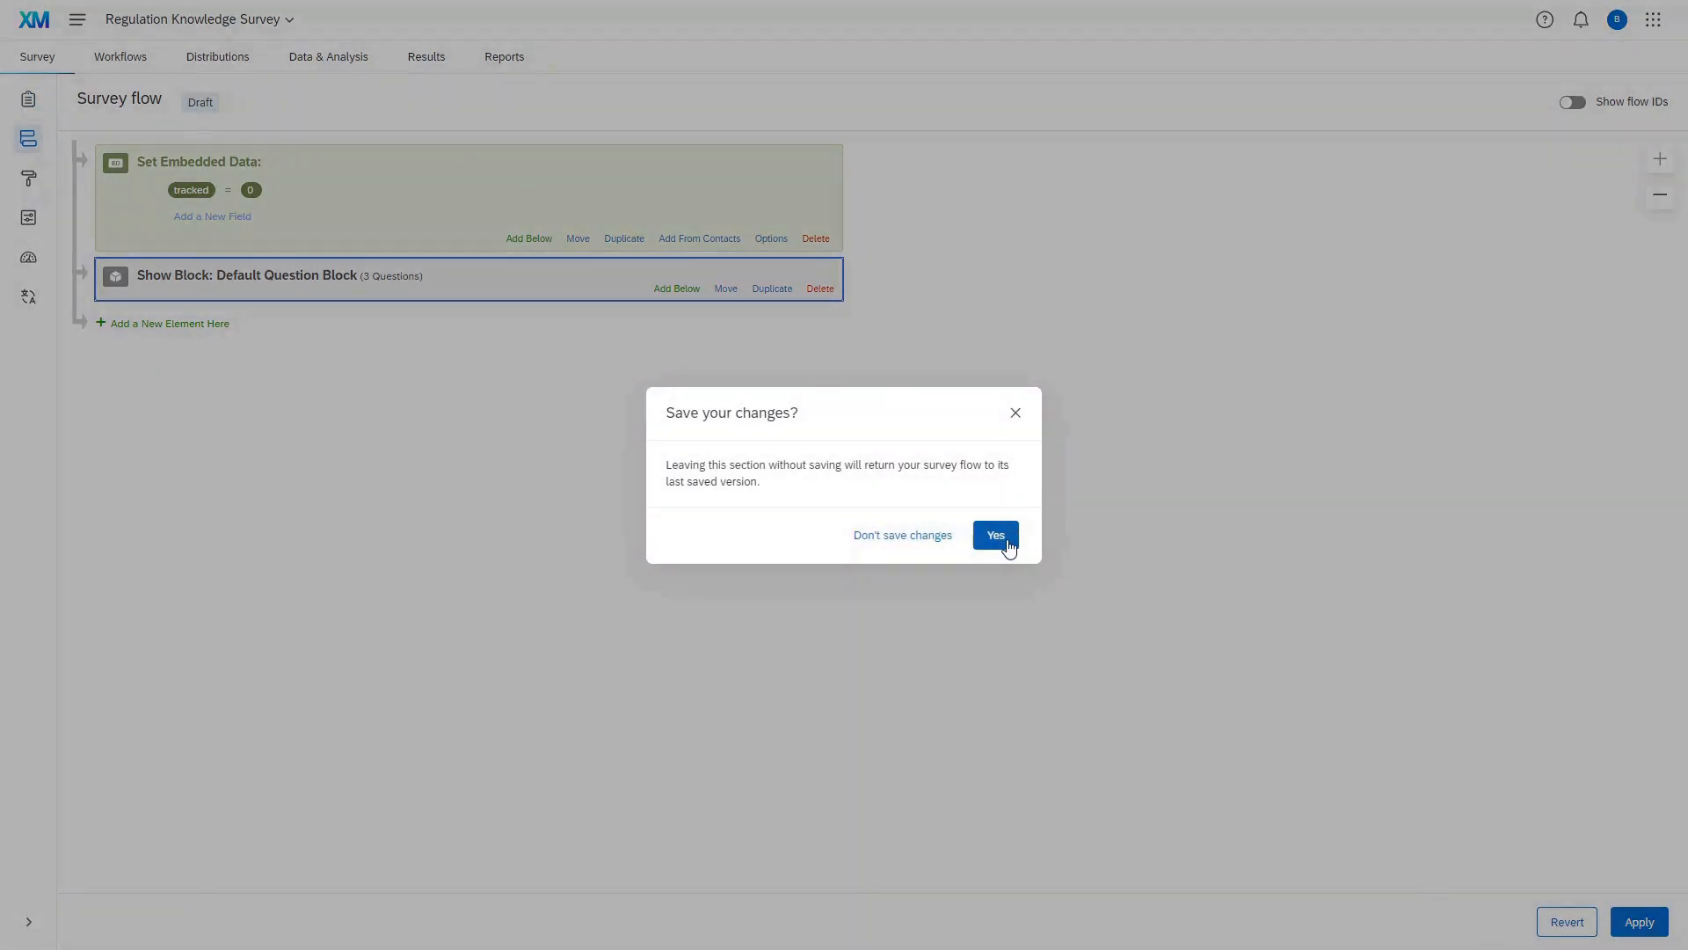
left_click(993, 534)
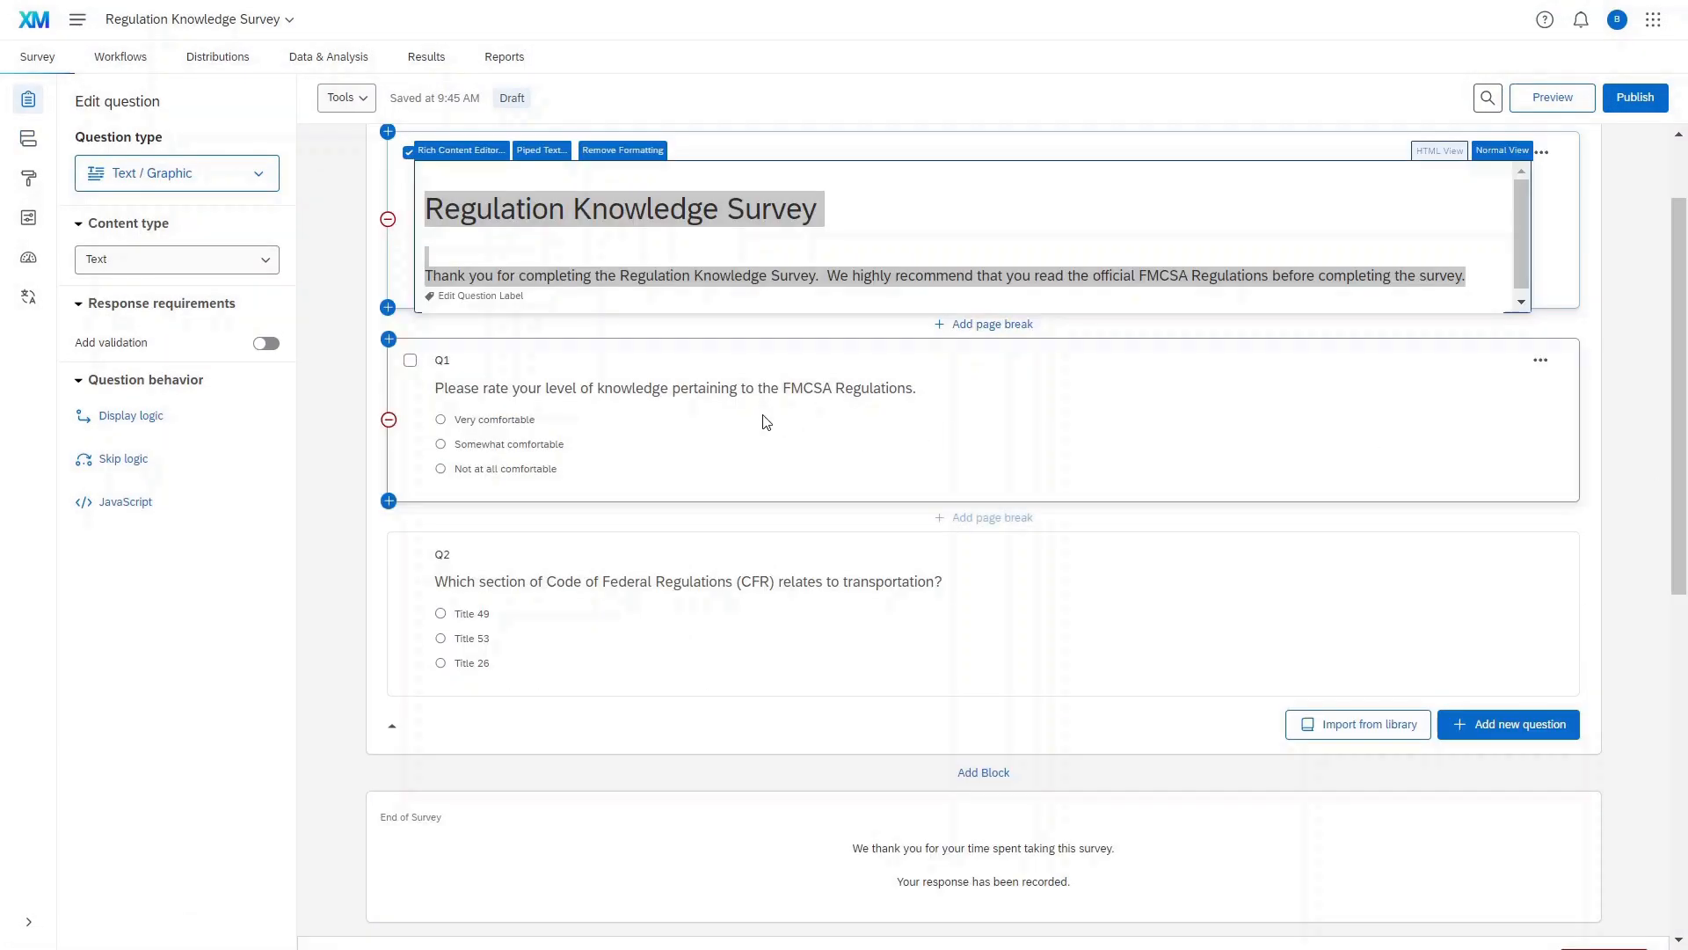
Write a jQuery #mylink1 click handler calling setEmbeddedData("tracked", "1") and save the question JavaScript.
left_click(125, 501)
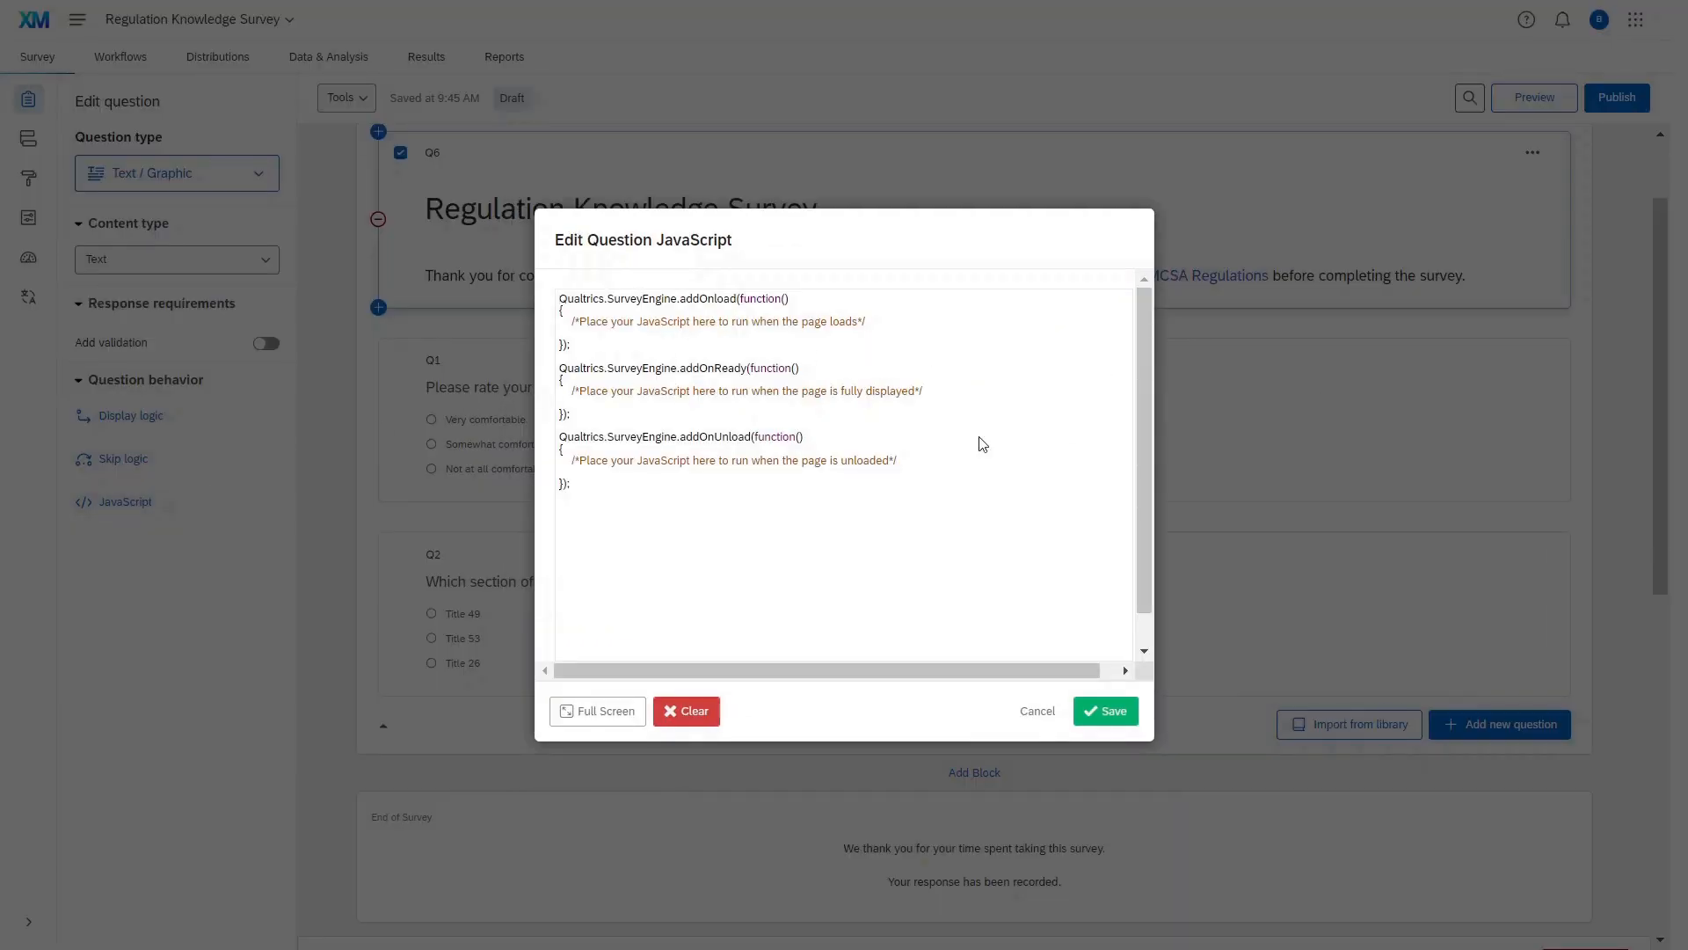
type("jQue")
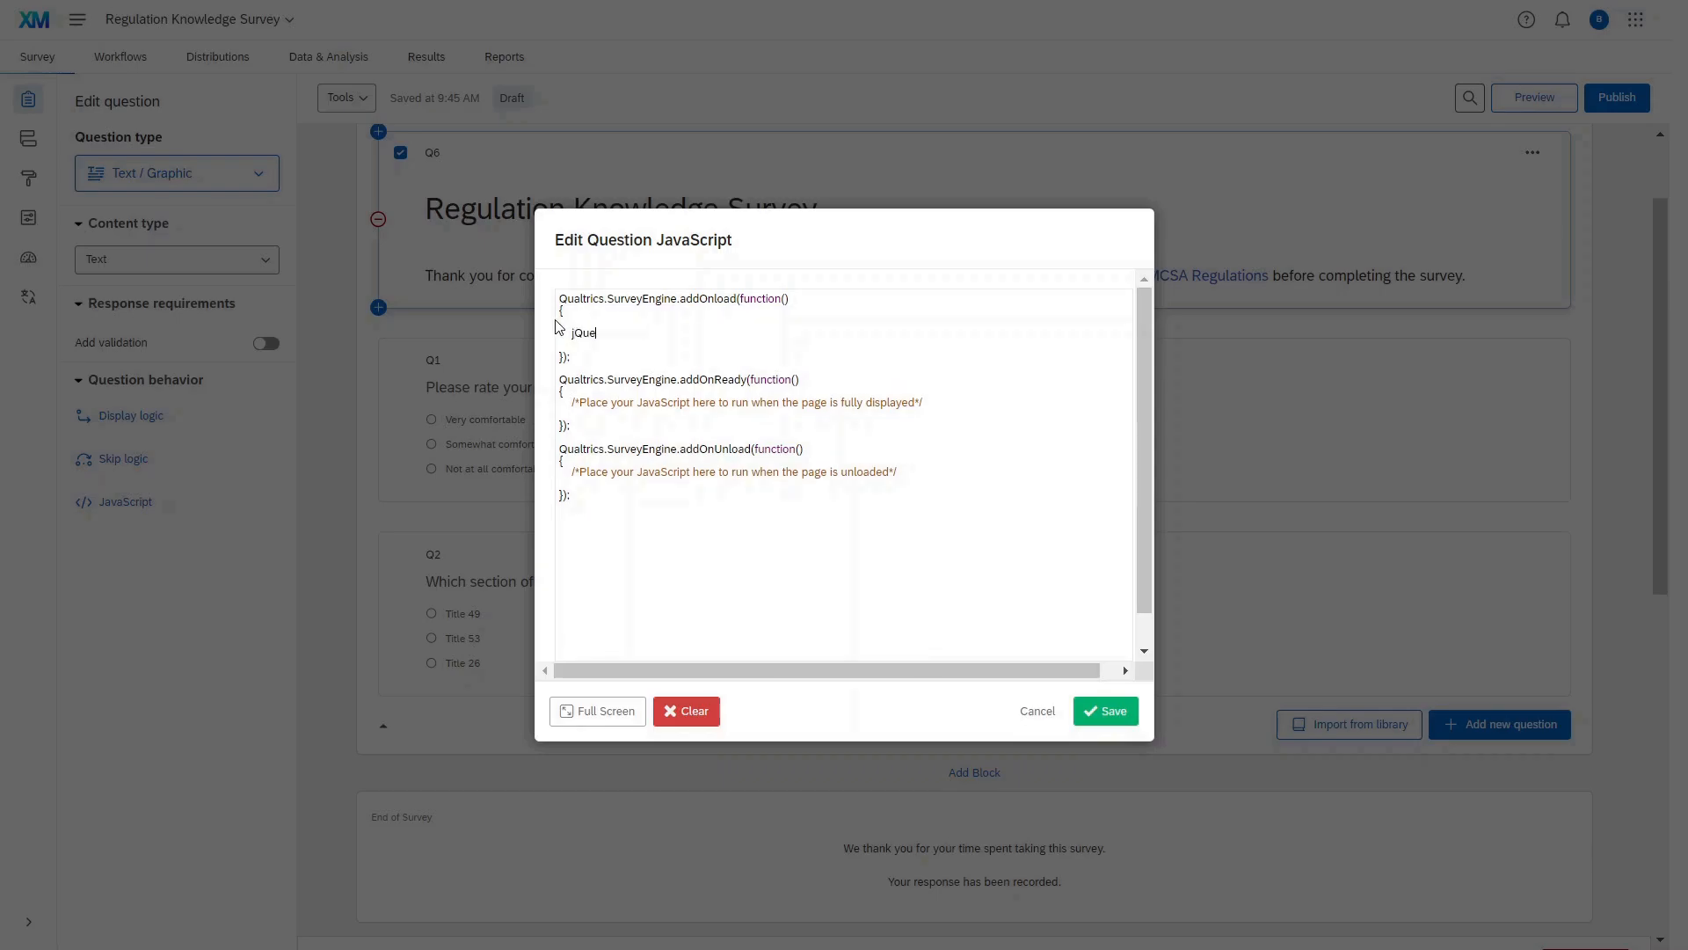
type("ry(#")
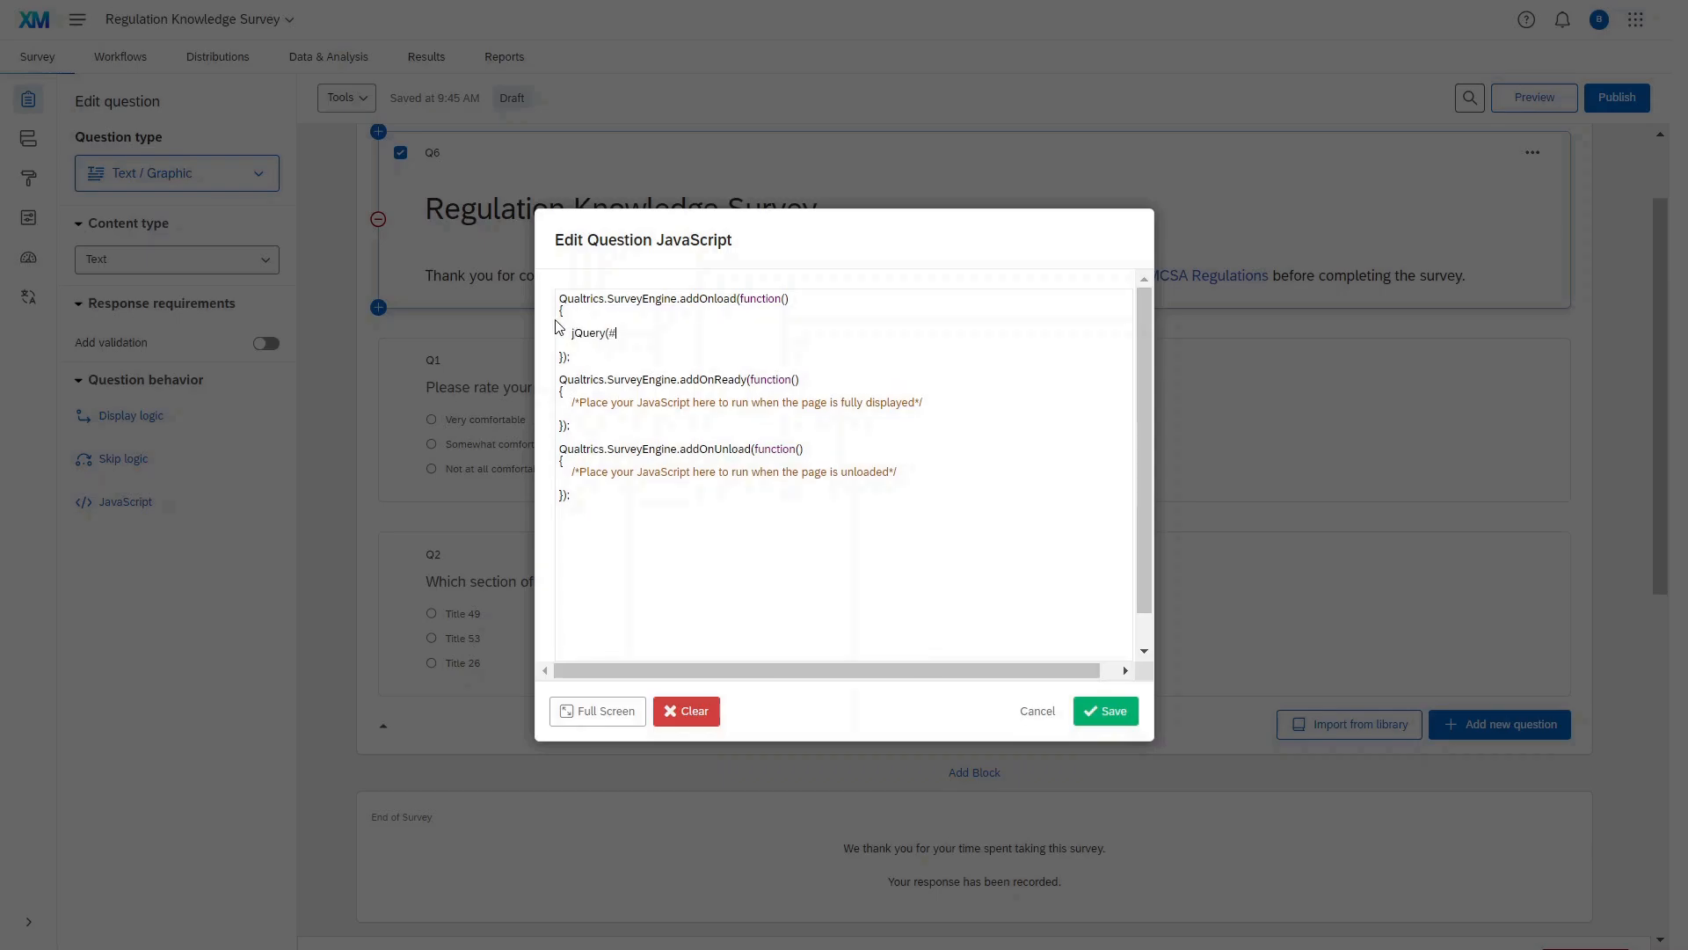
right_click(755, 458)
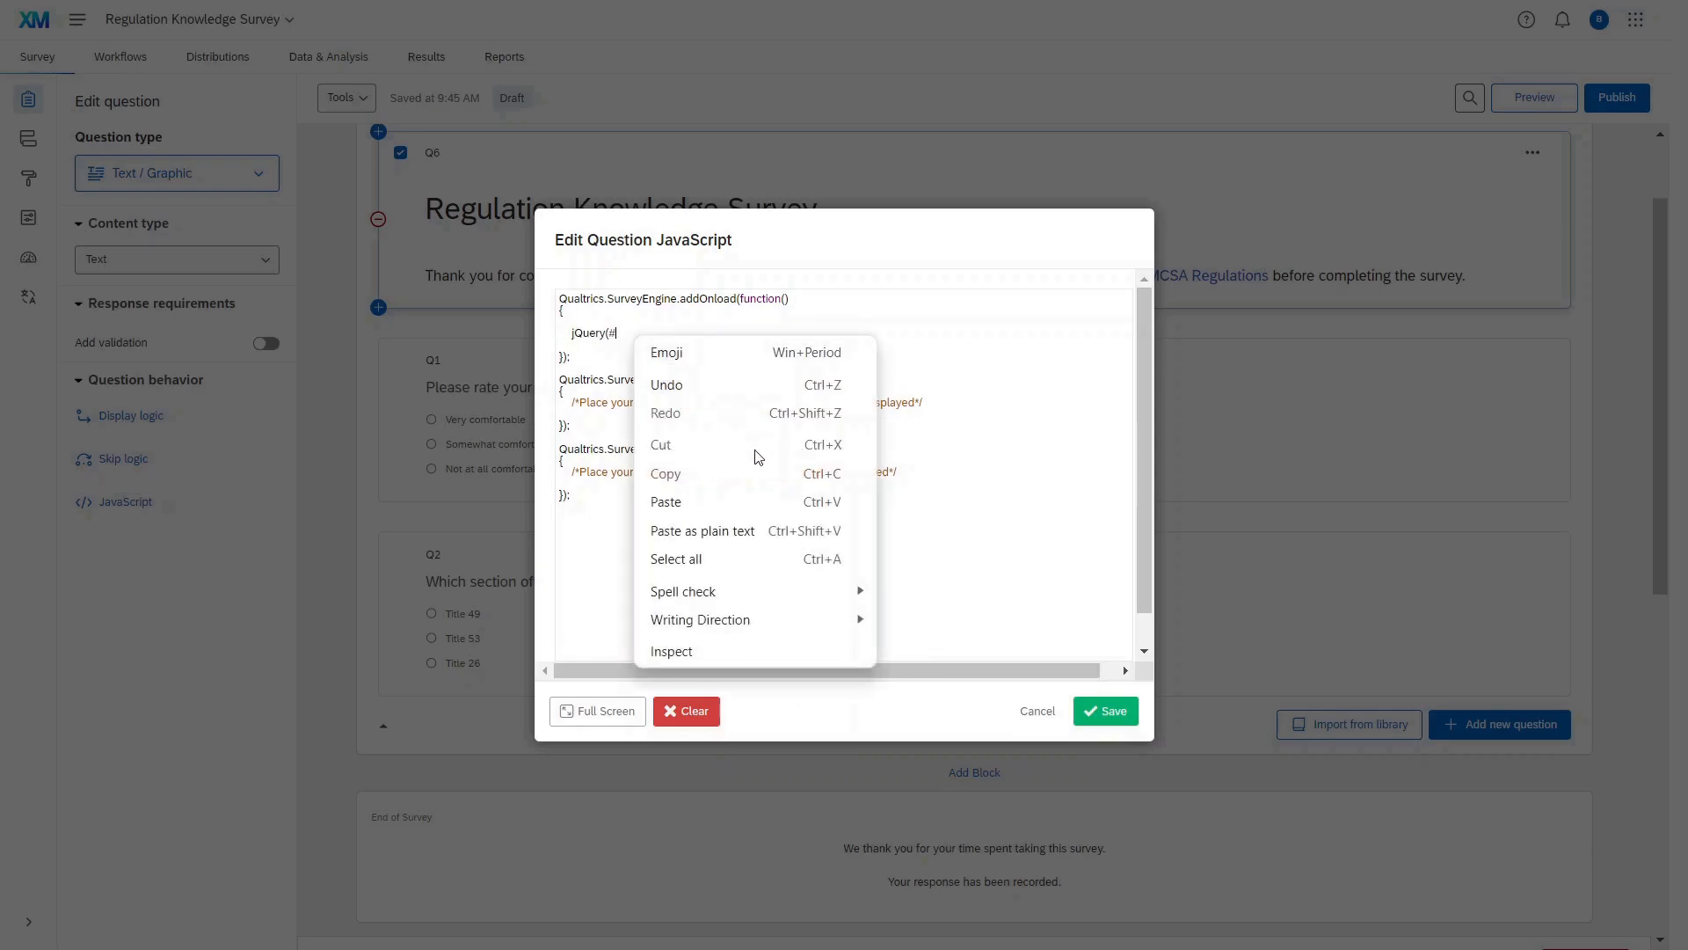
type("mylink1').click(function(event){")
type("Qualtrics.SurveyEngine.setEmbeddedData(")
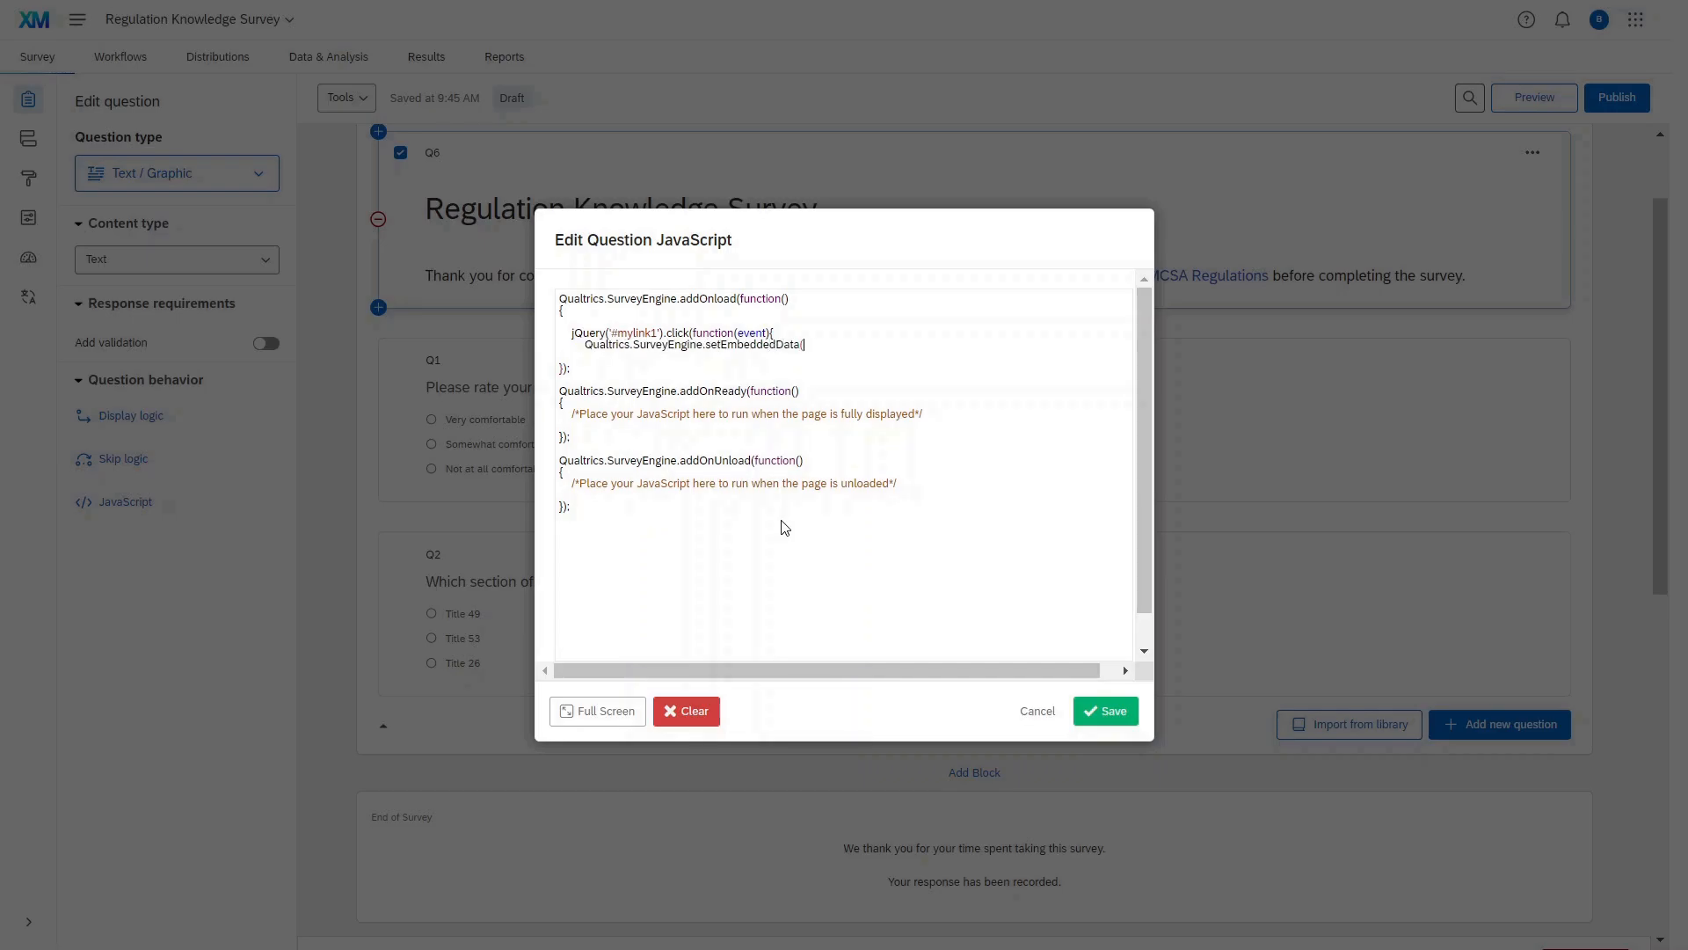
type("\"tracked")
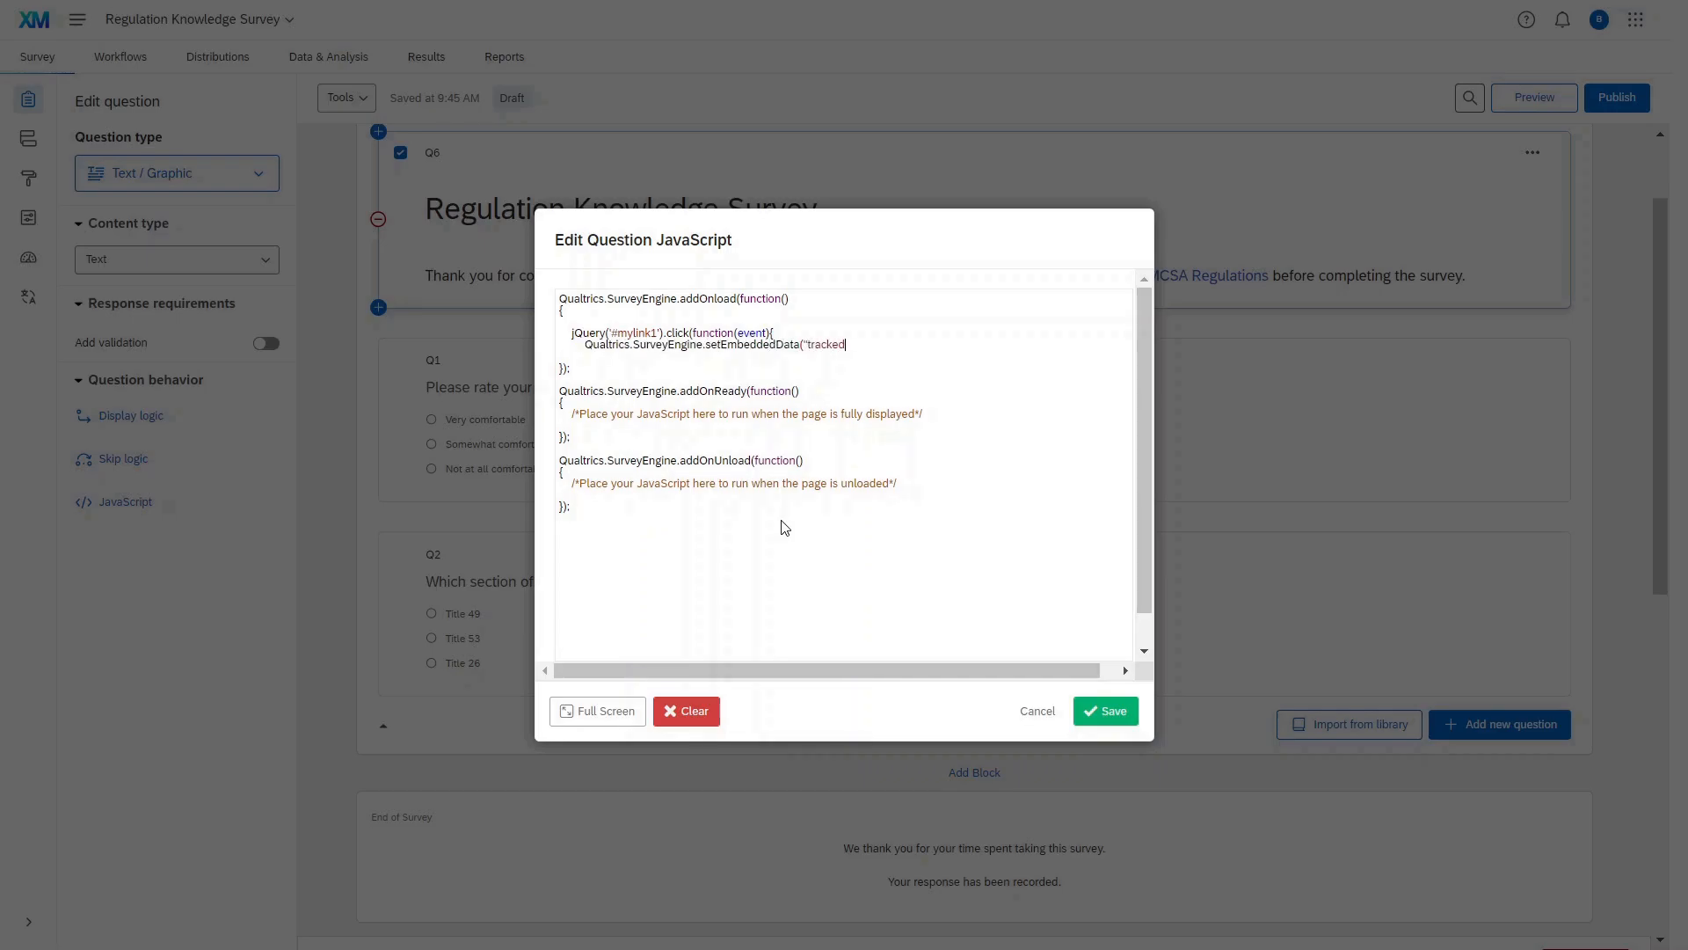
type("\", \"1\");")
type("});")
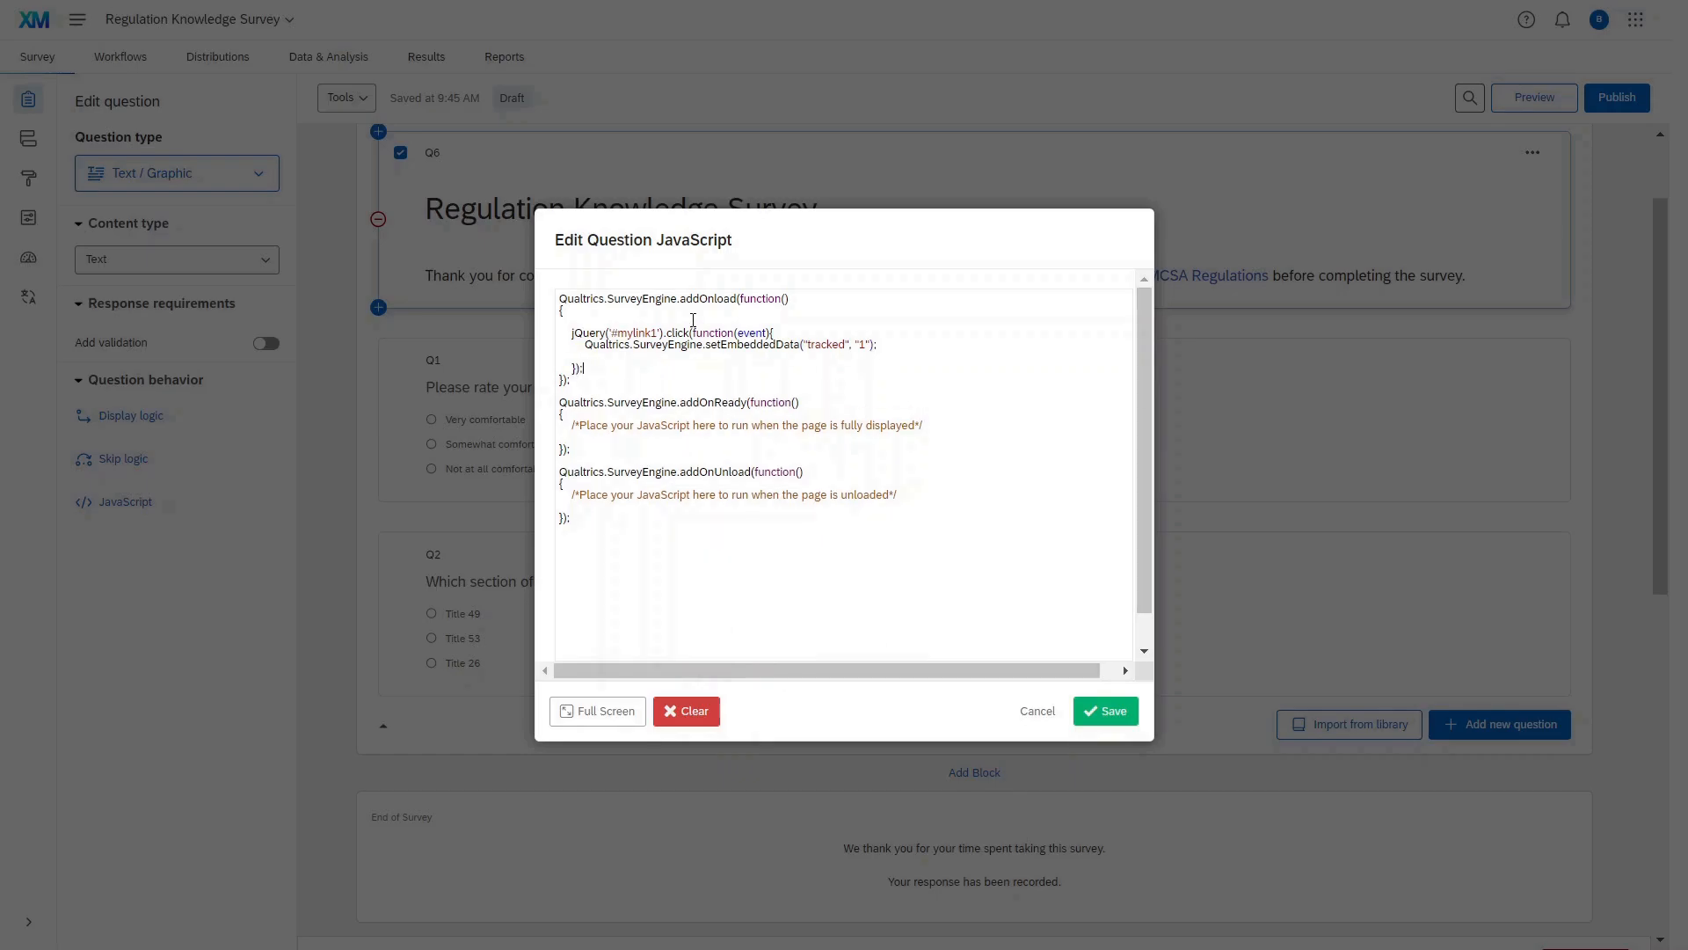
left_click(1104, 711)
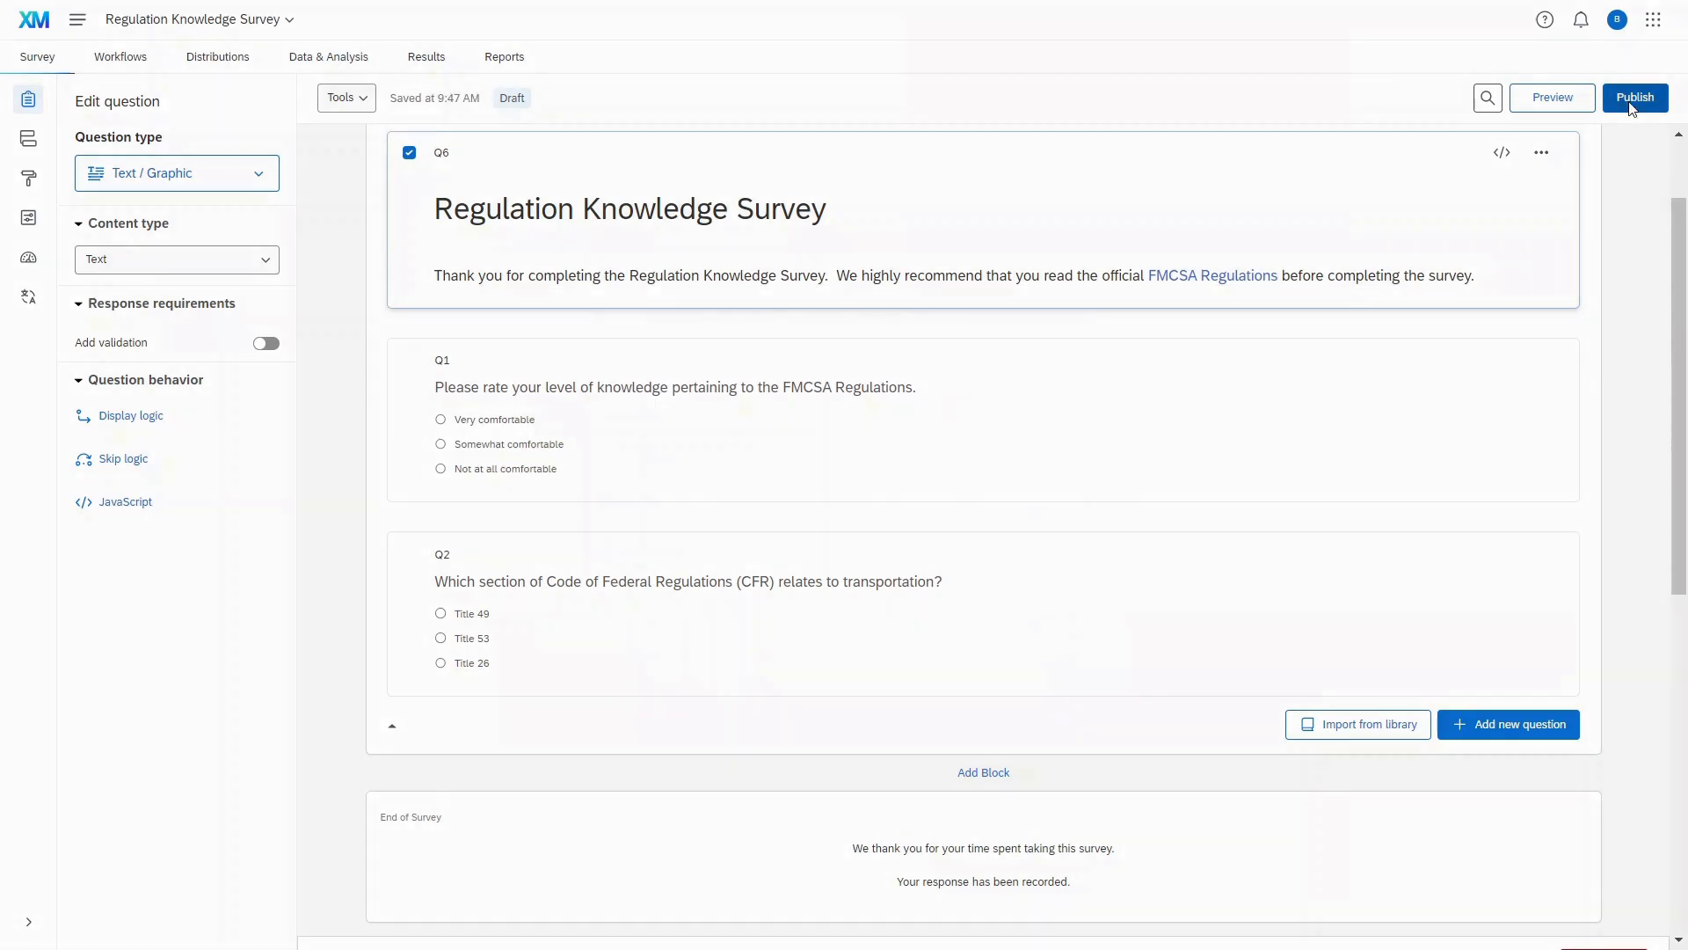
Publish the Regulation Knowledge Survey, confirming in the Publish dialog.
left_click(1633, 97)
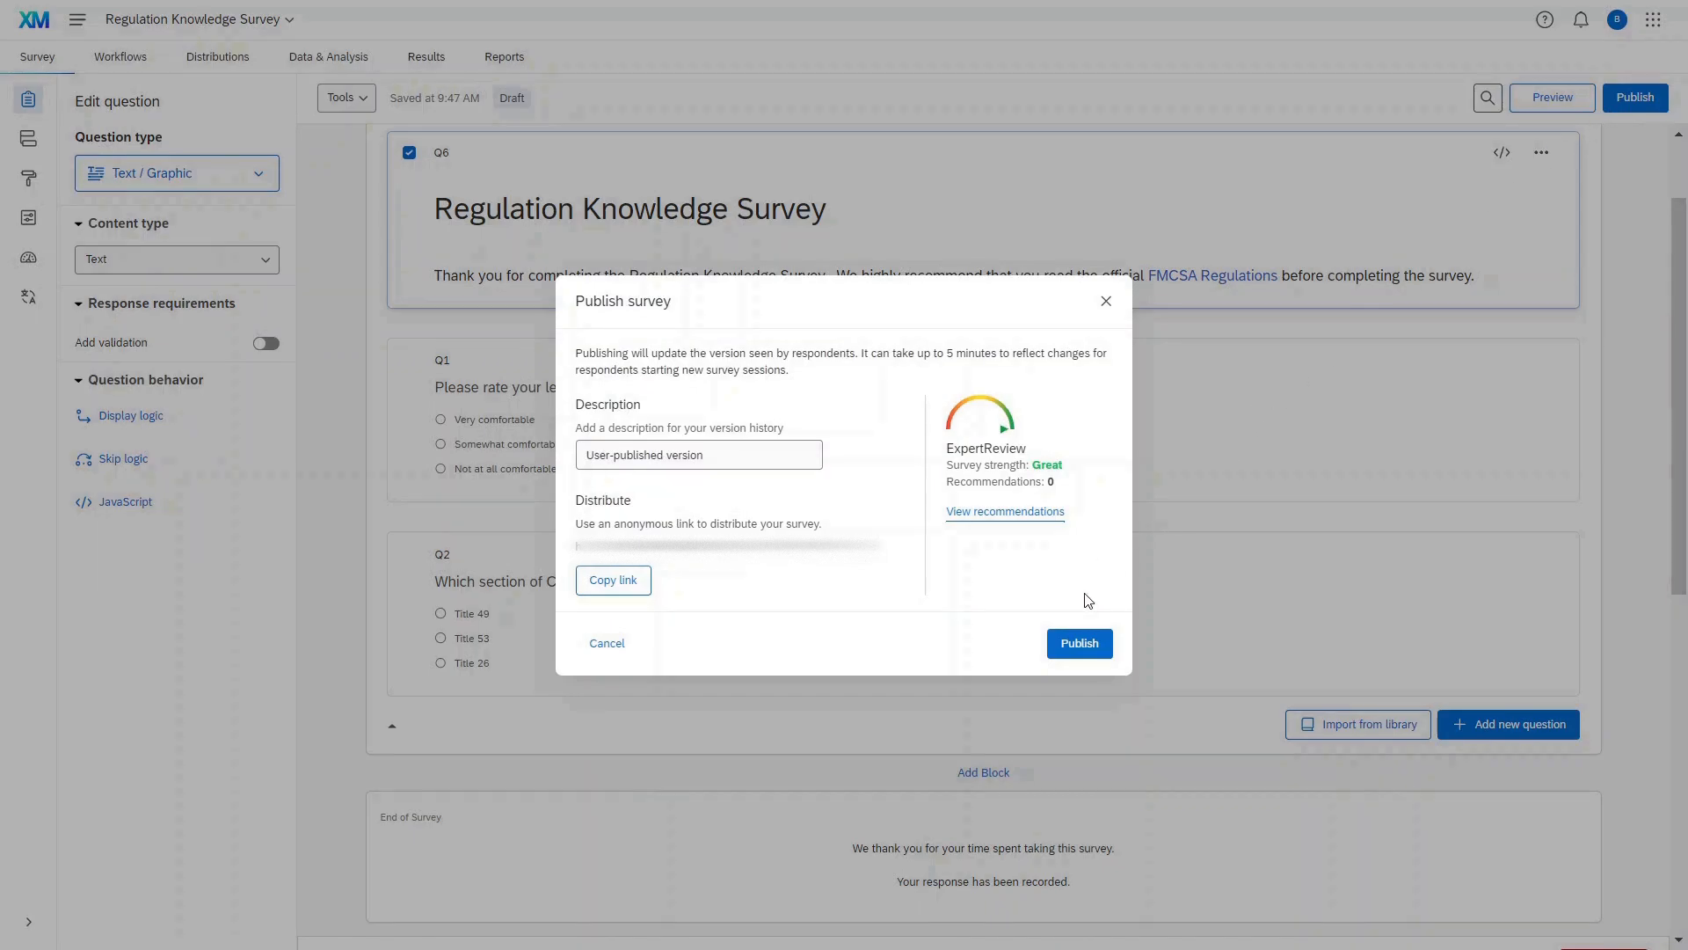
left_click(1078, 644)
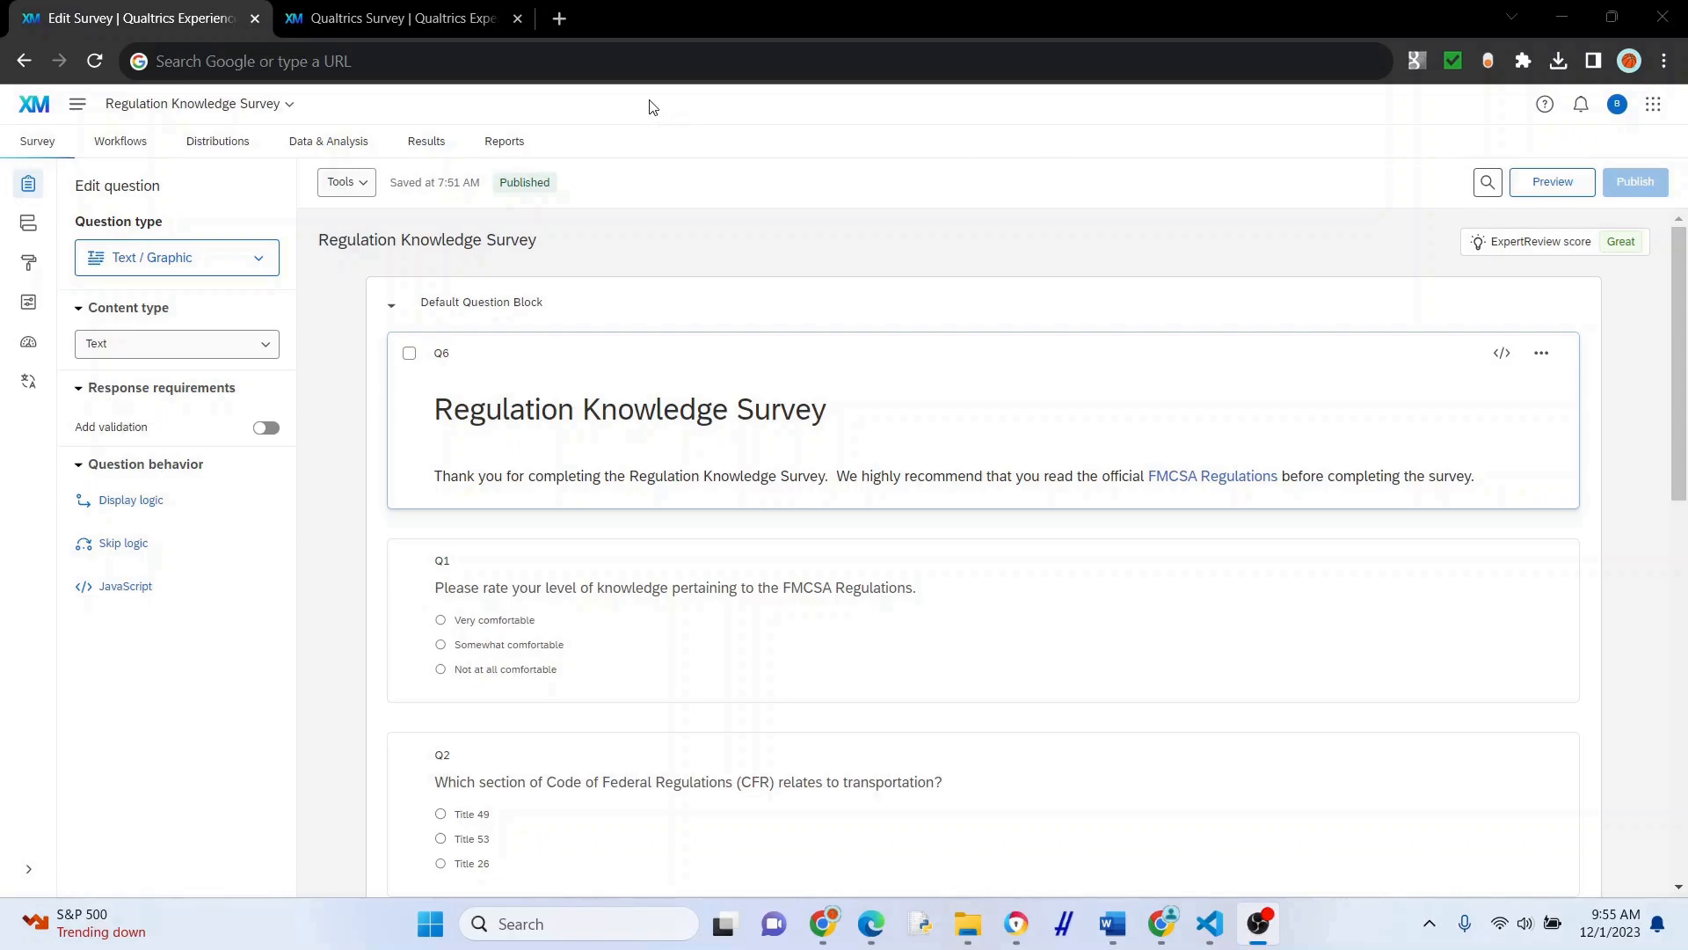
mouse_move(538, 95)
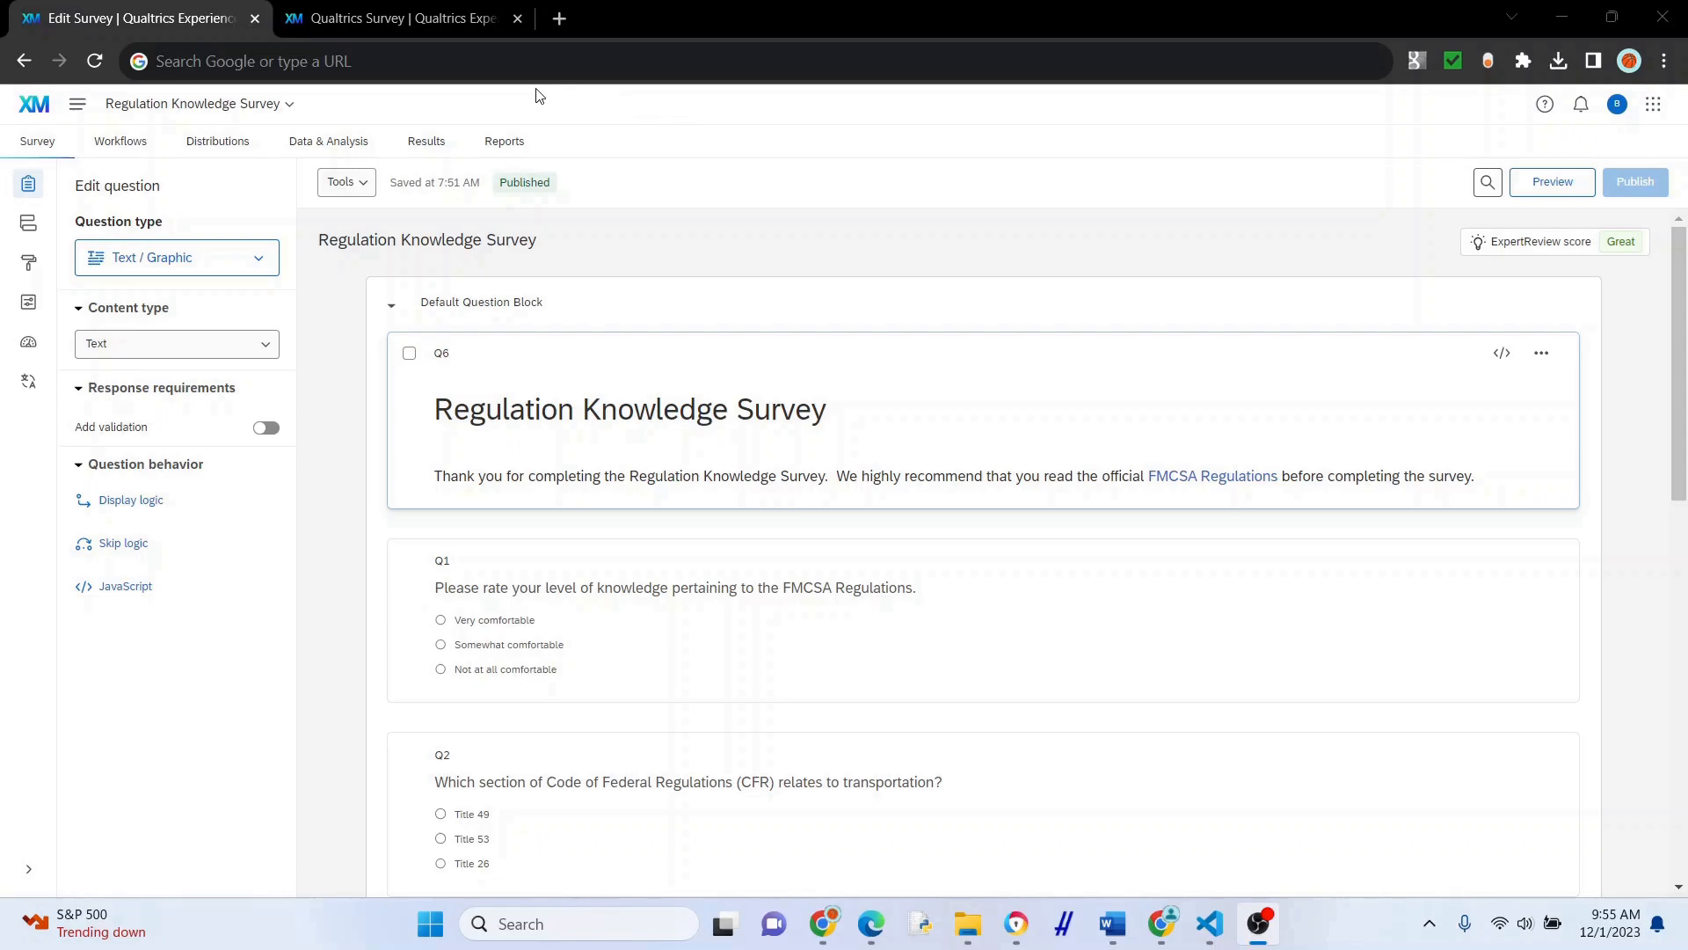
Visit the FMCSA Regulations link from the live survey and return to the survey tab.
left_click(403, 17)
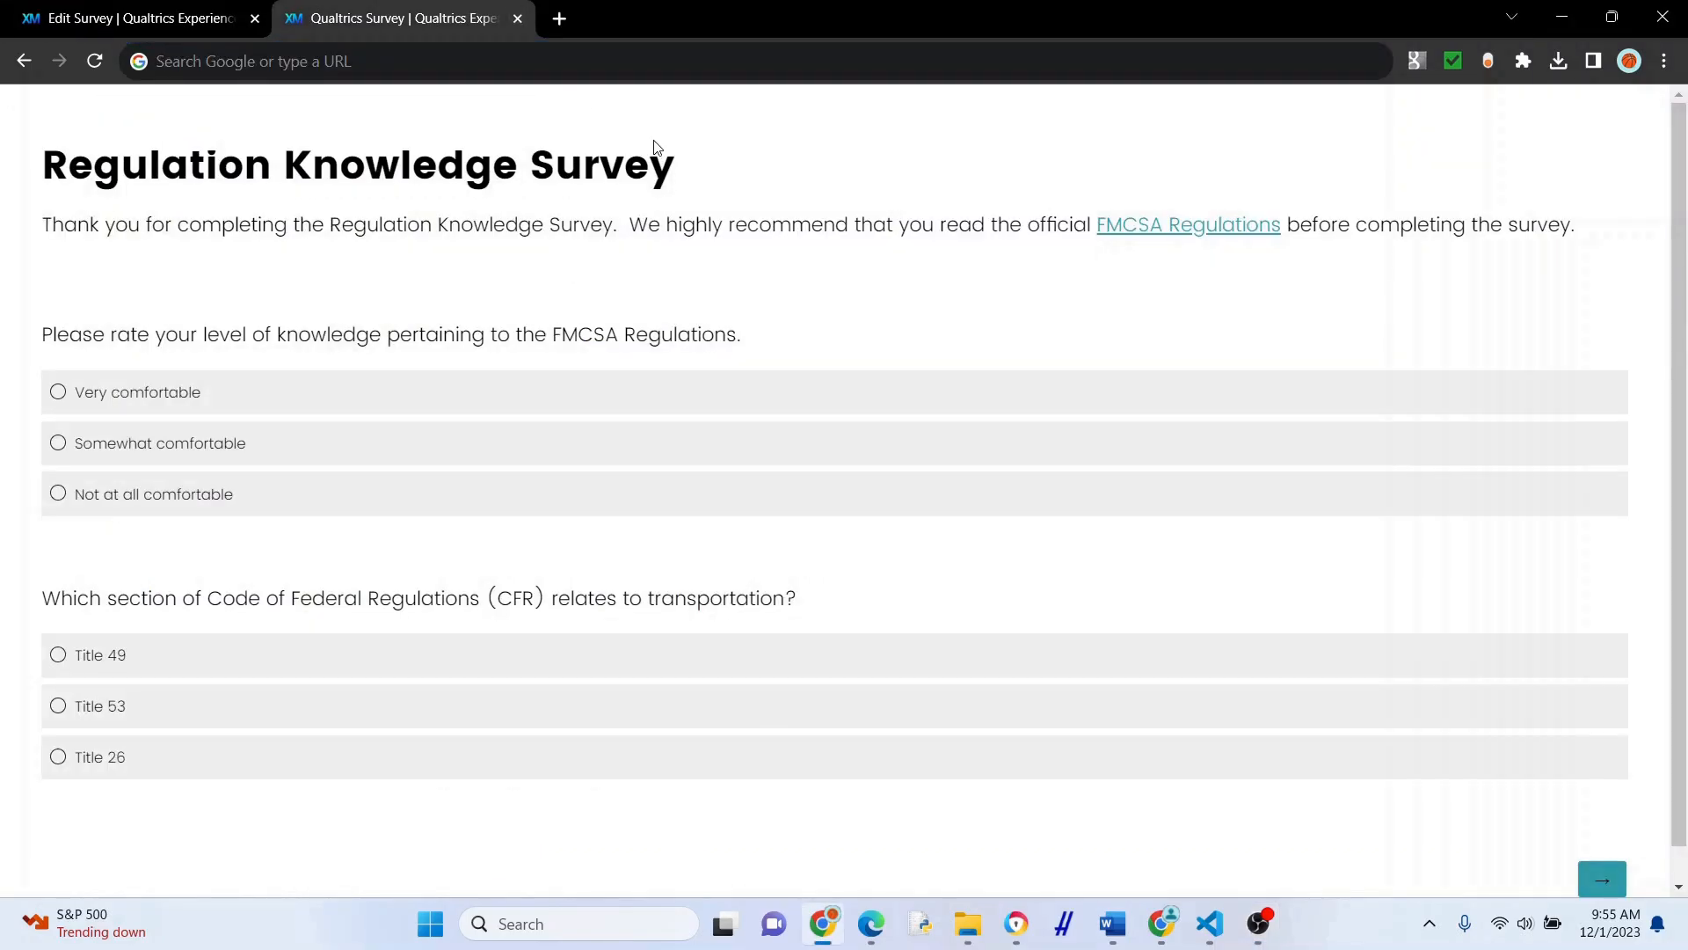
mouse_move(1180, 193)
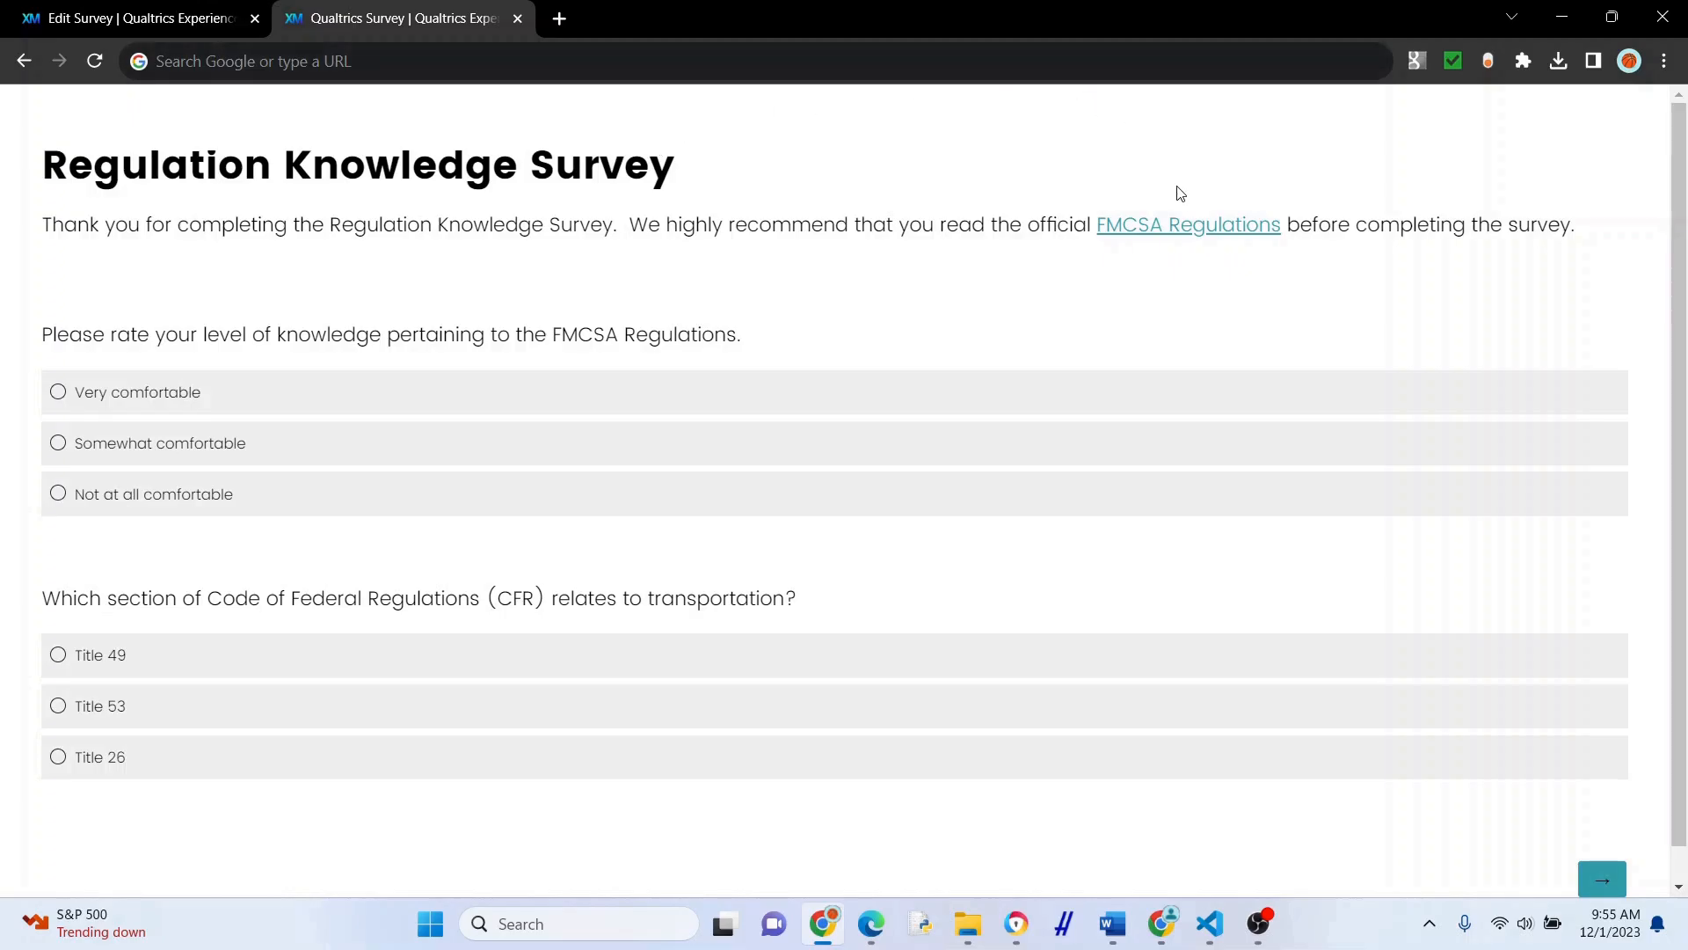
left_click(1187, 223)
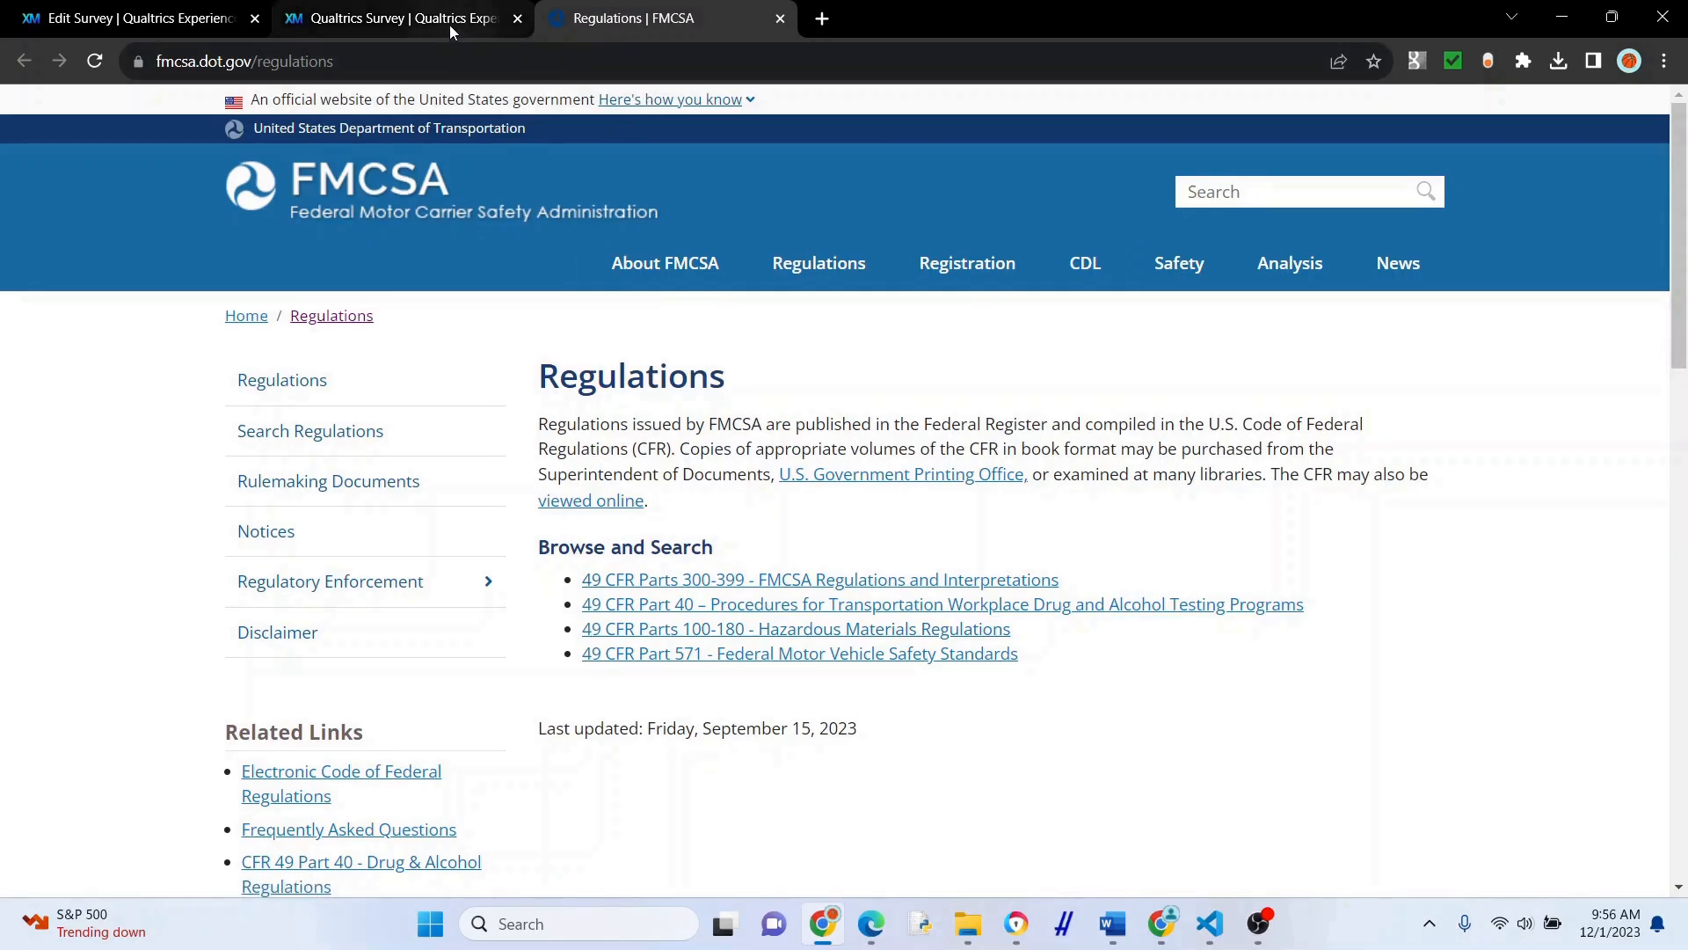
left_click(401, 18)
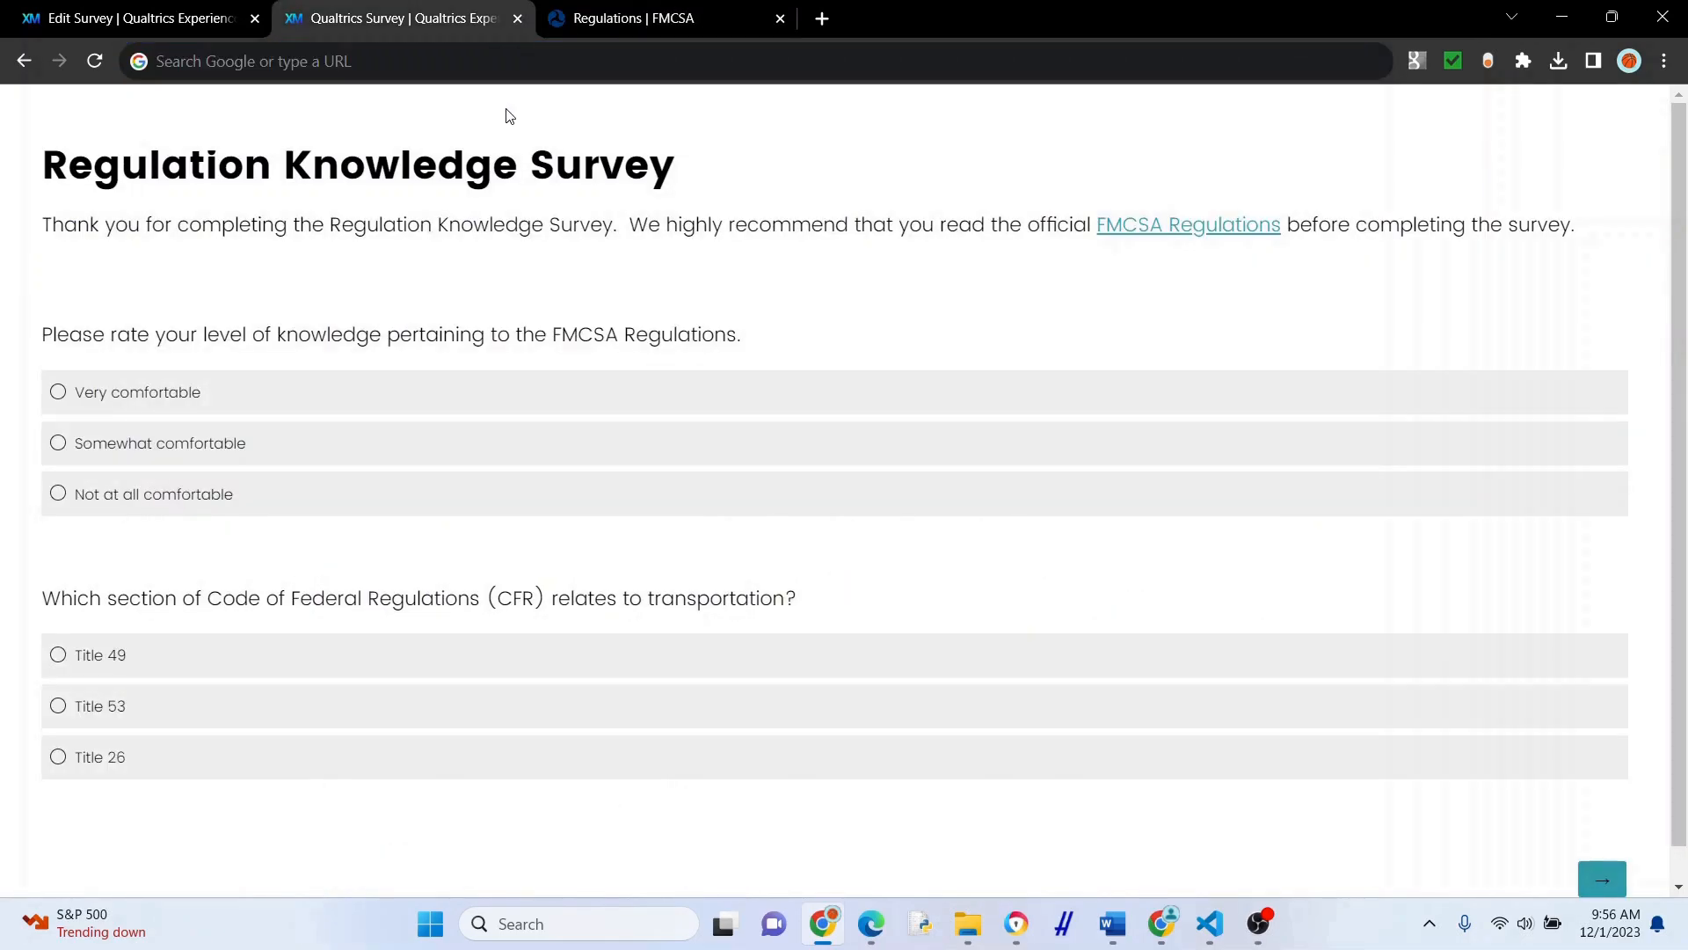
Answer Very comfortable and Title 49, then submit the test response.
left_click(58, 390)
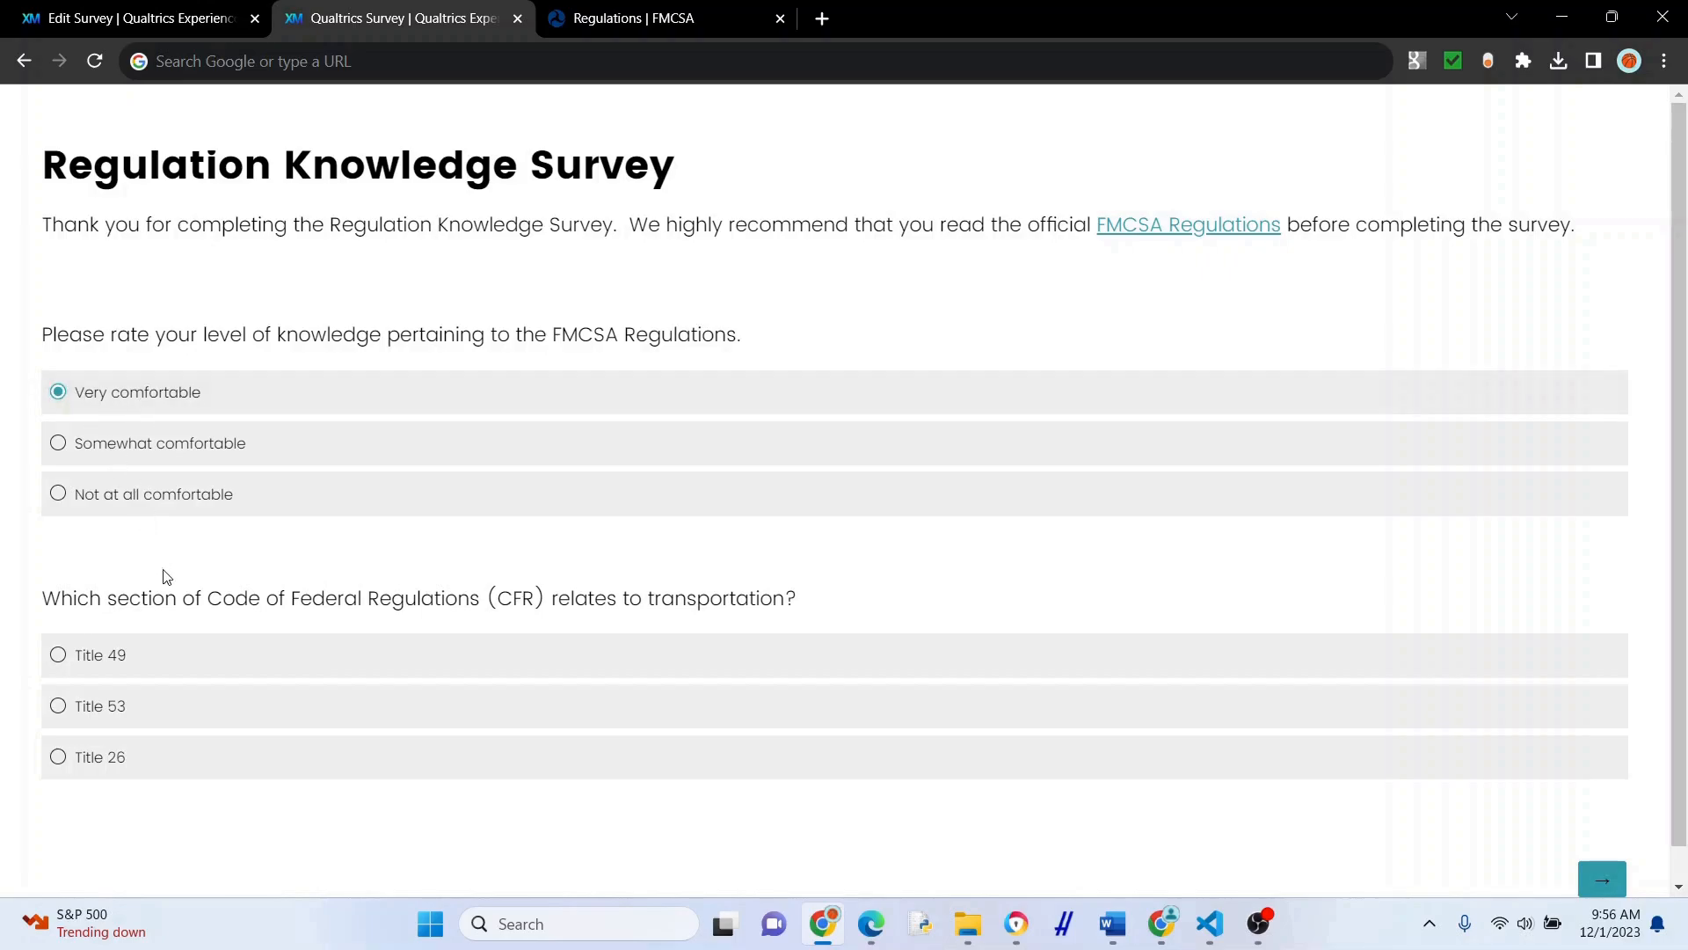
mouse_move(79, 664)
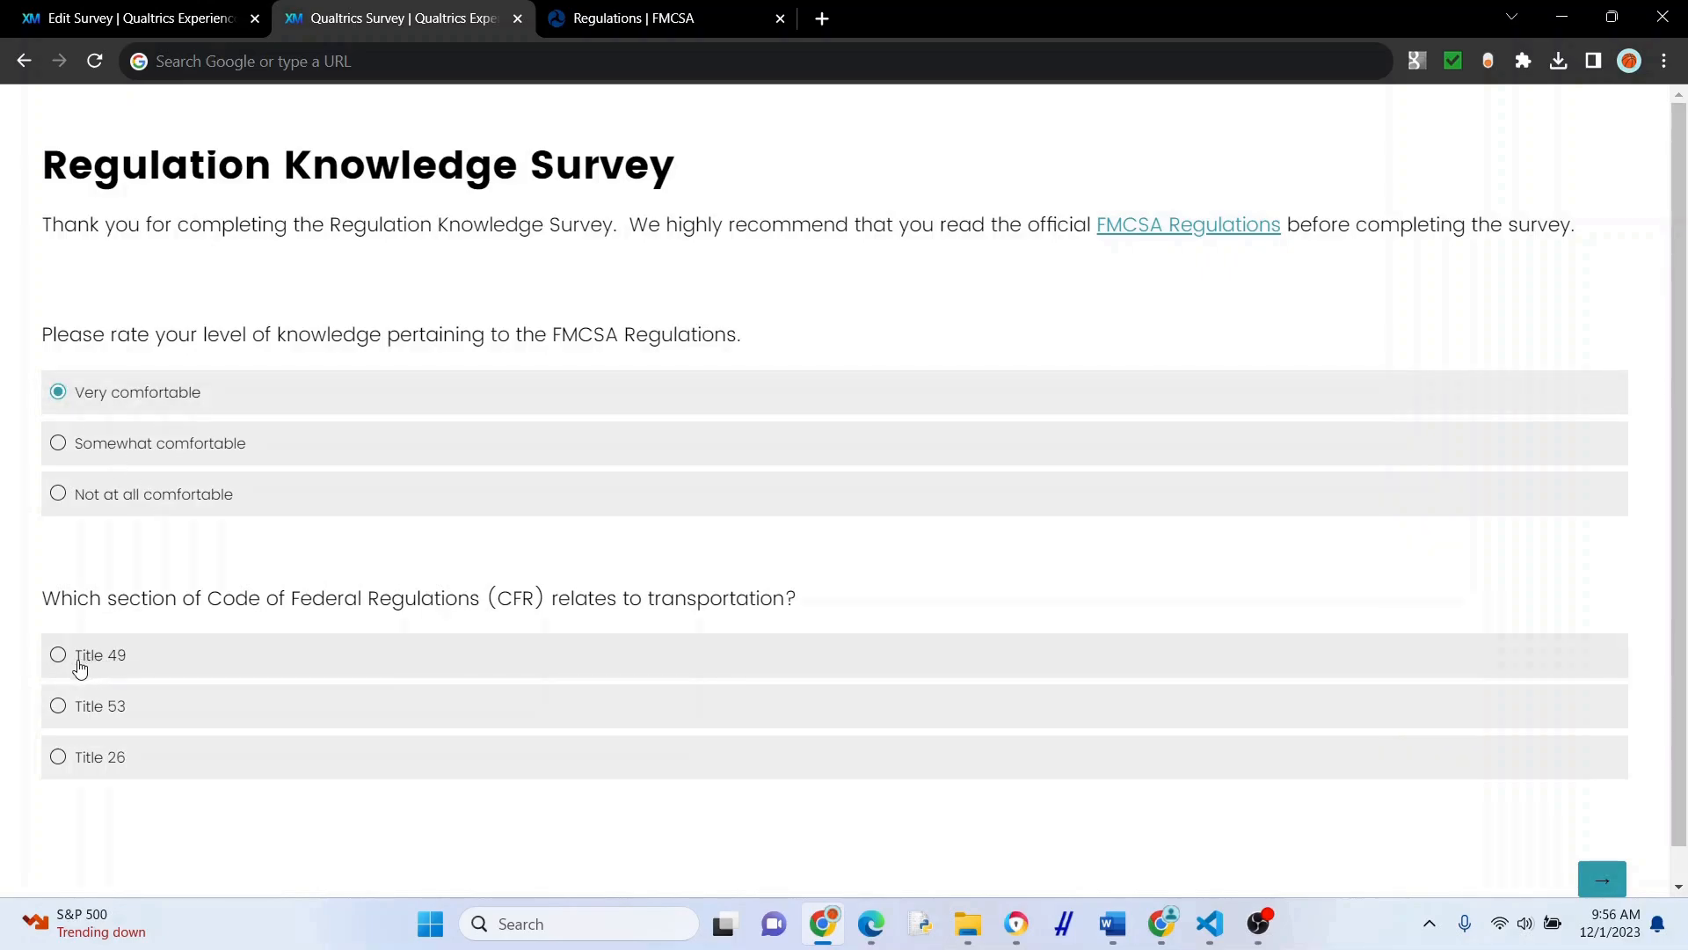
left_click(58, 654)
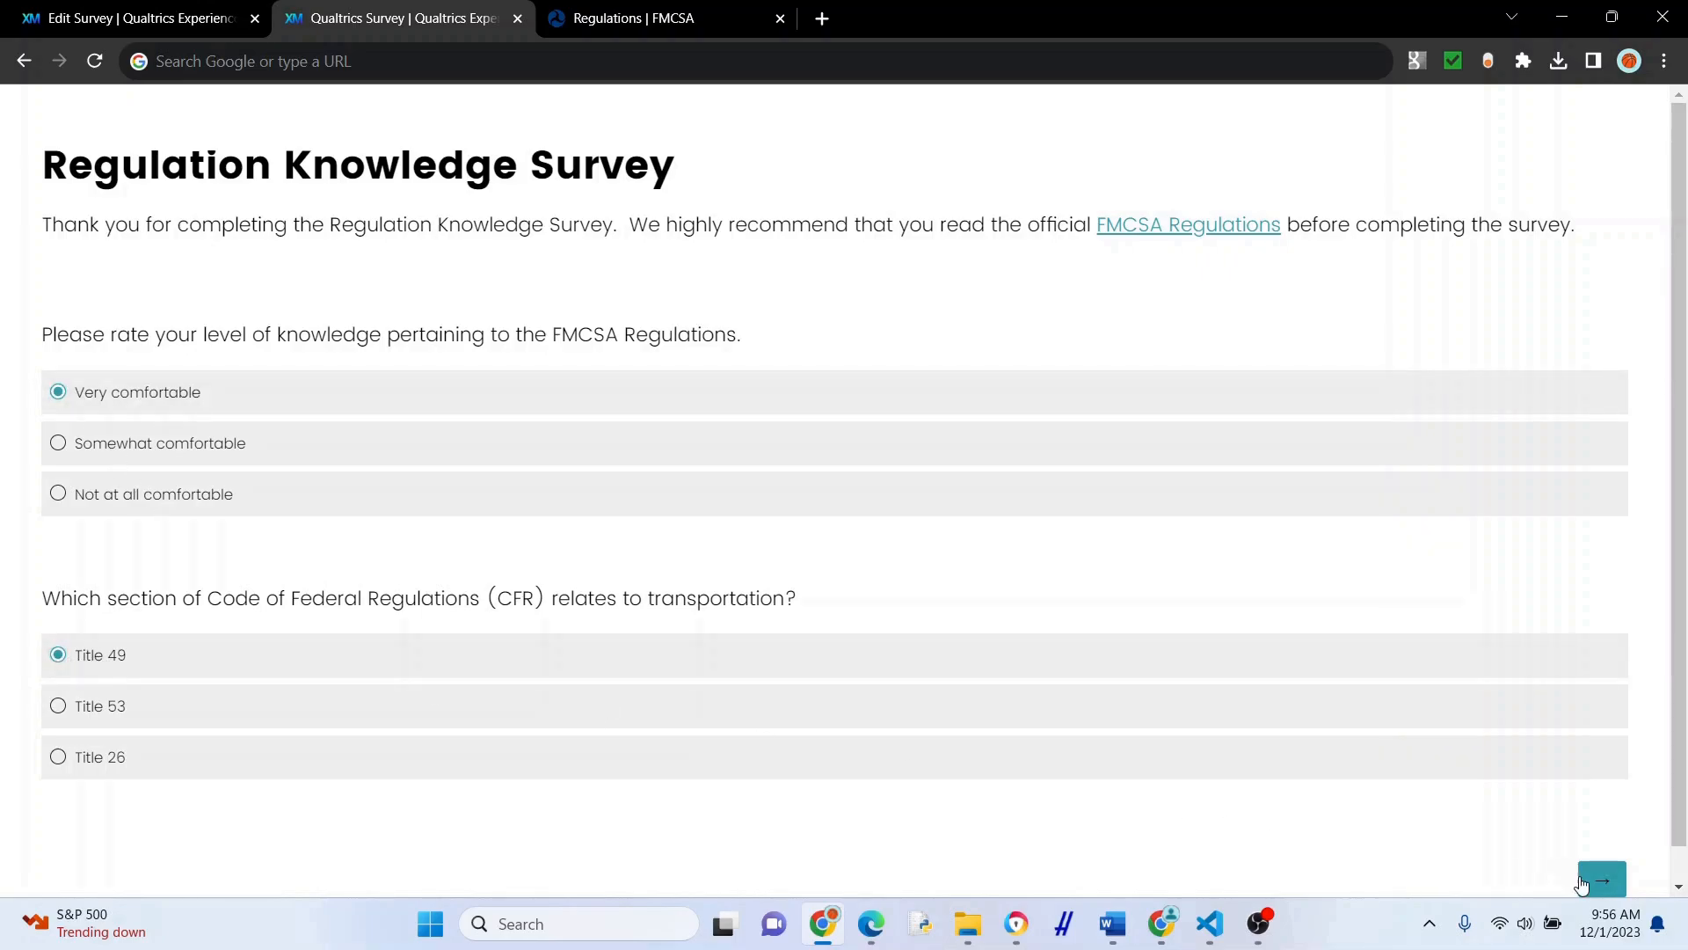
left_click(1600, 881)
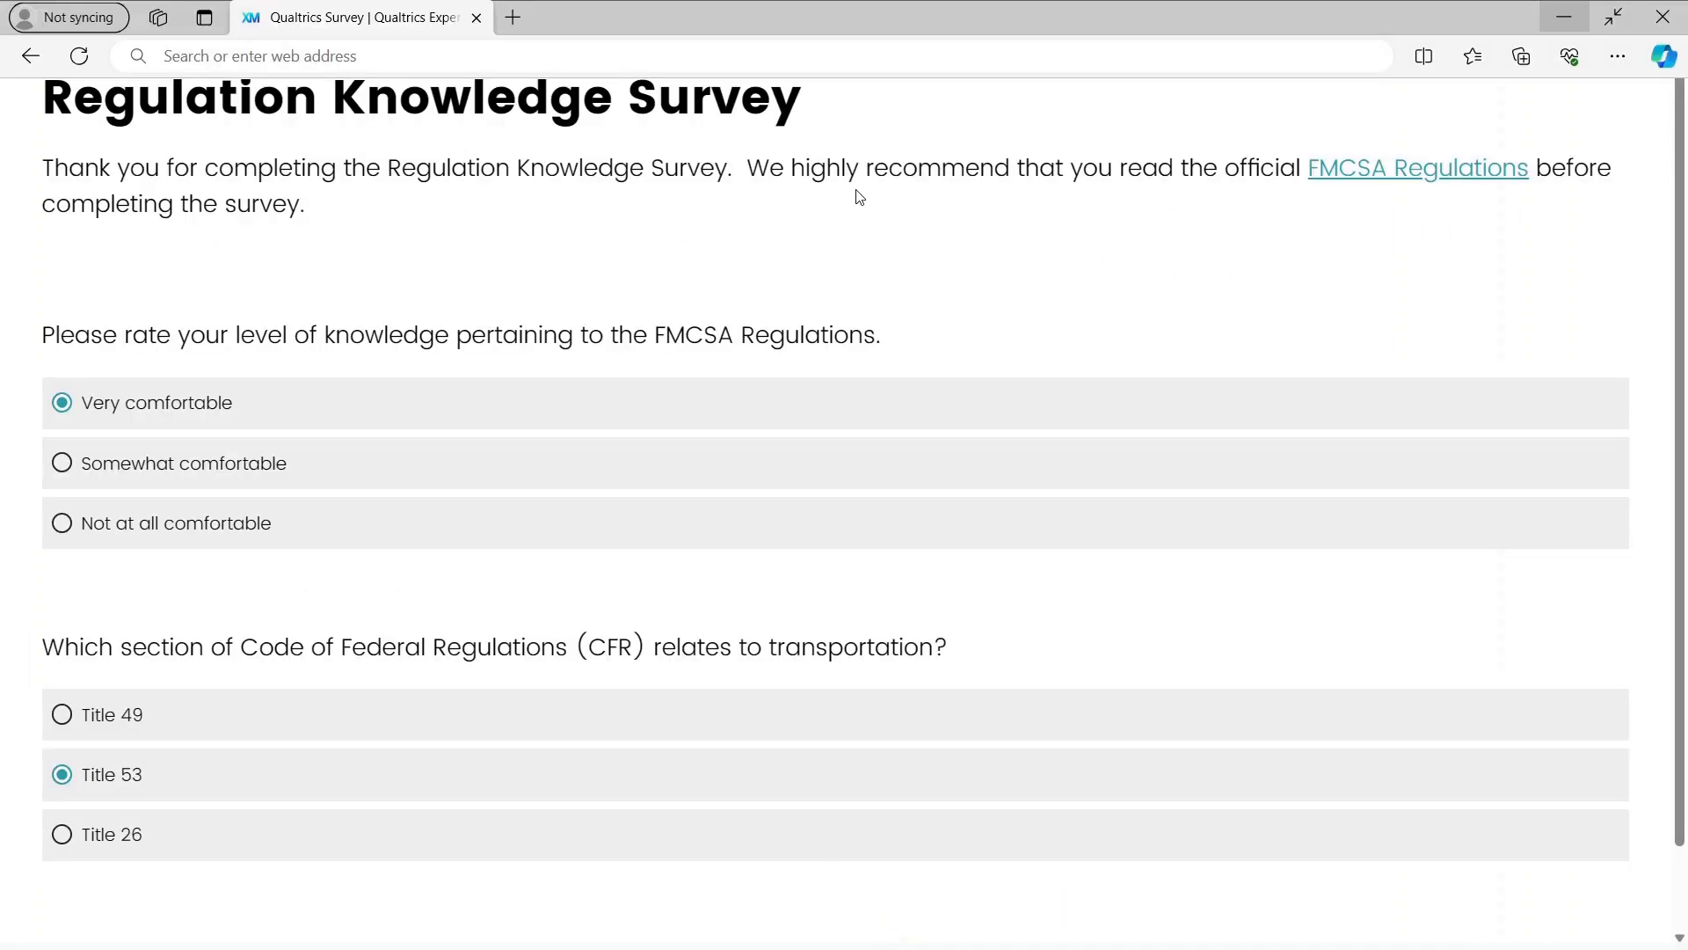
Answer Somewhat comfortable and Title 53 without visiting the link, then submit.
double_click(79, 334)
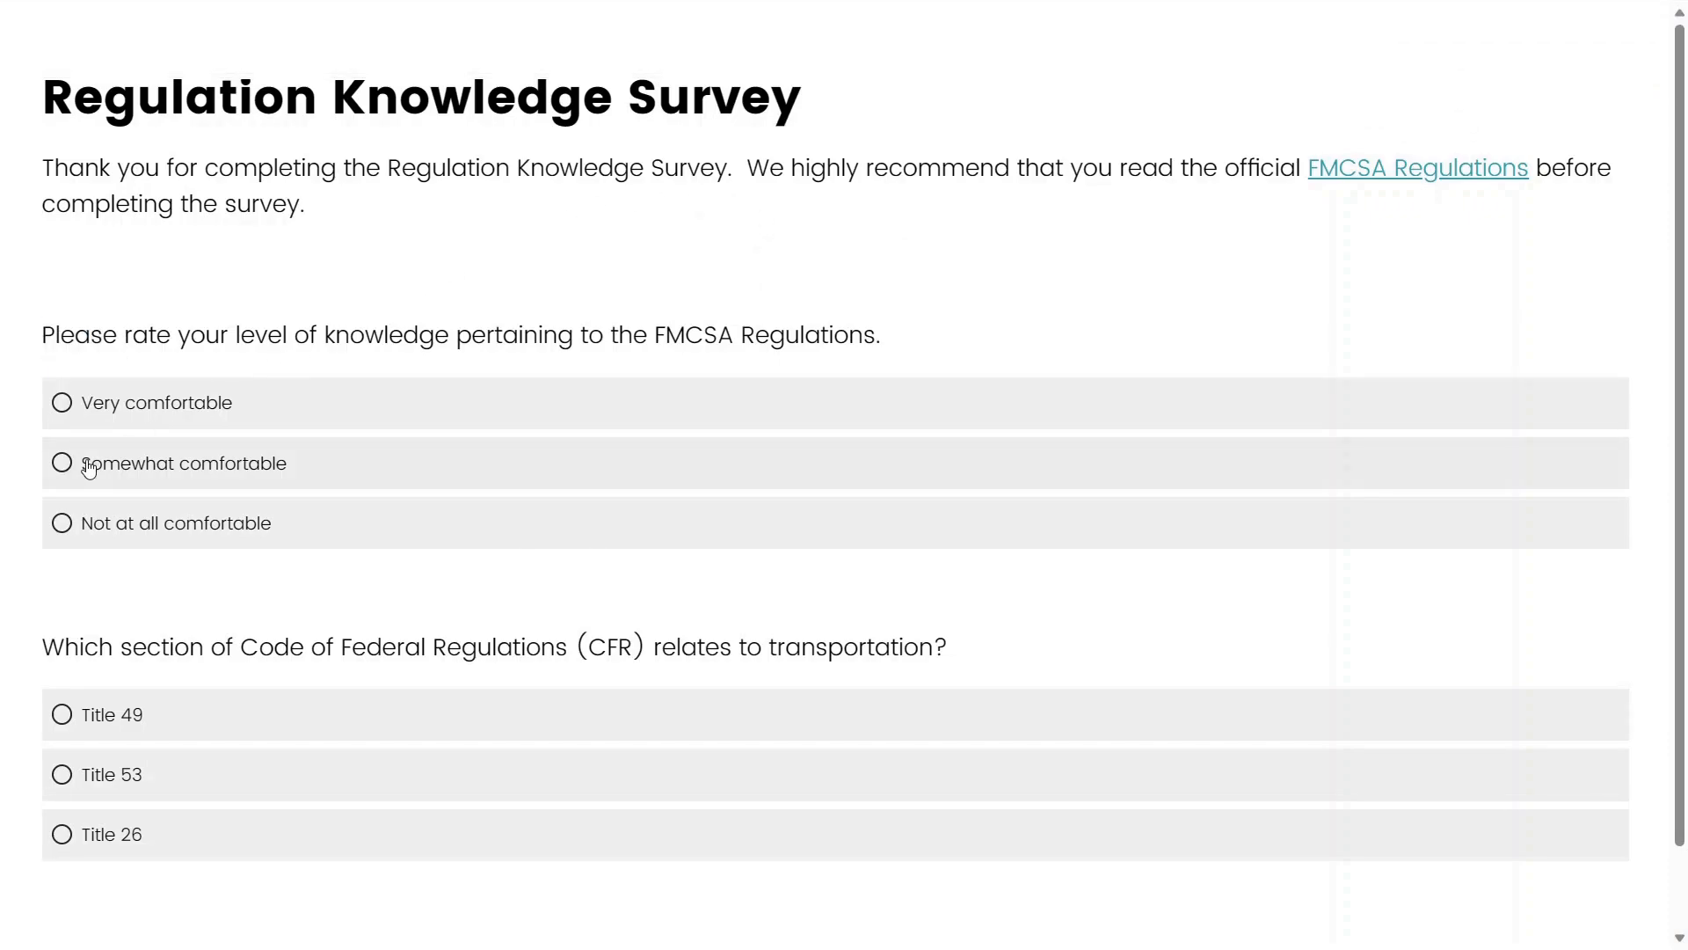
left_click(61, 463)
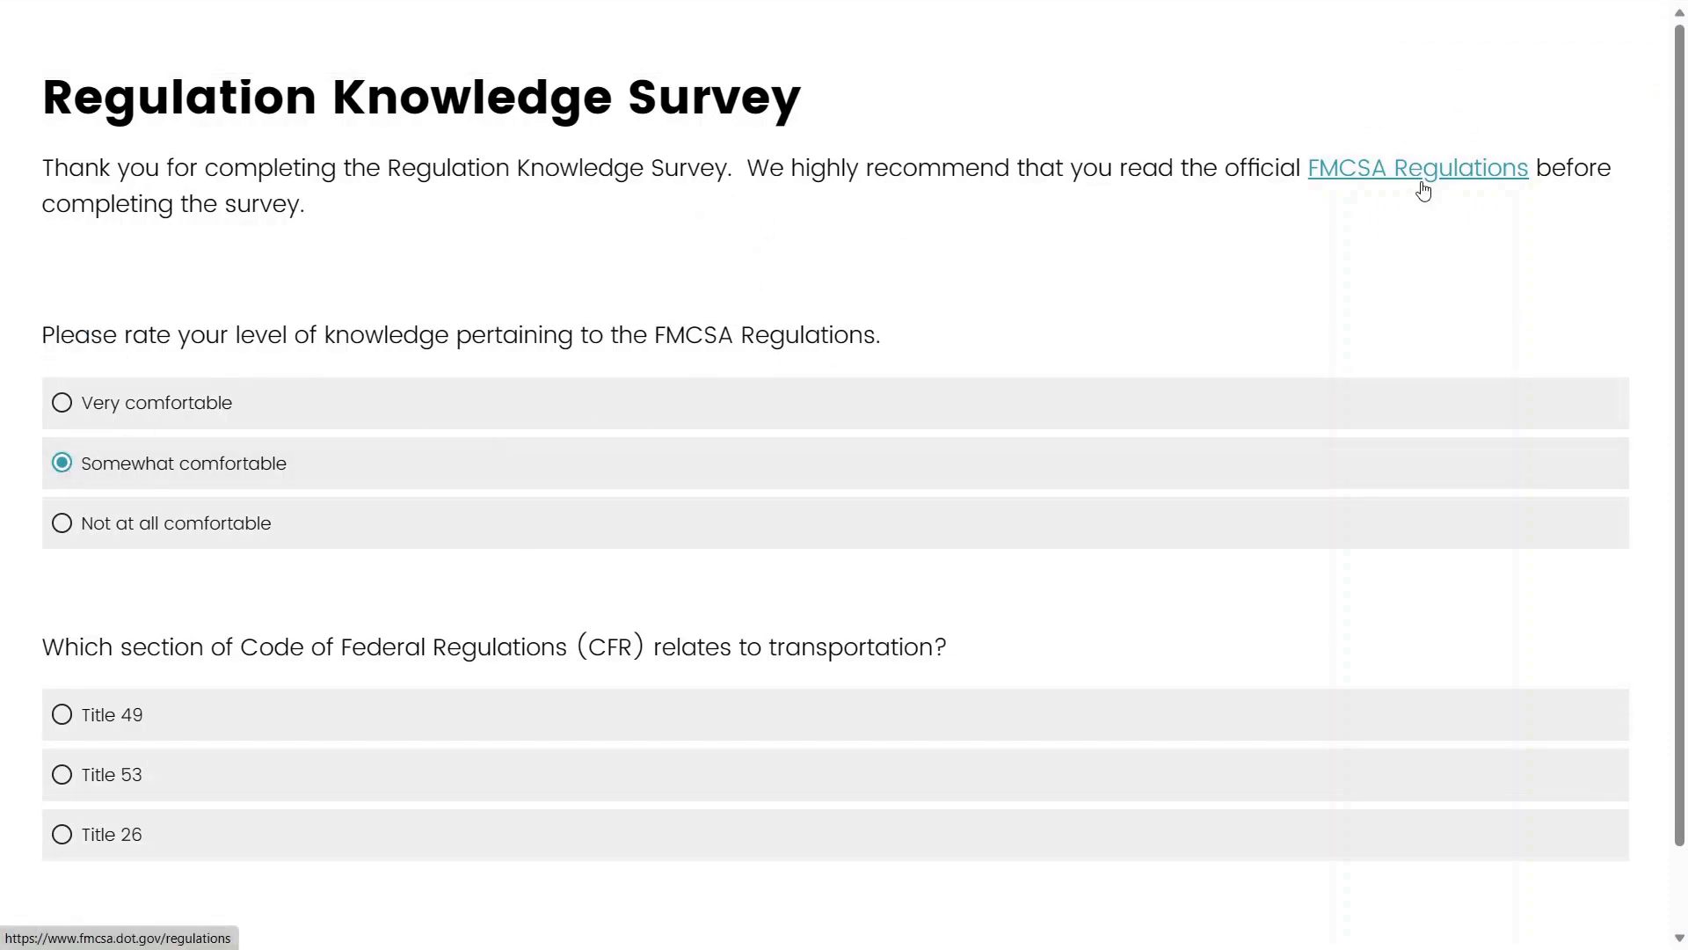
mouse_move(72, 793)
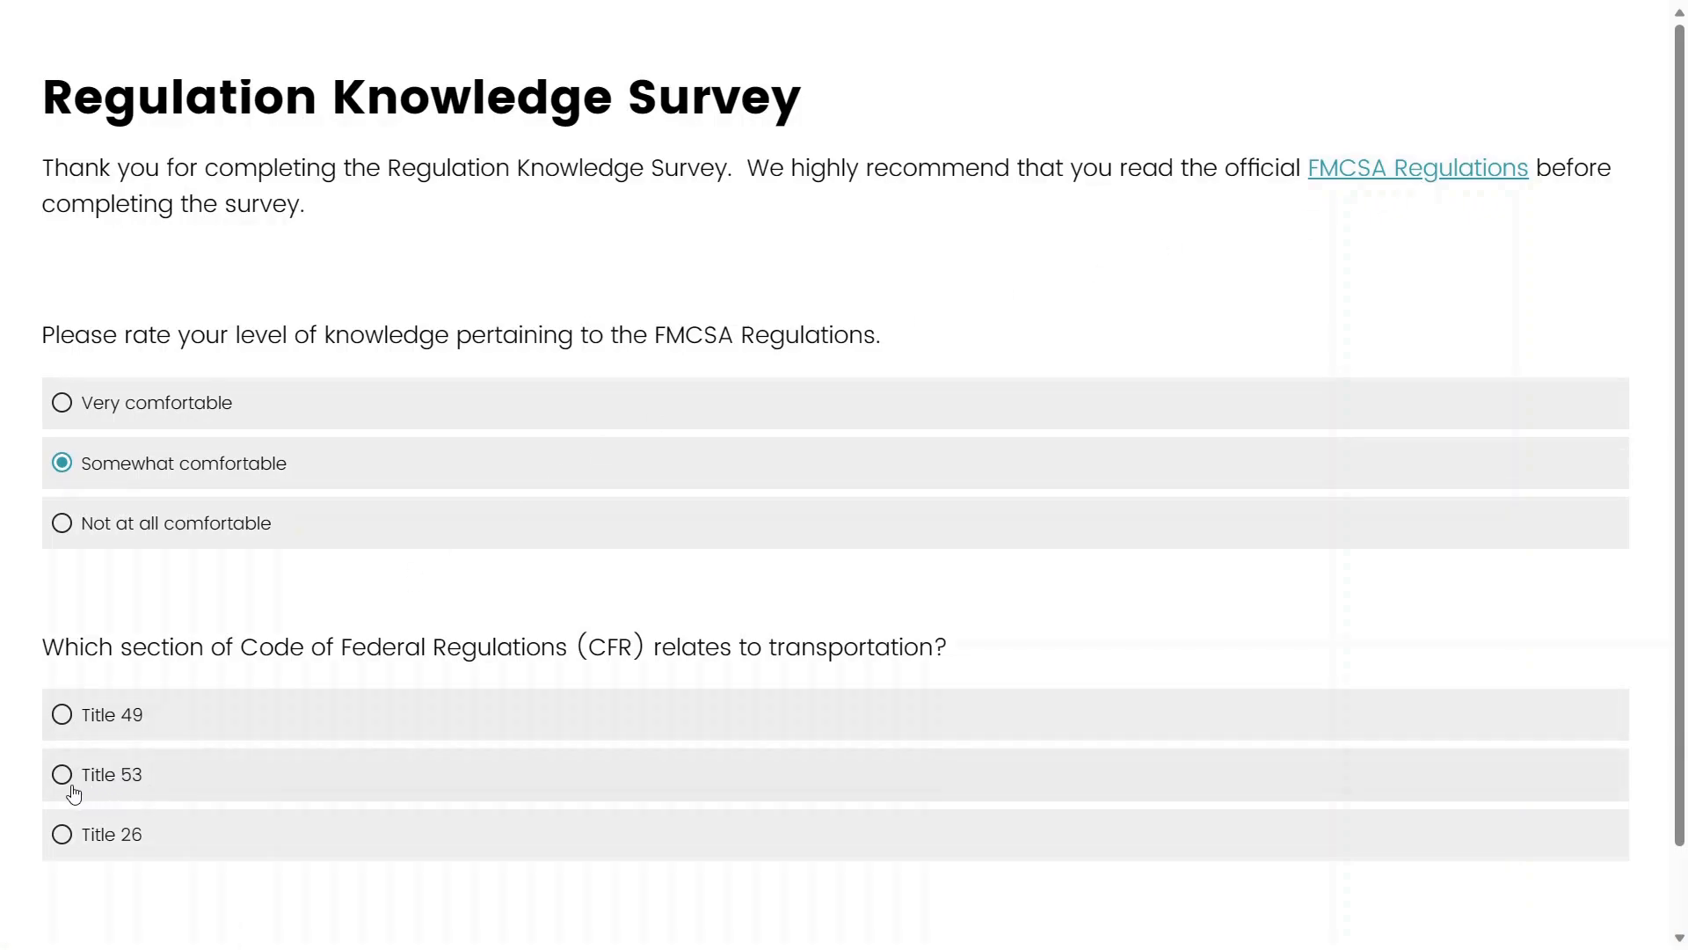
left_click(62, 774)
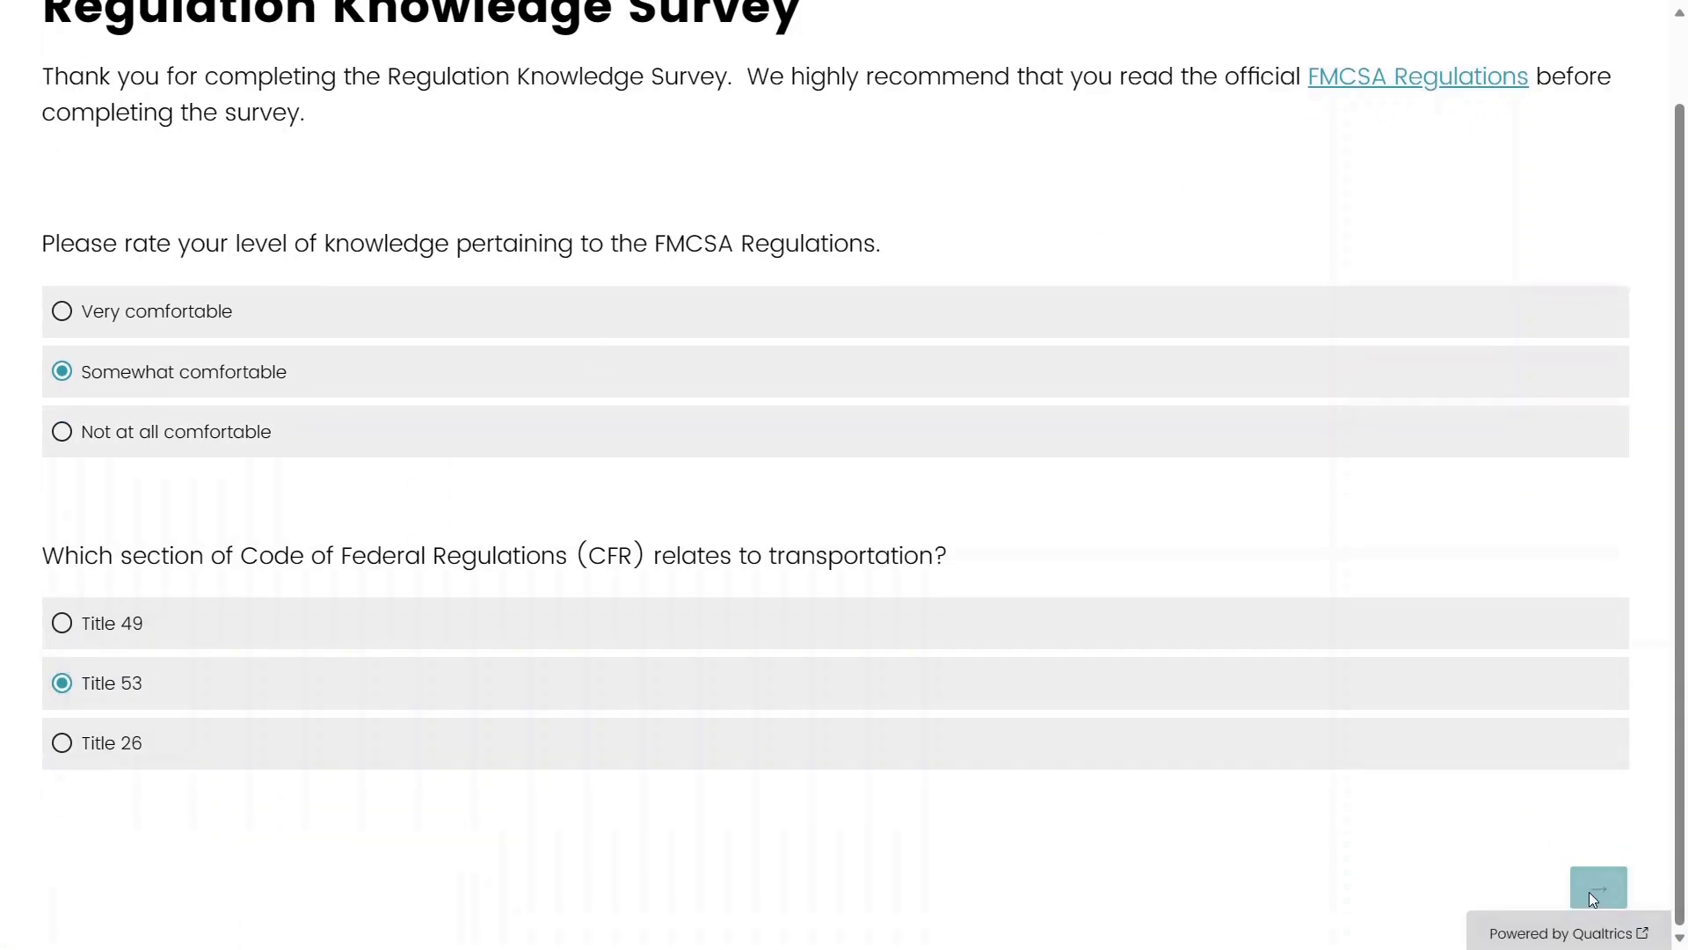
left_click(1599, 890)
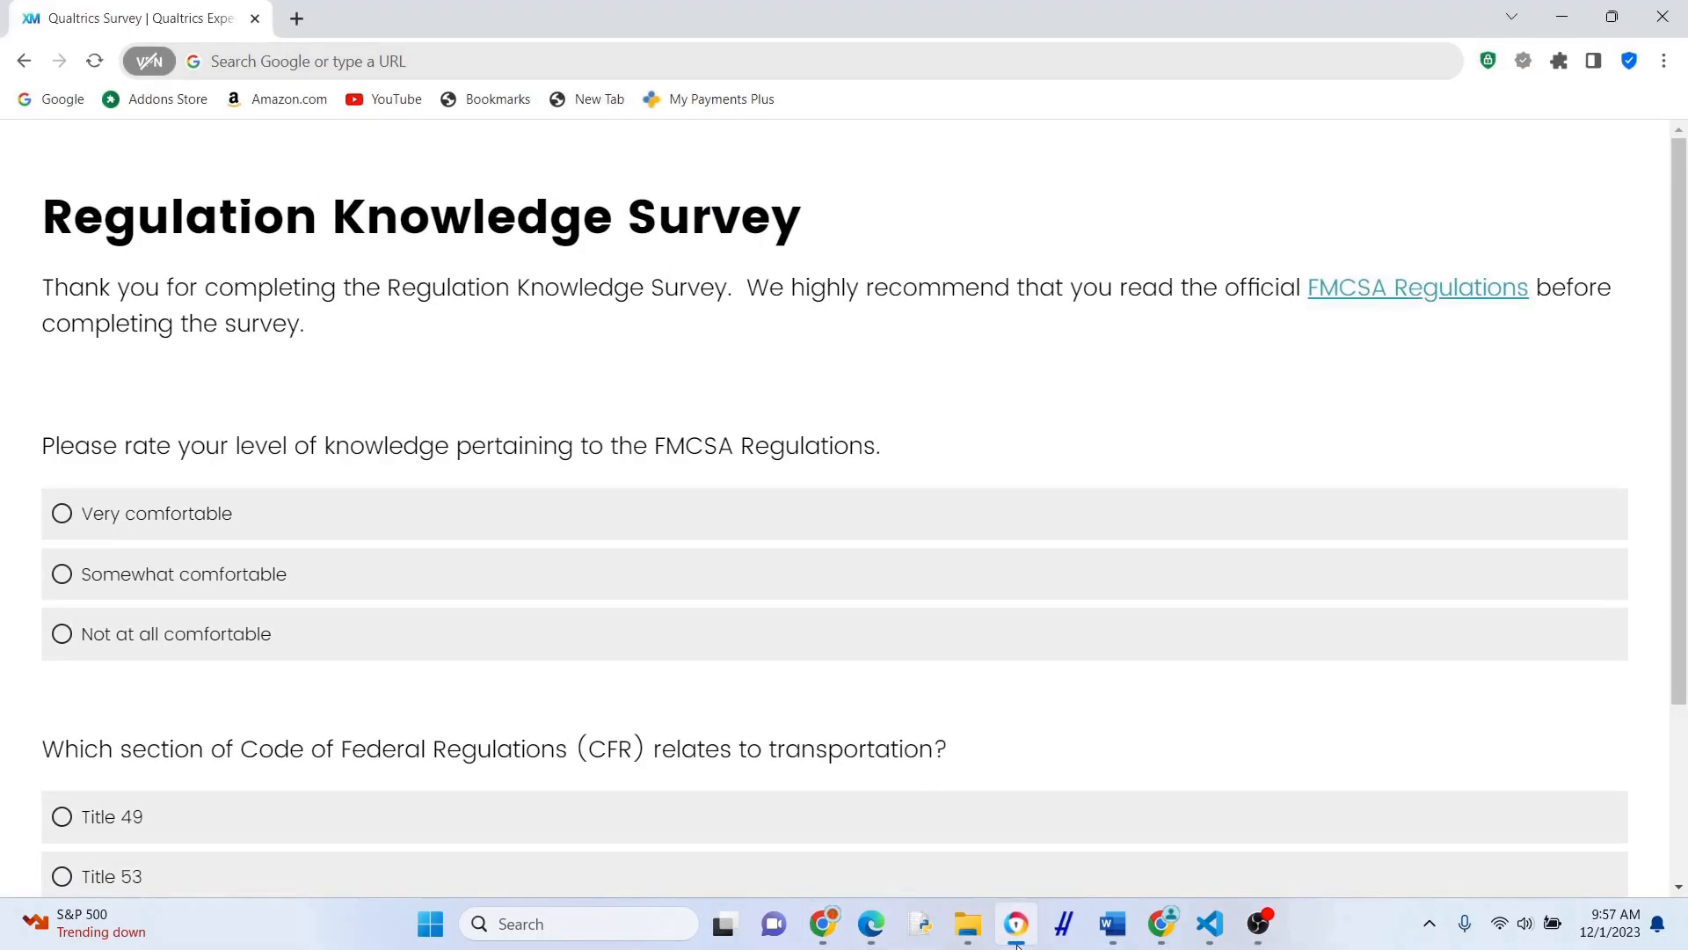
Answer Very comfortable and Title 26 and submit to reach the thank-you page.
scroll("down", 3)
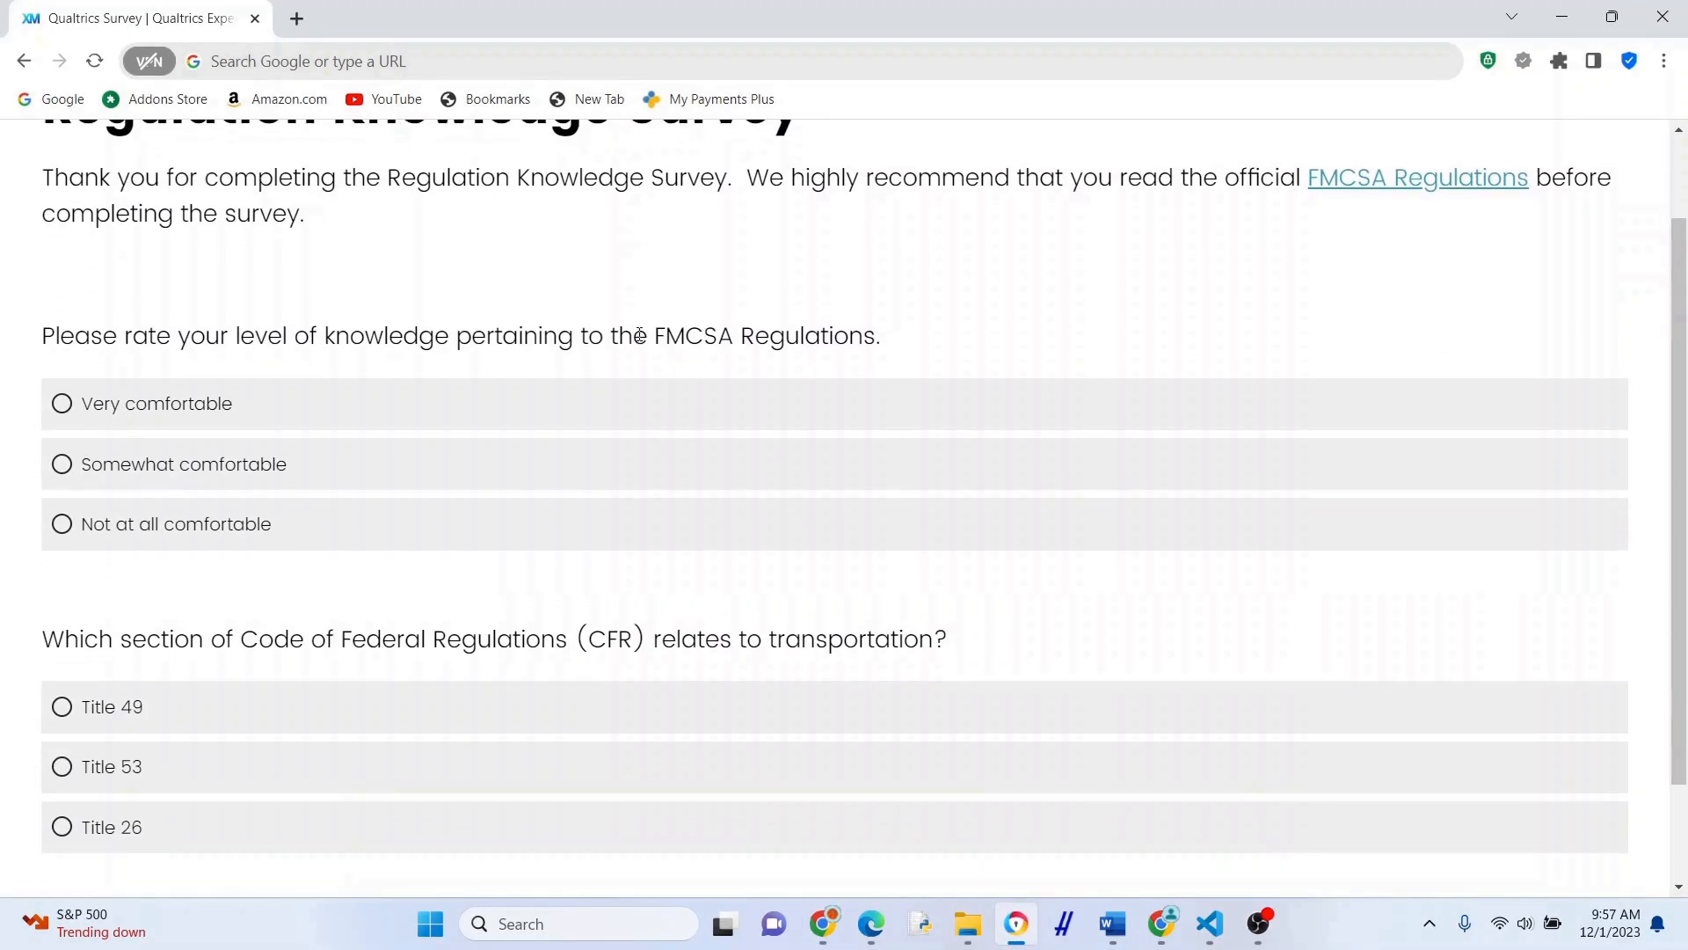
left_click(62, 403)
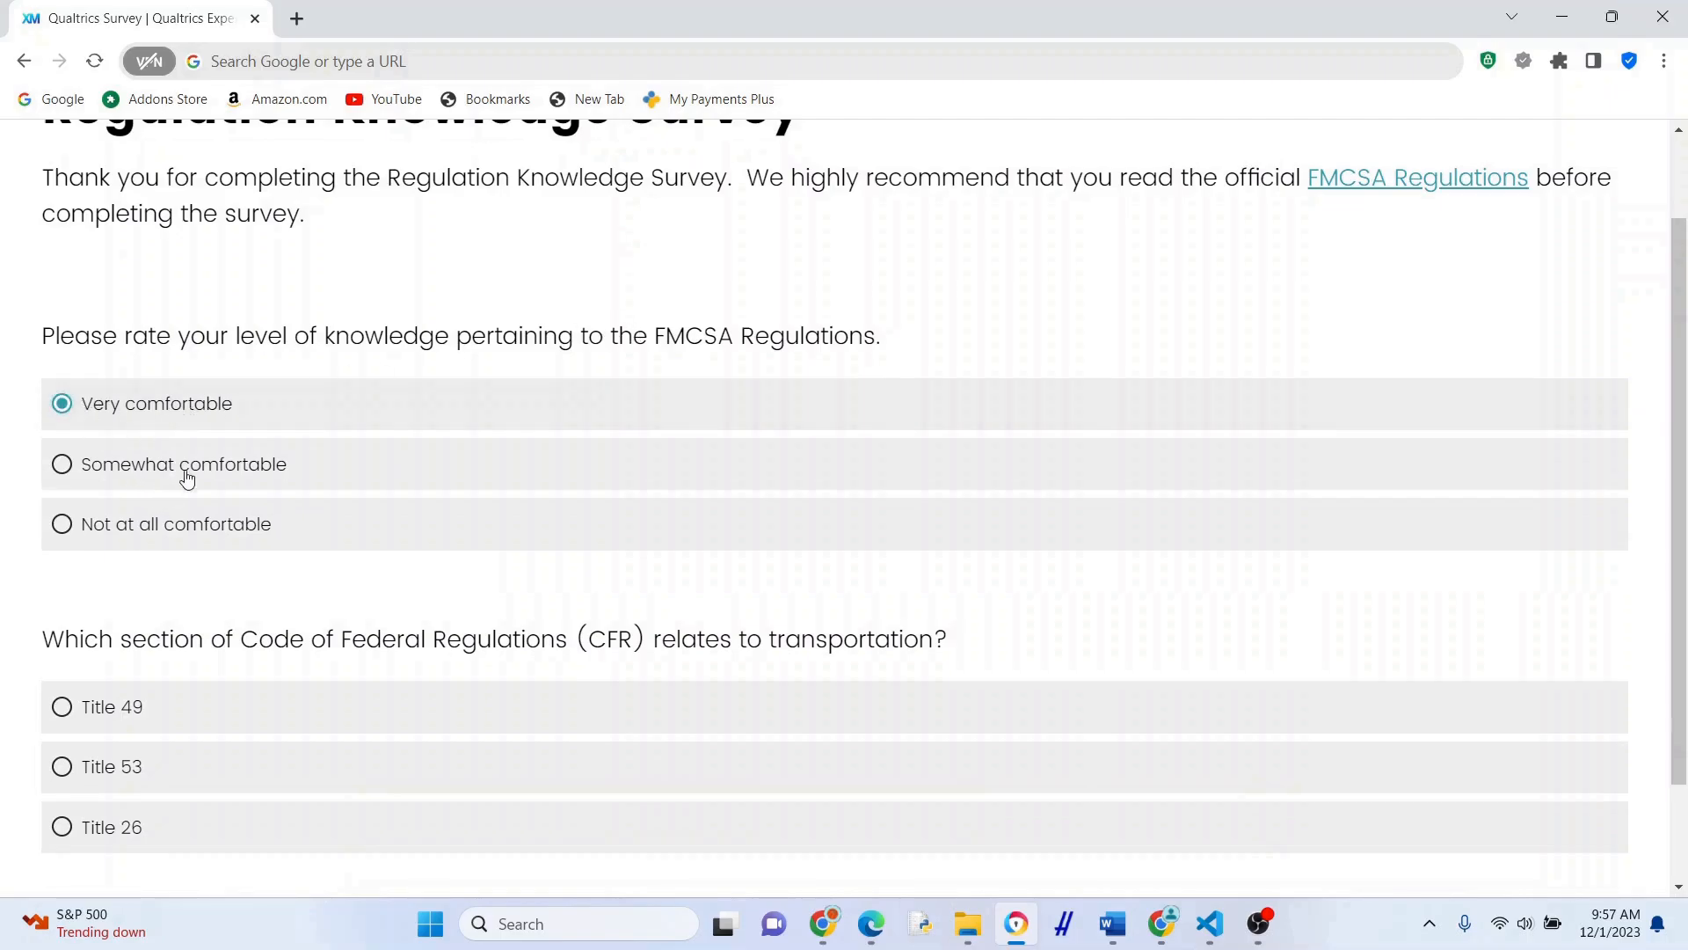
mouse_move(160, 798)
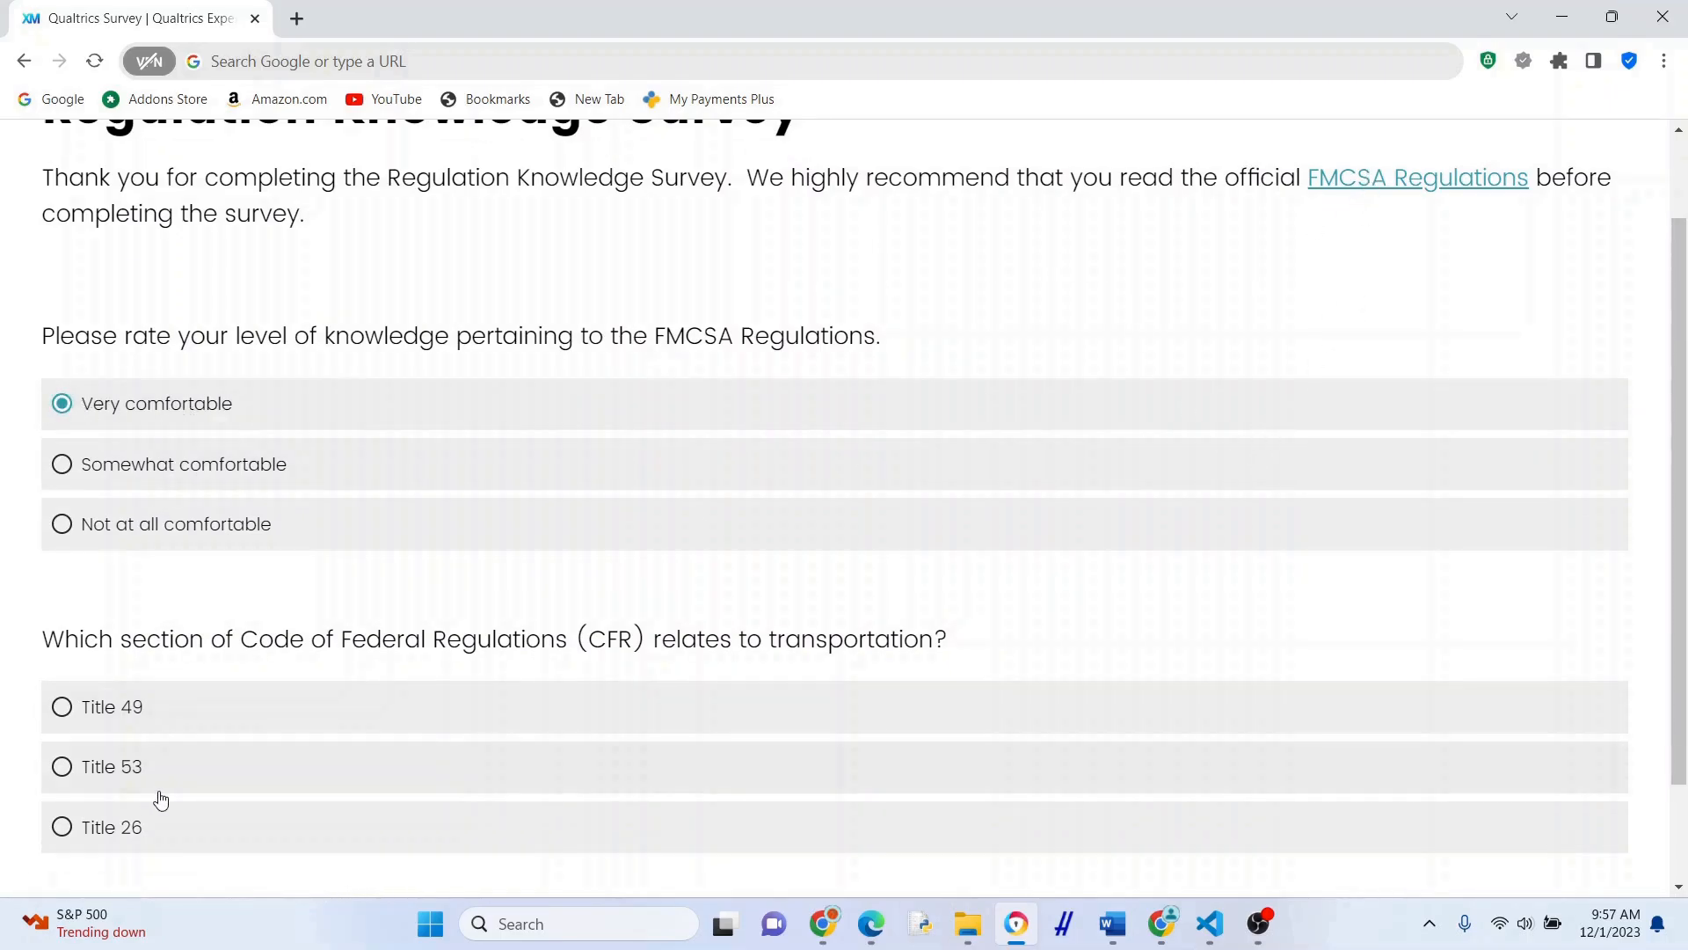
left_click(62, 827)
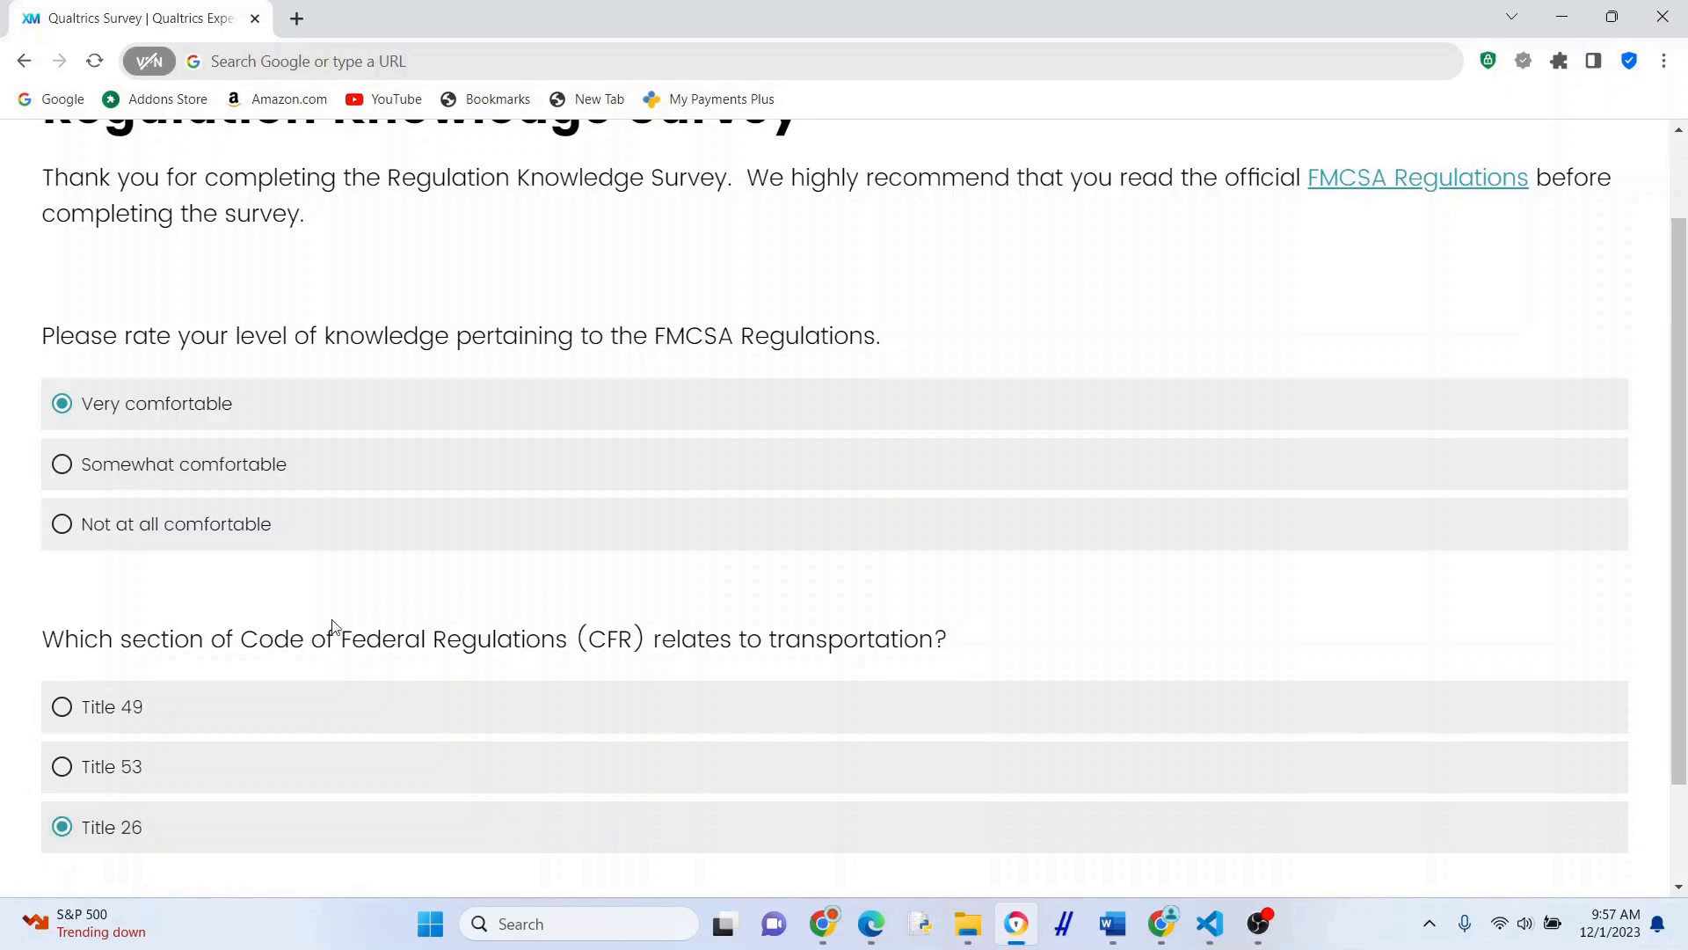
scroll("down", 3)
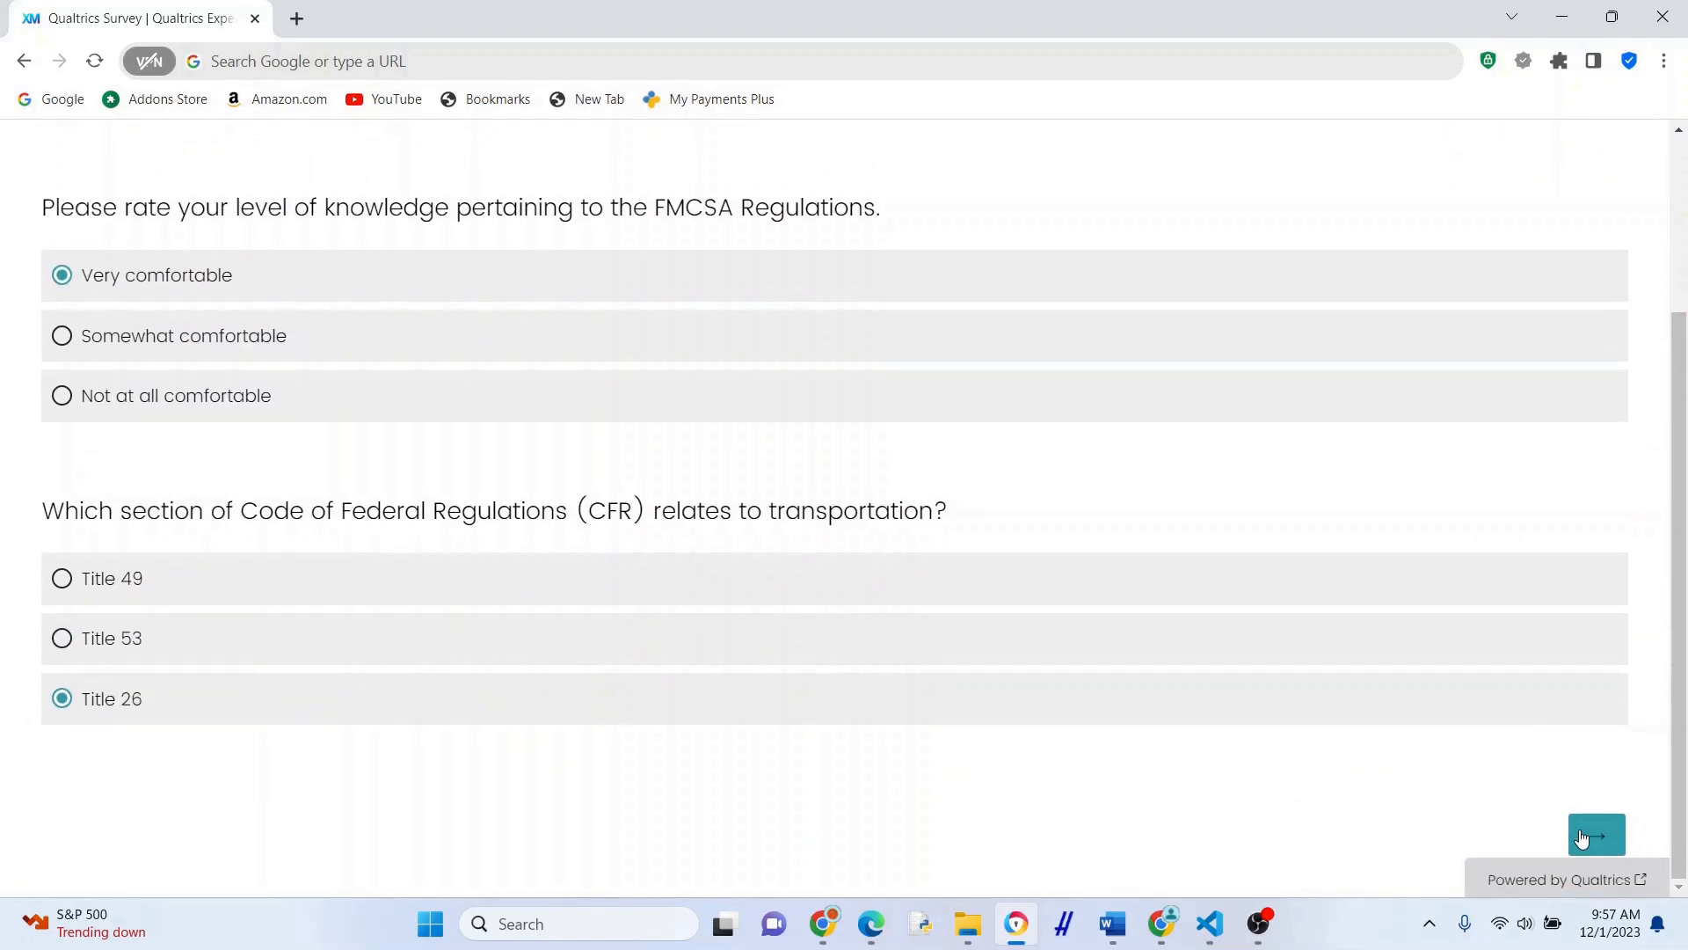
left_click(1597, 835)
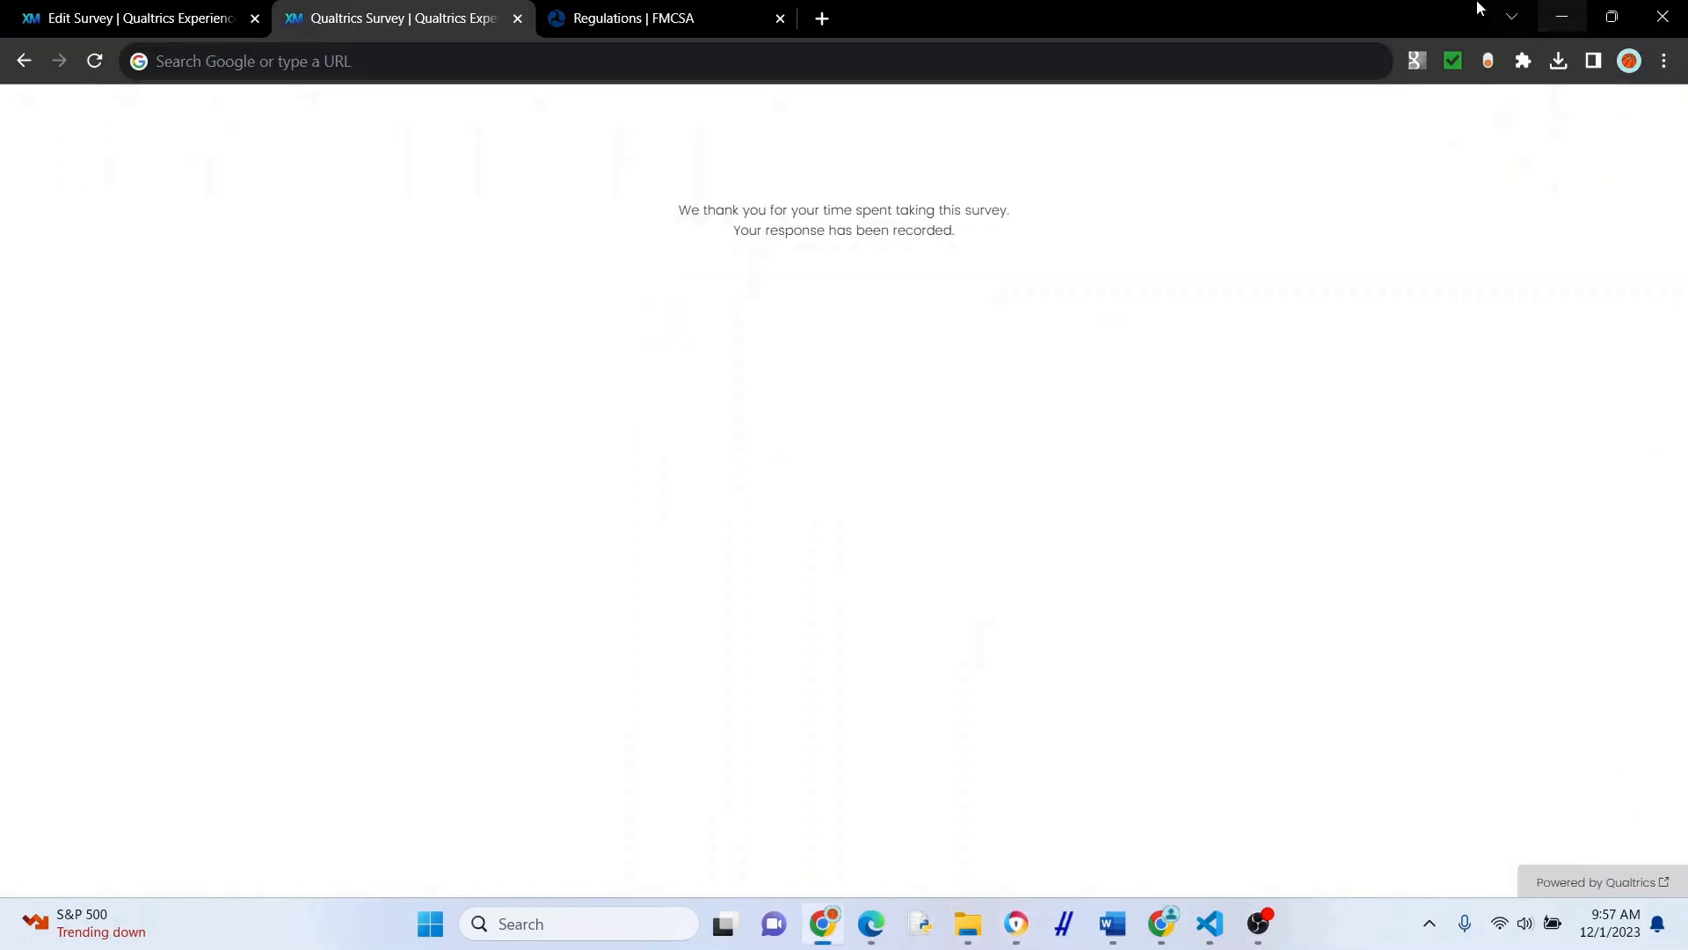
Return to the survey editor and view Data & Analysis with the three recorded responses.
left_click(128, 18)
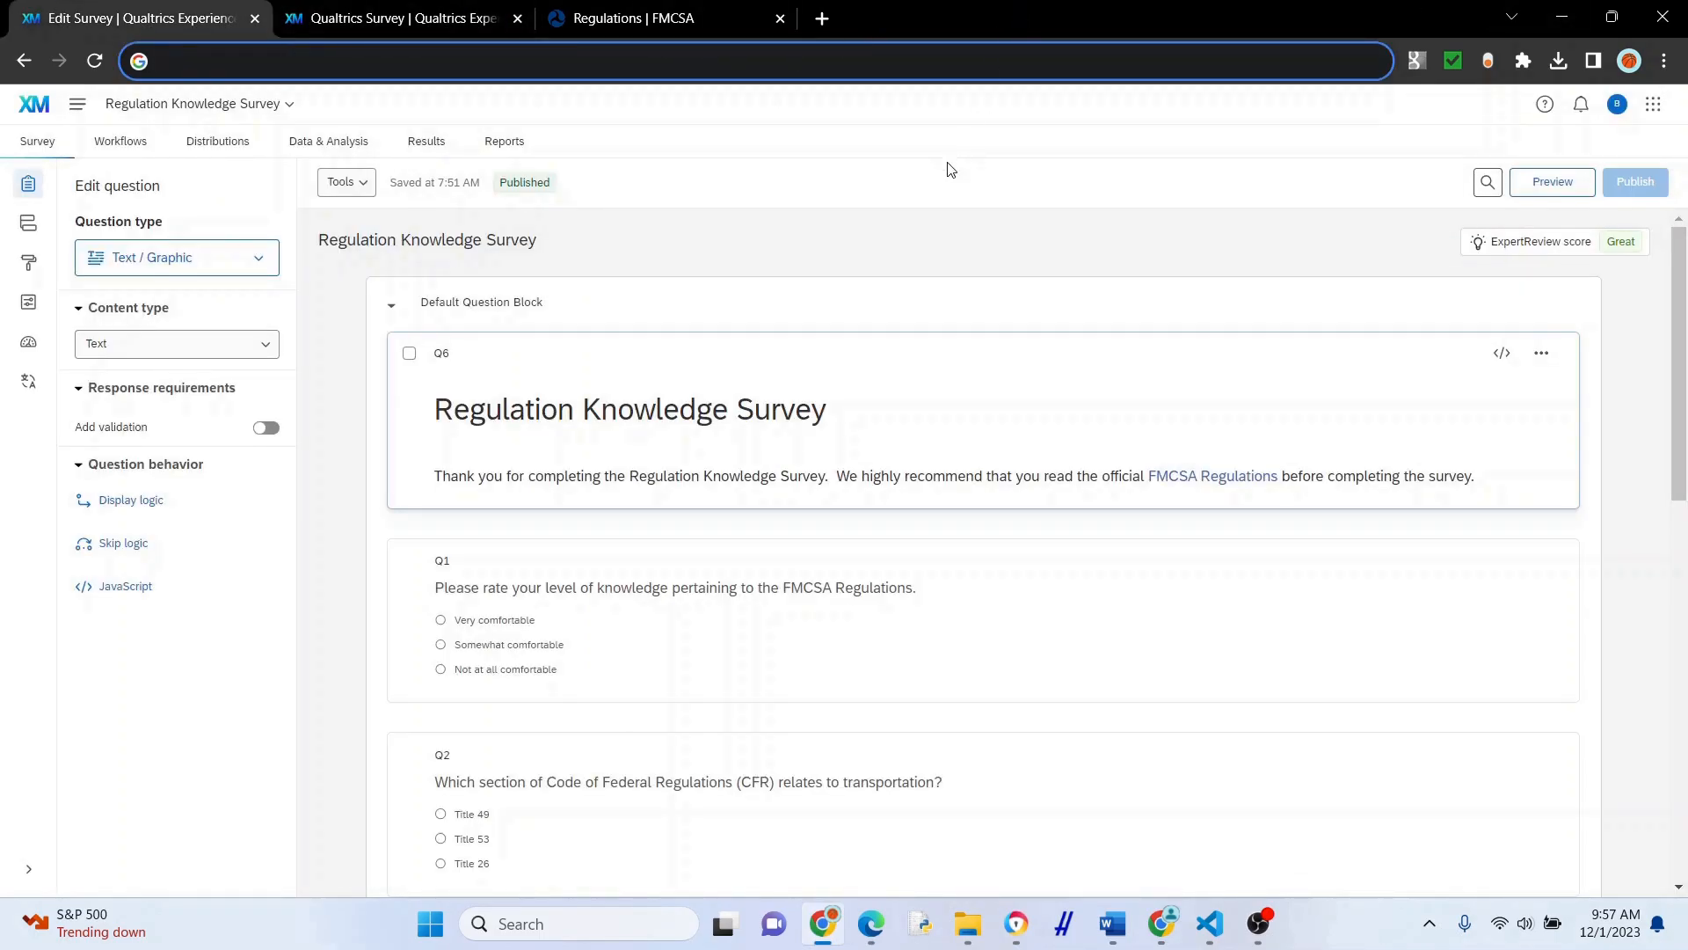
left_click(327, 141)
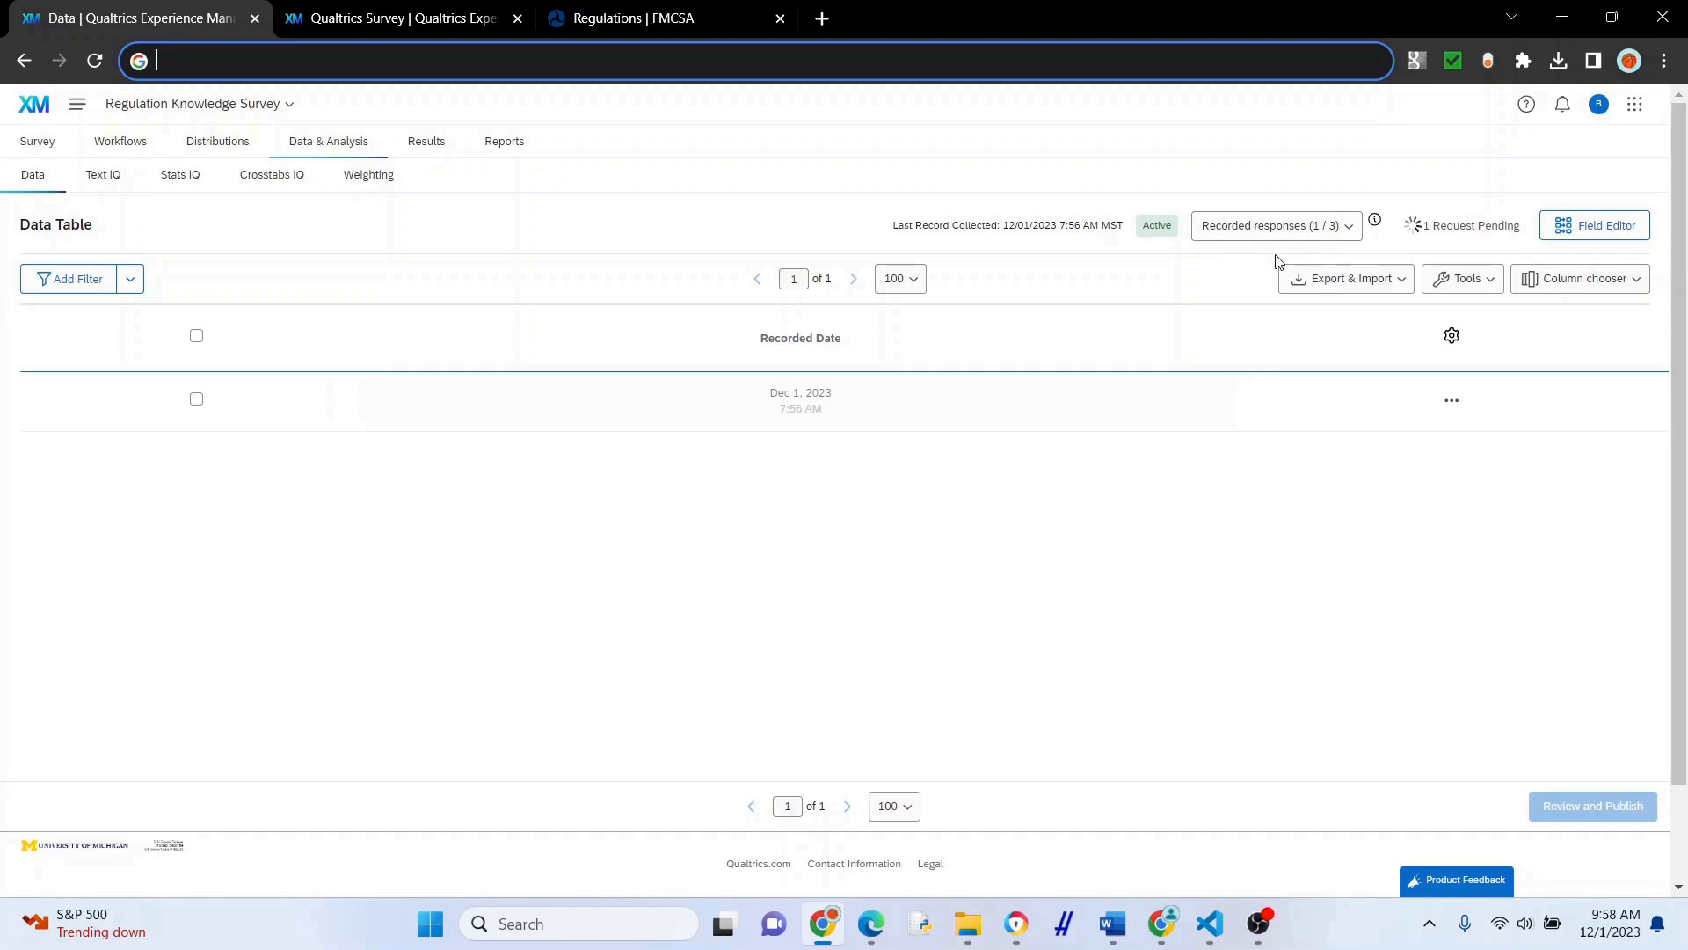
mouse_move(995, 188)
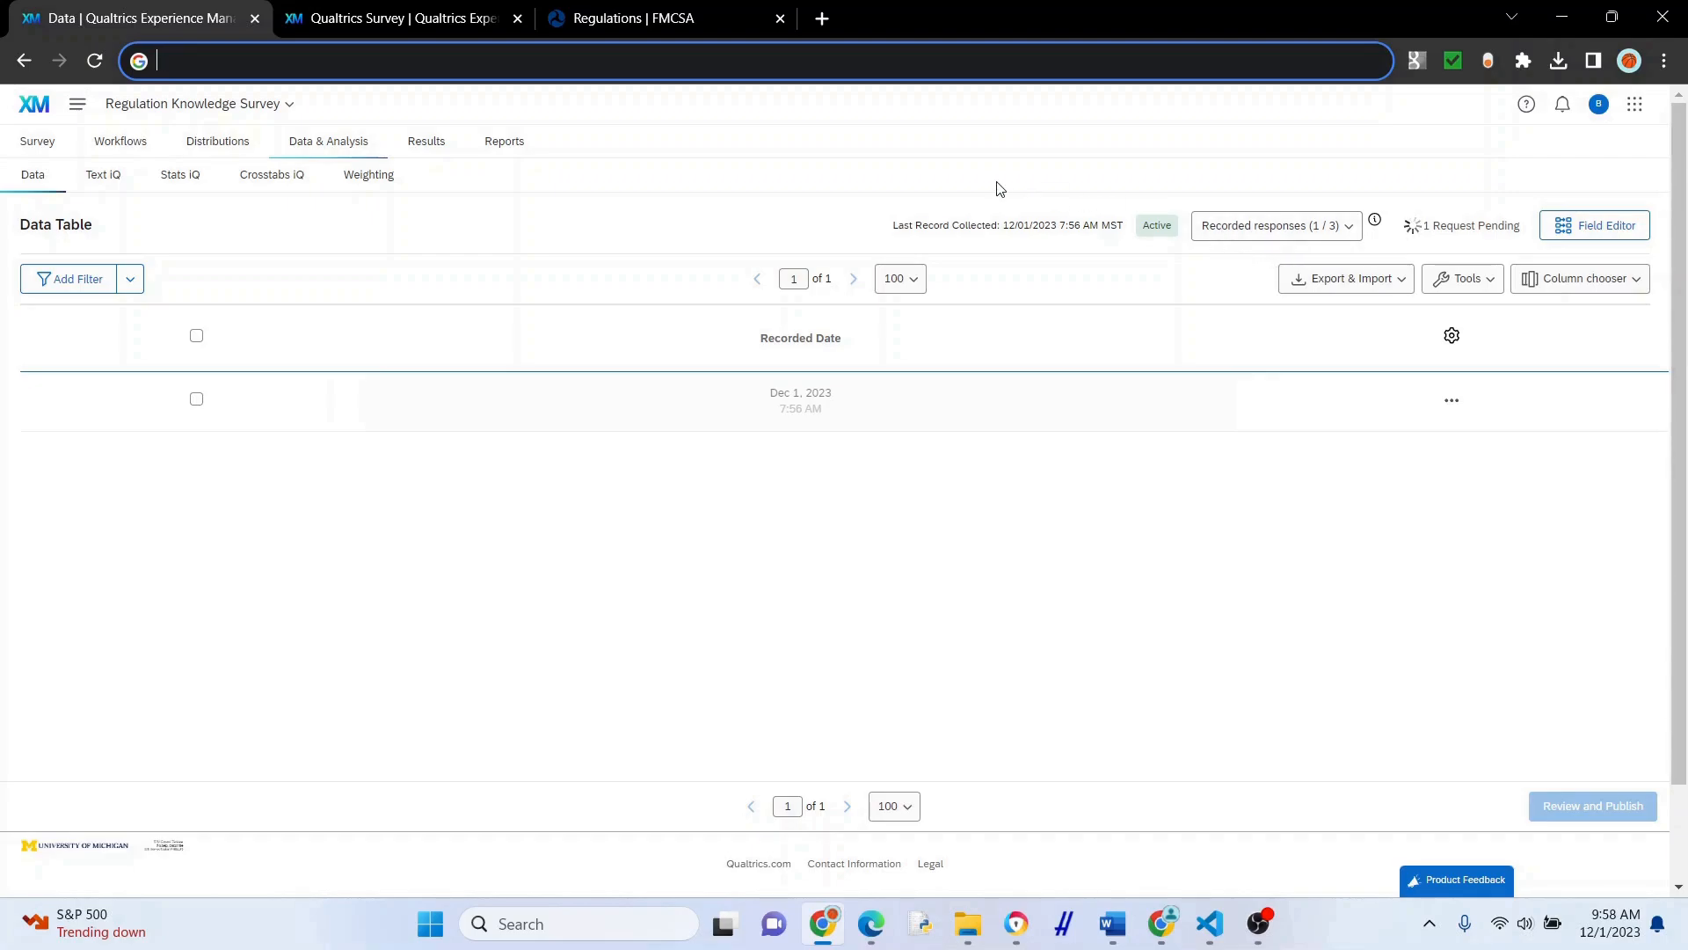
mouse_move(551, 240)
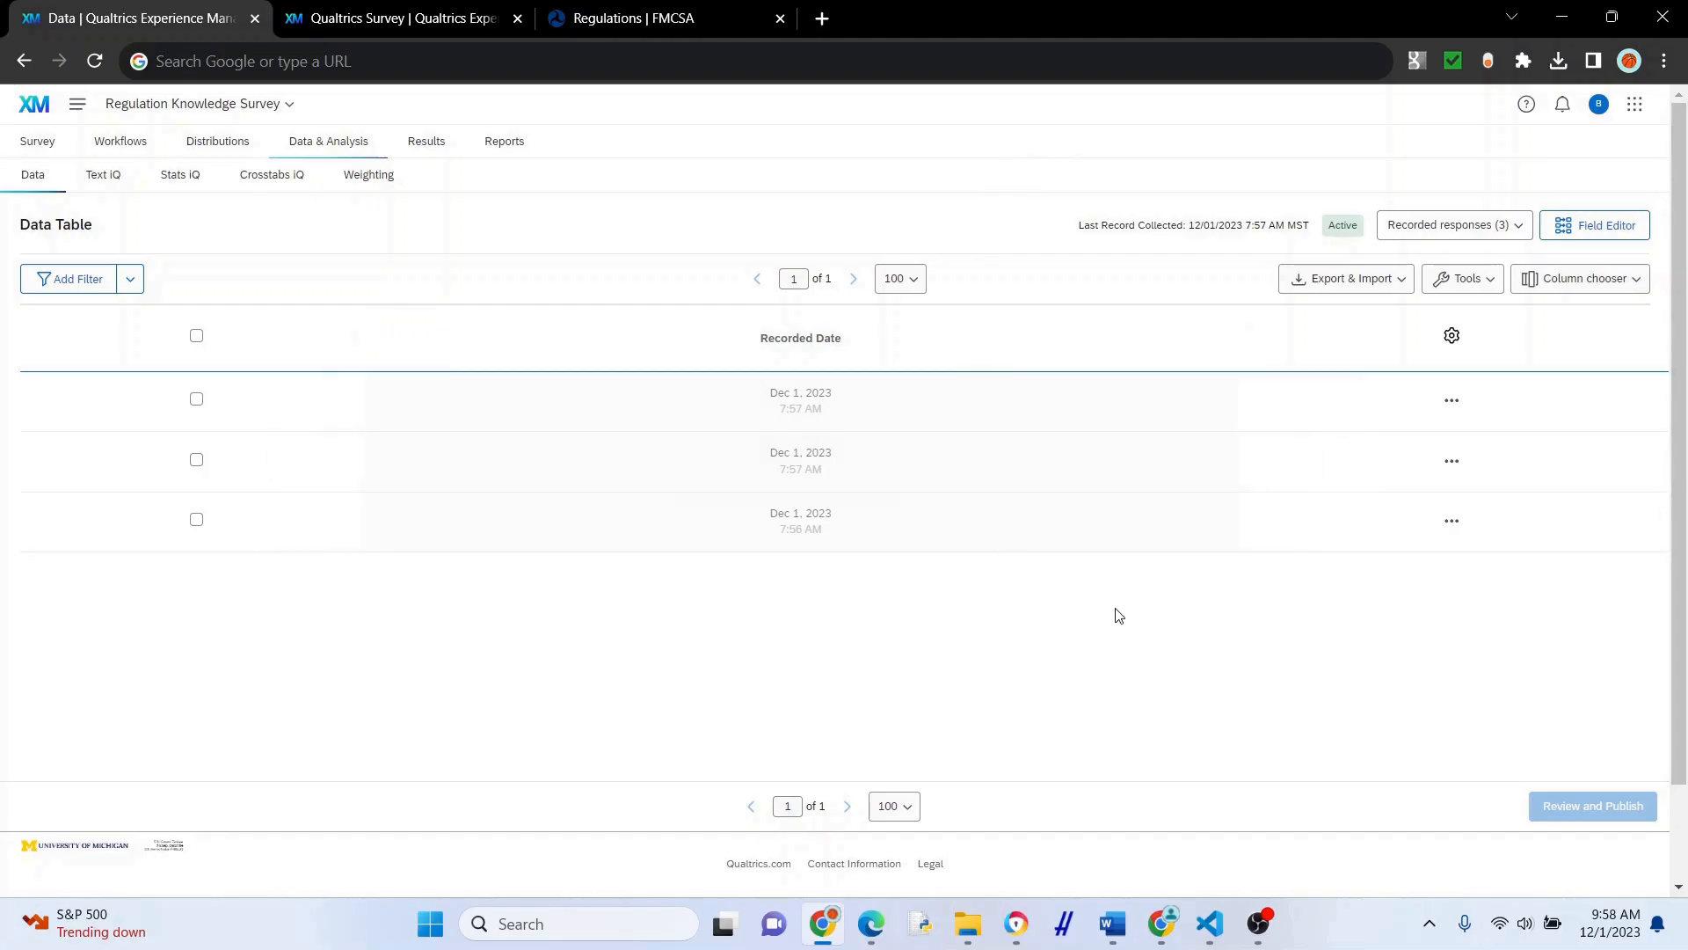
Export the response data as a CSV download via Export & Import > Export Data.
left_click(1345, 278)
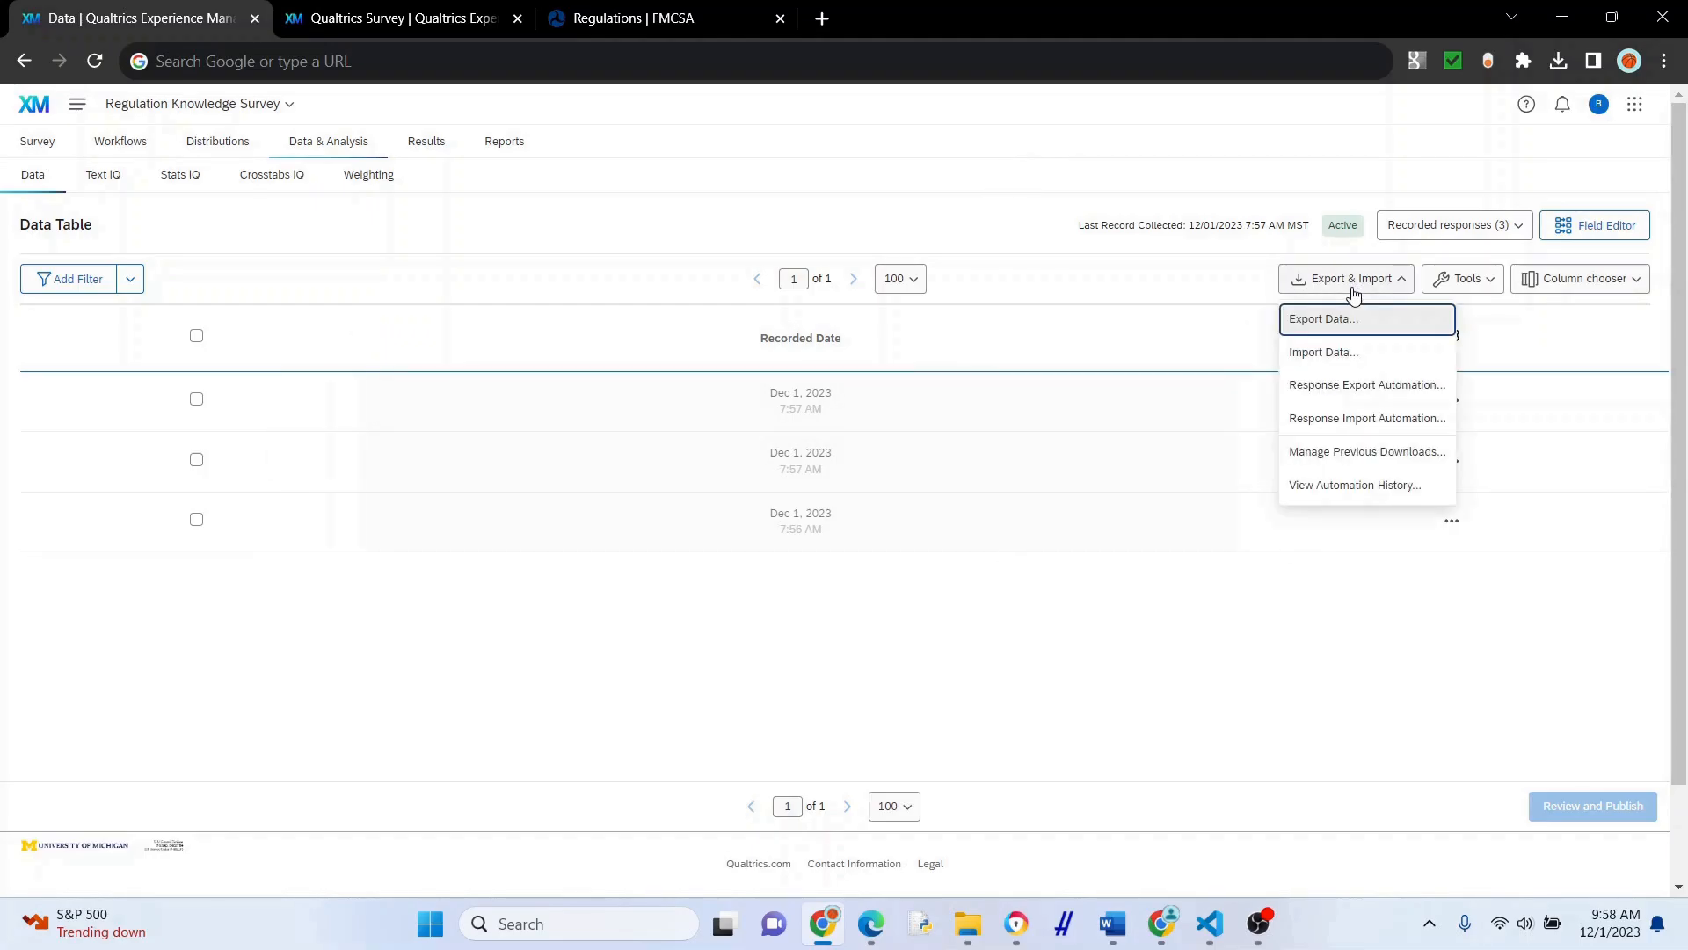
left_click(1322, 318)
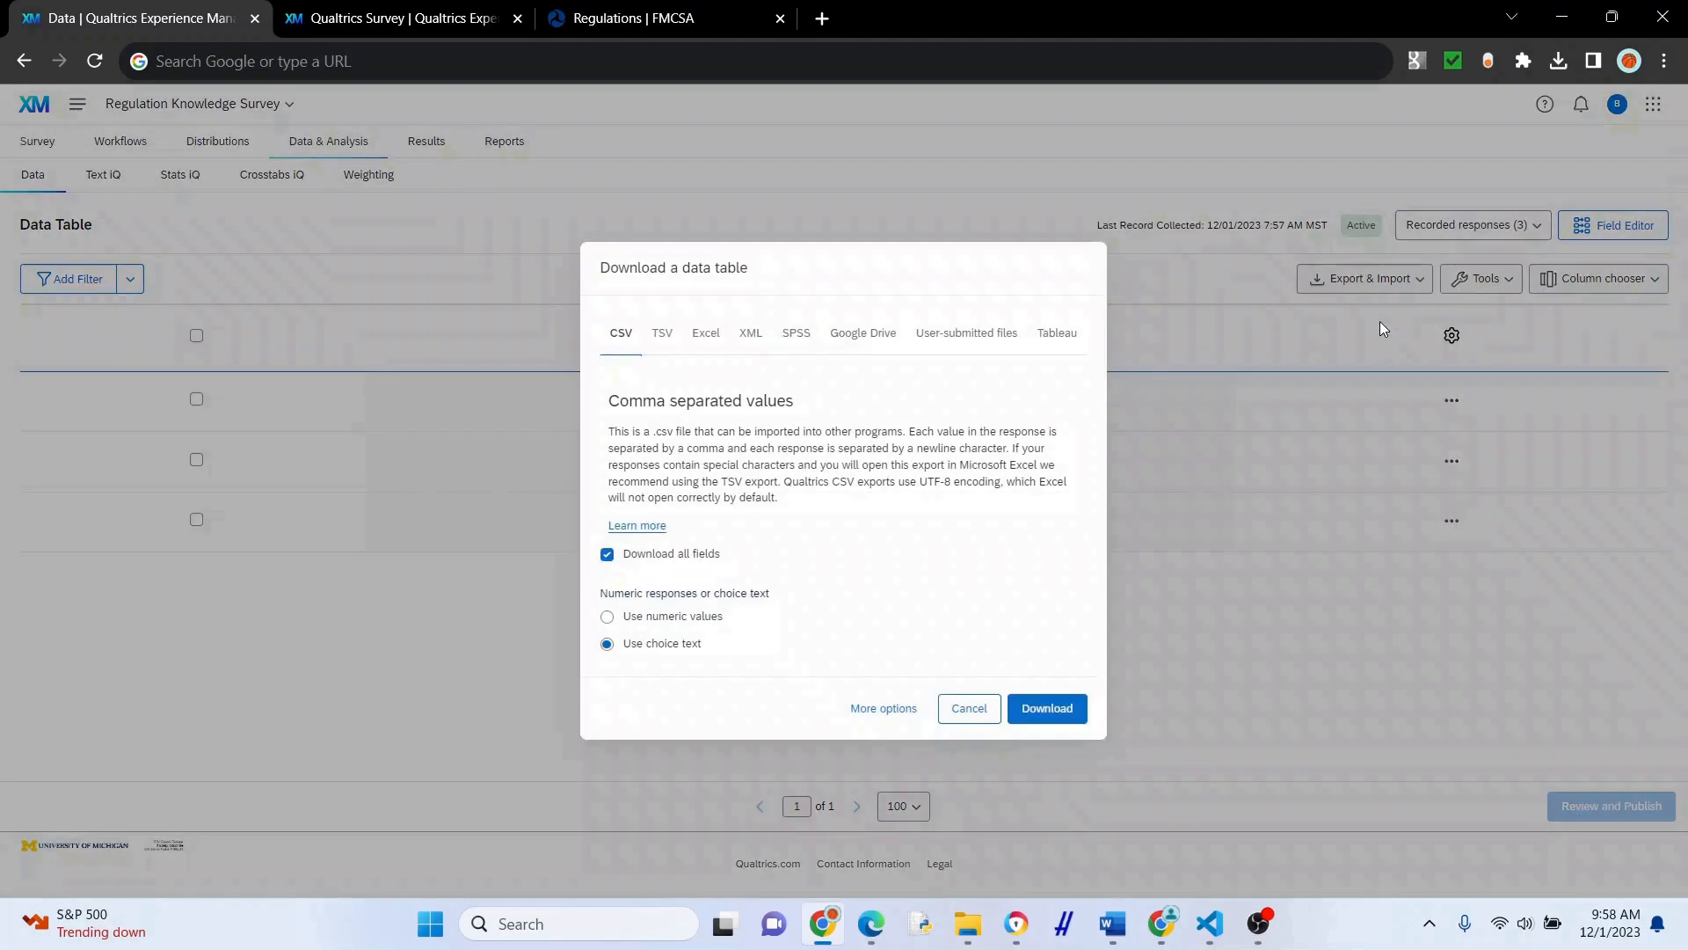
left_click(1044, 706)
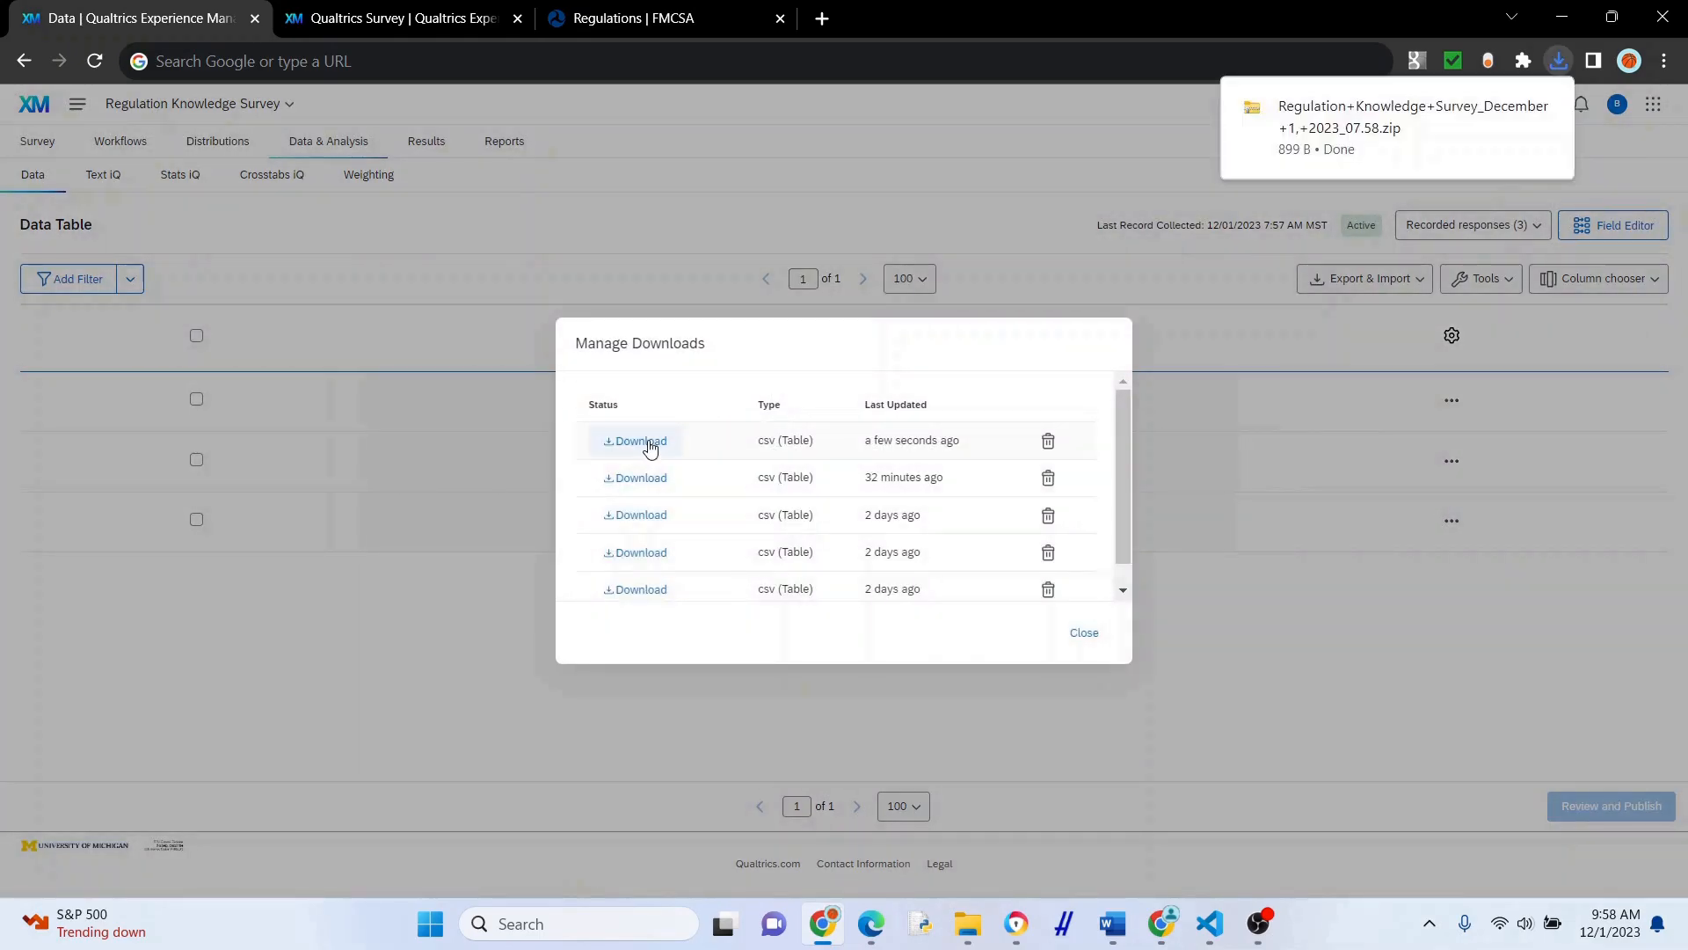
Open the downloaded zip archive and load the exported CSV in Excel.
left_click(1558, 60)
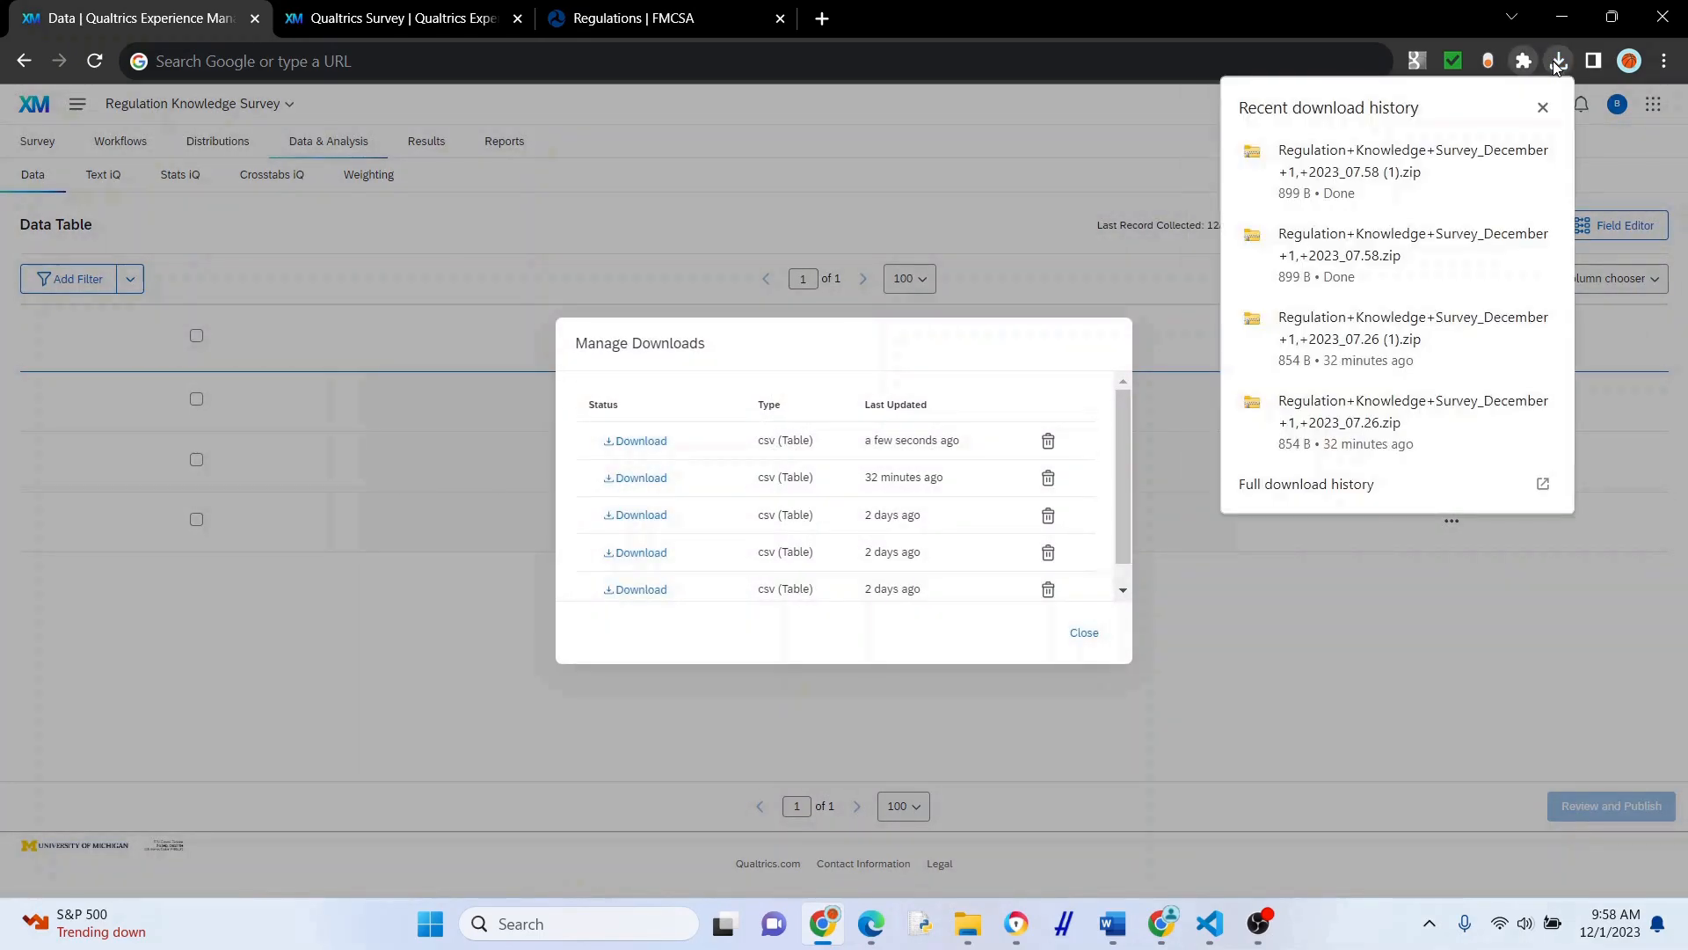
mouse_move(1470, 167)
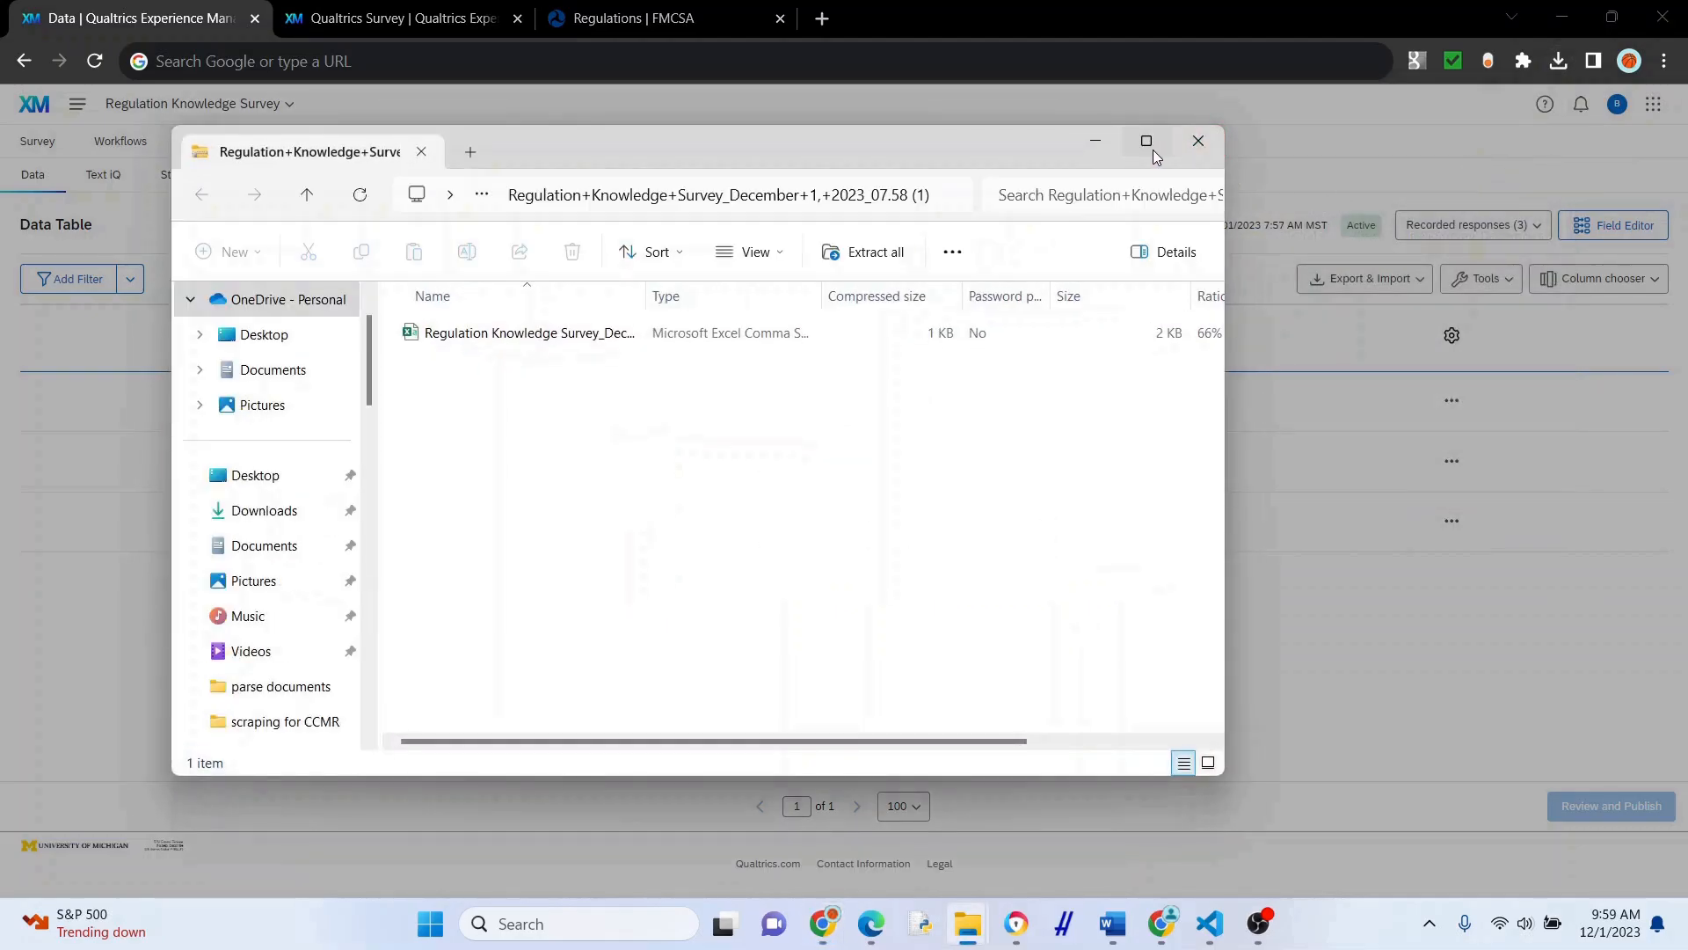
left_click(1144, 140)
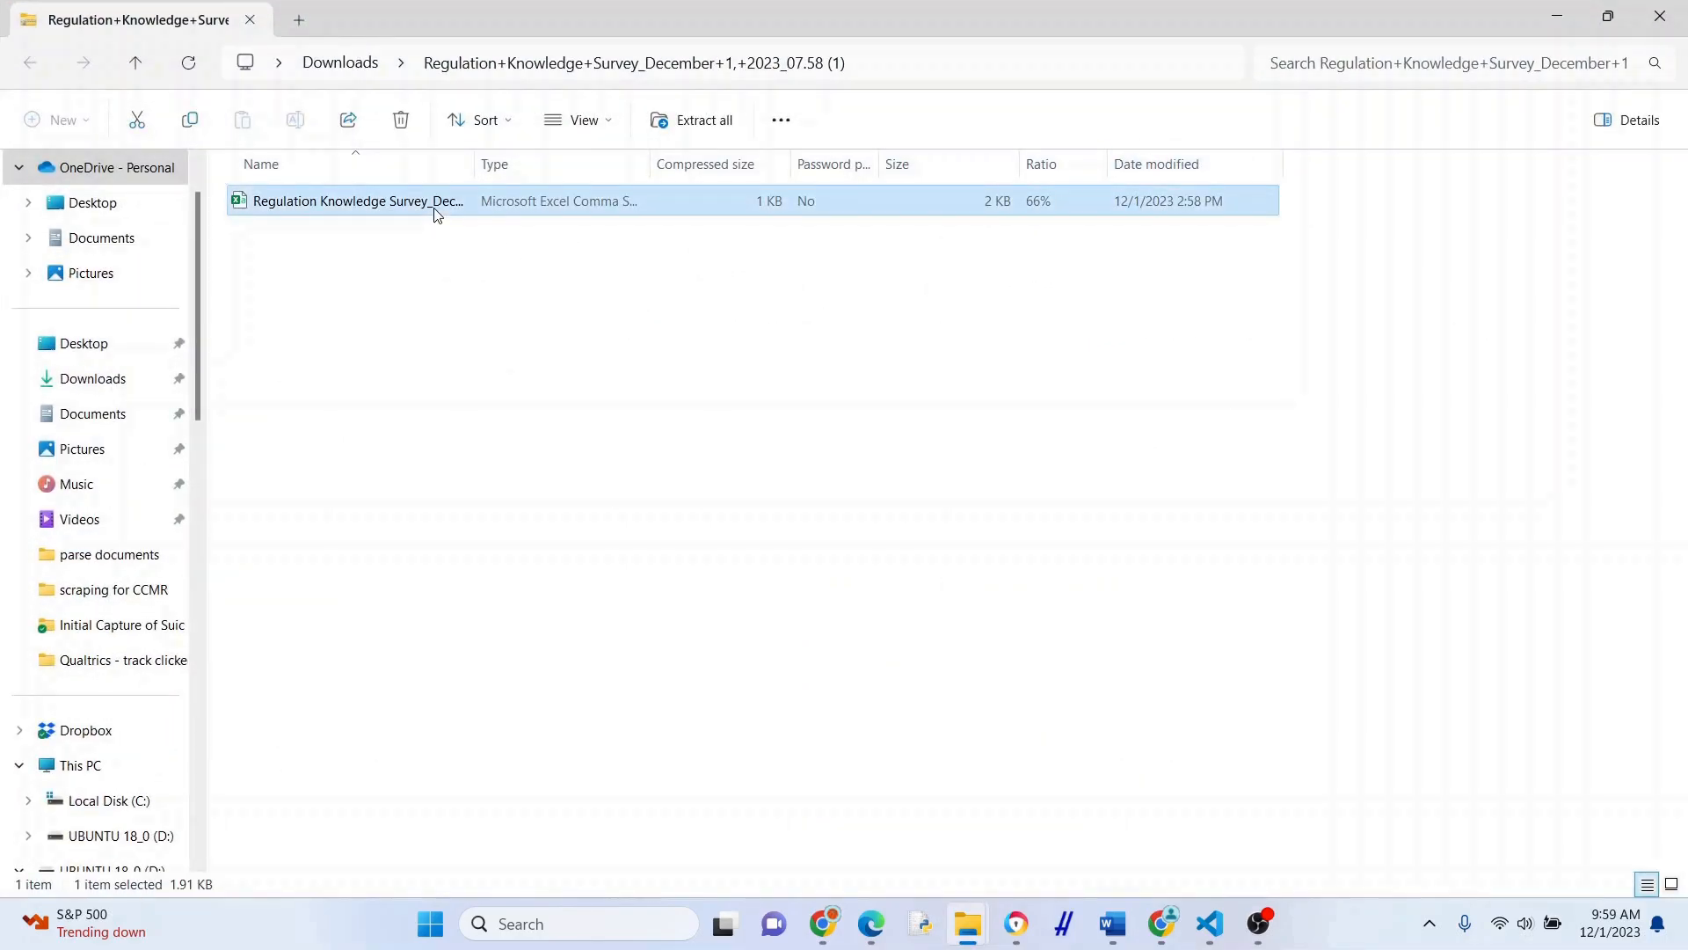
double_click(357, 200)
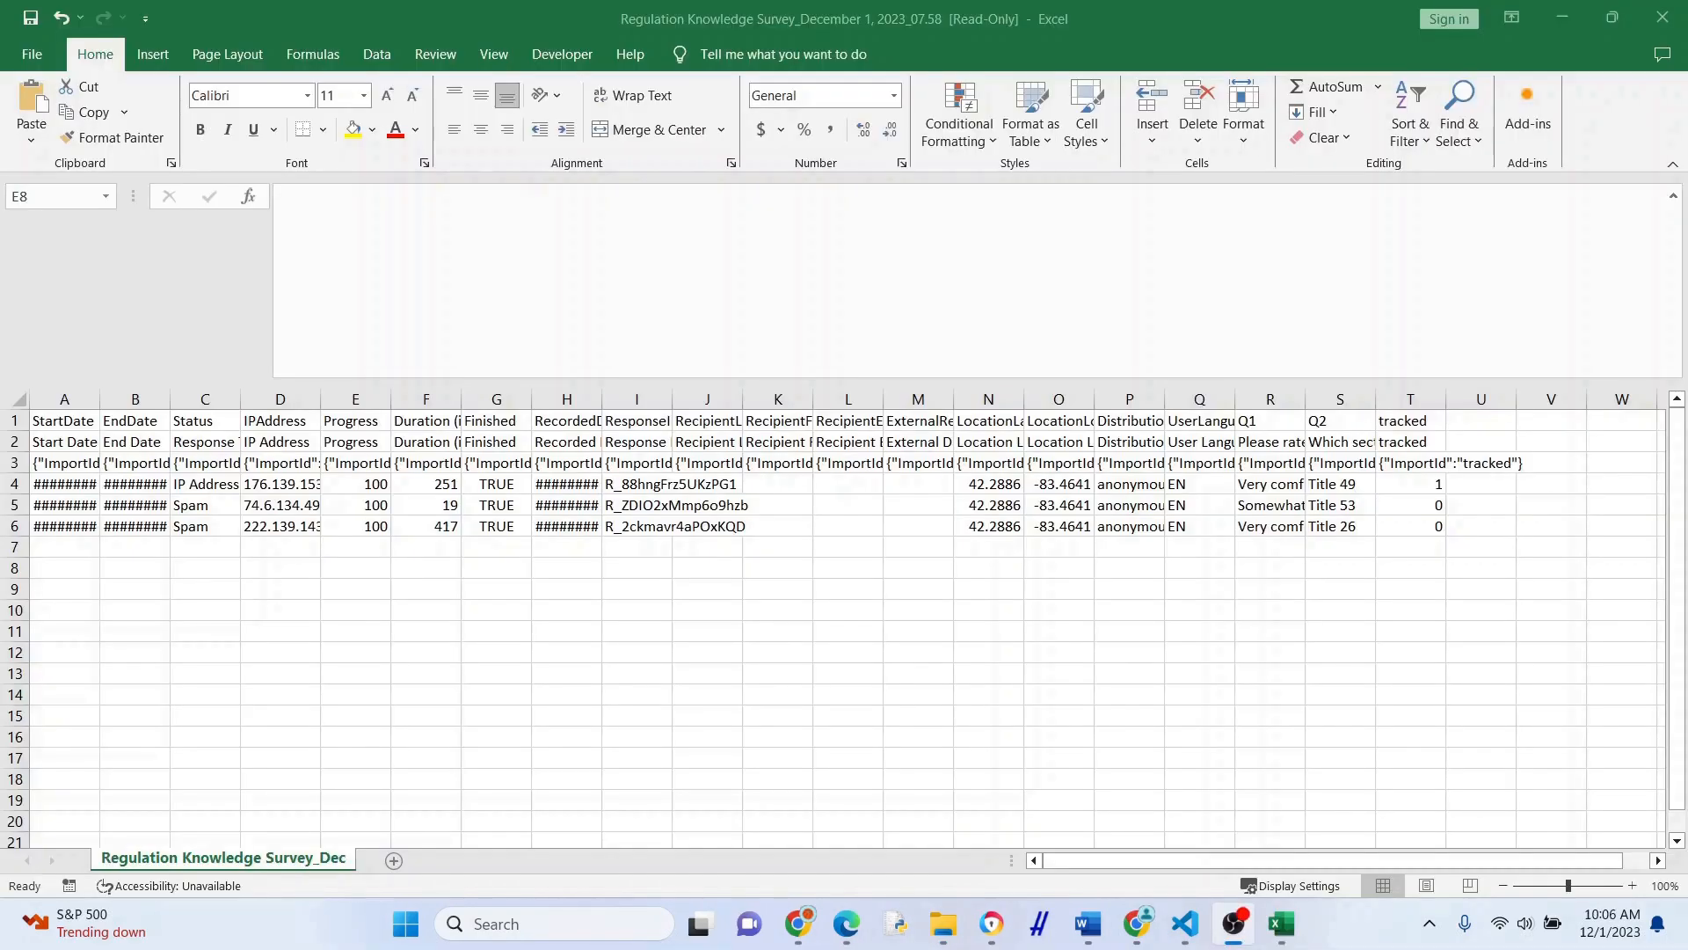
mouse_move(1536, 492)
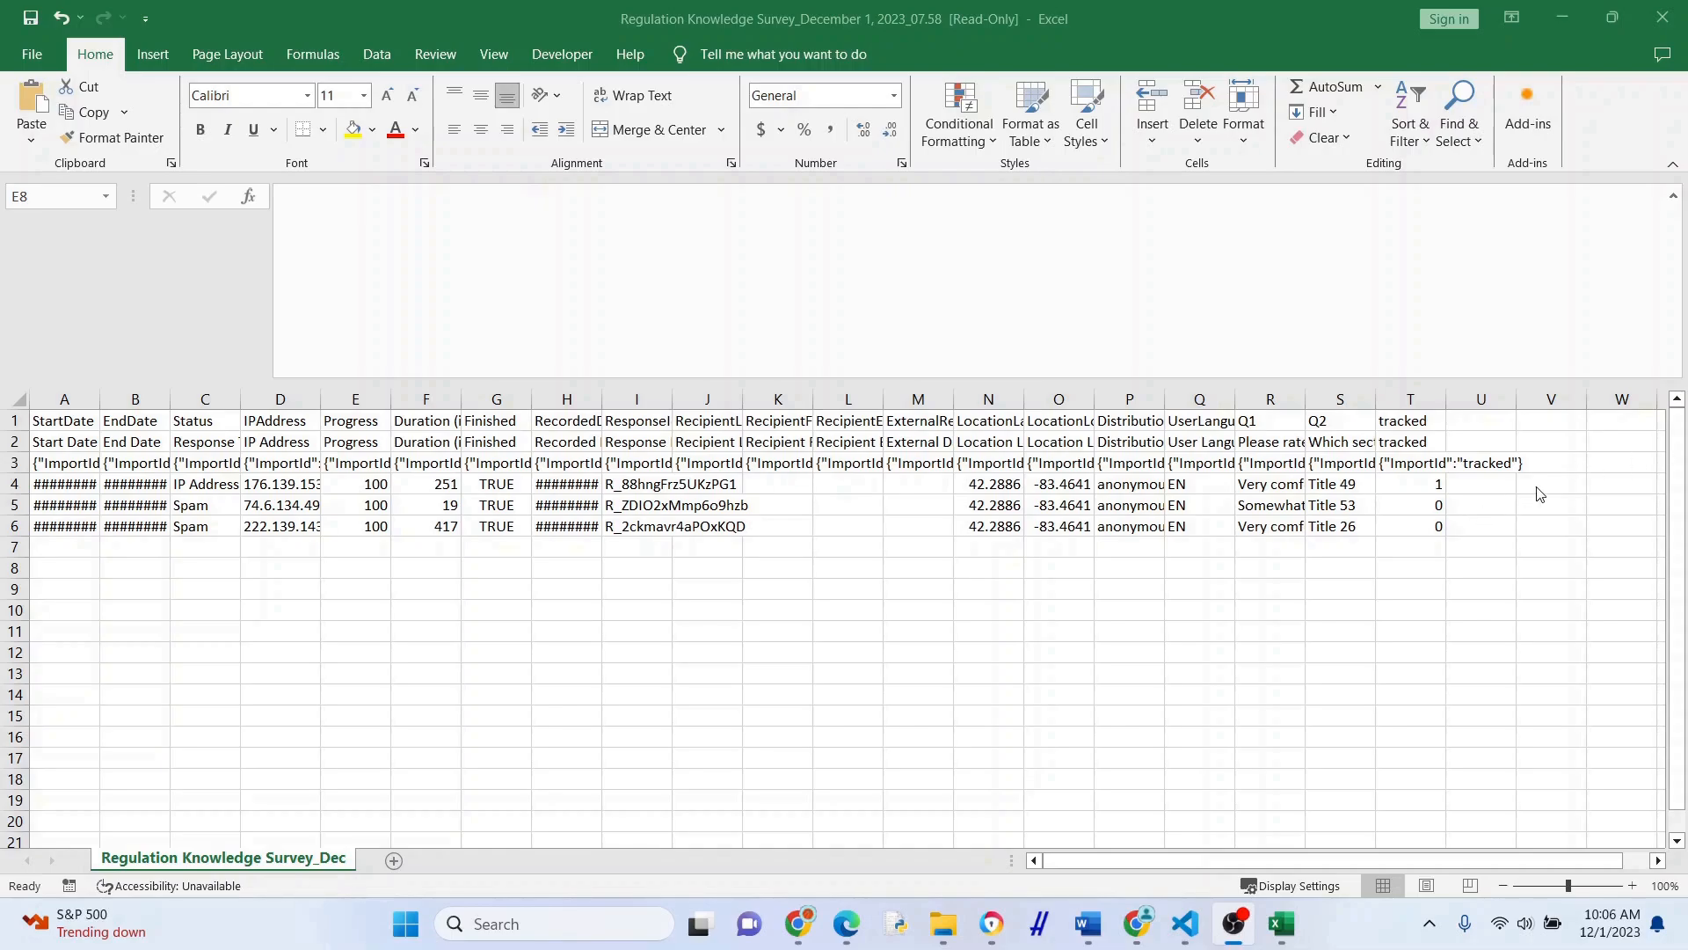
Inspect the three responses' tracked values (1, 0, 0), spam status and IP address.
left_click(1408, 483)
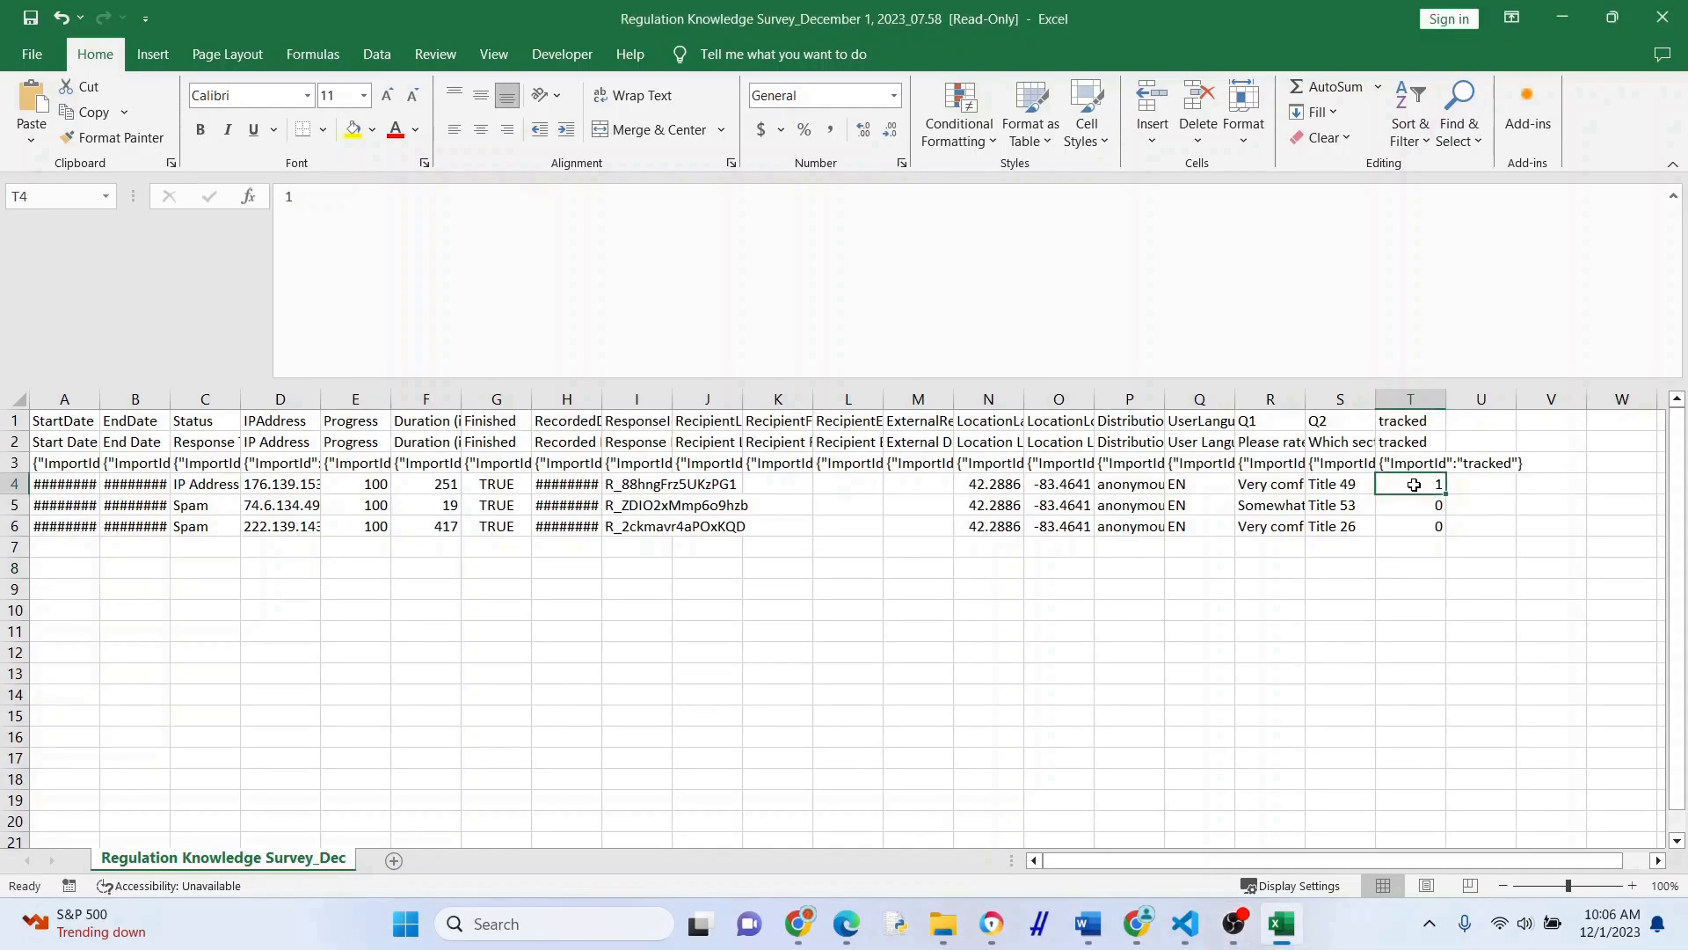
left_click(1408, 504)
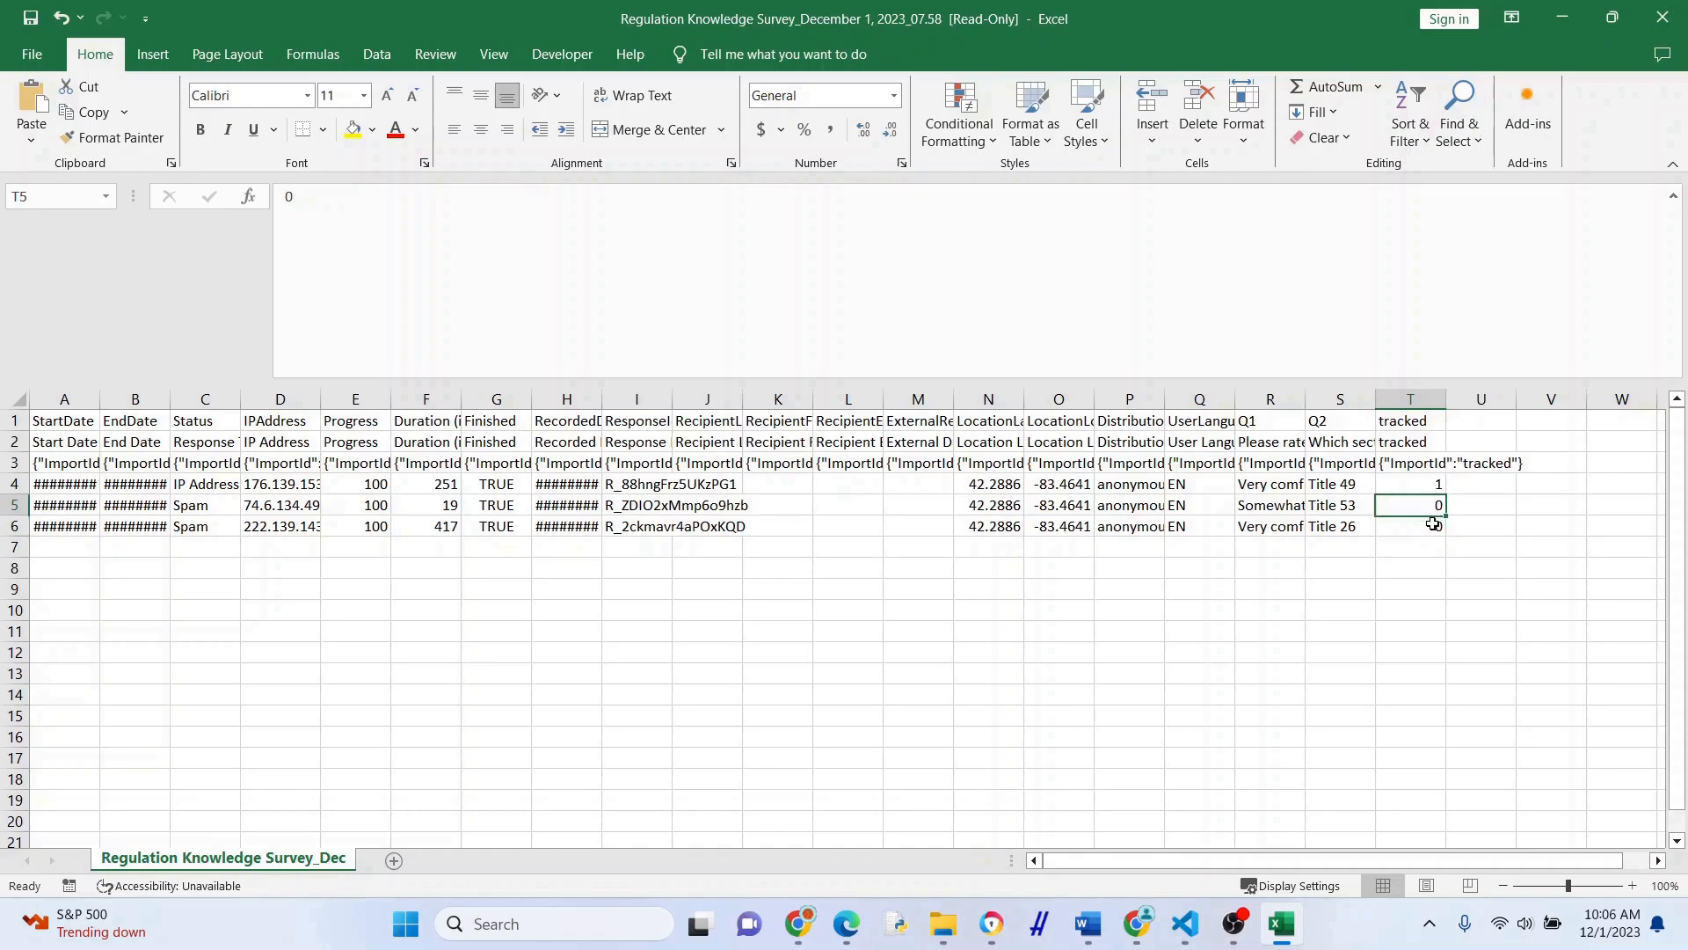
left_click(1480, 526)
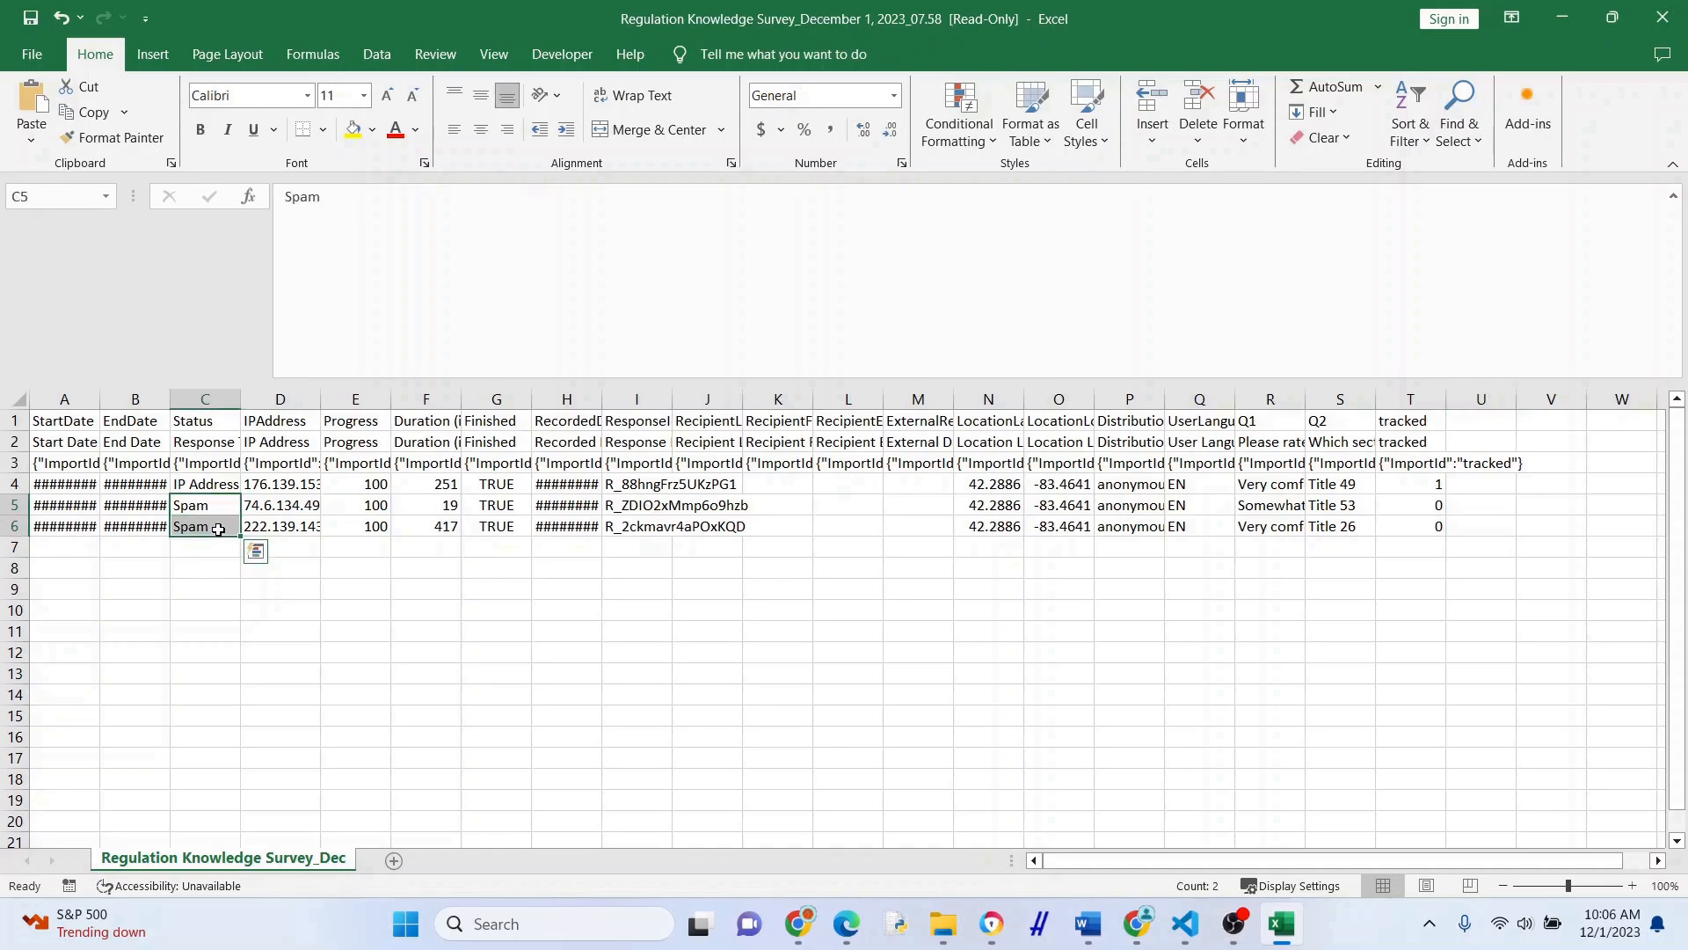
left_click(279, 526)
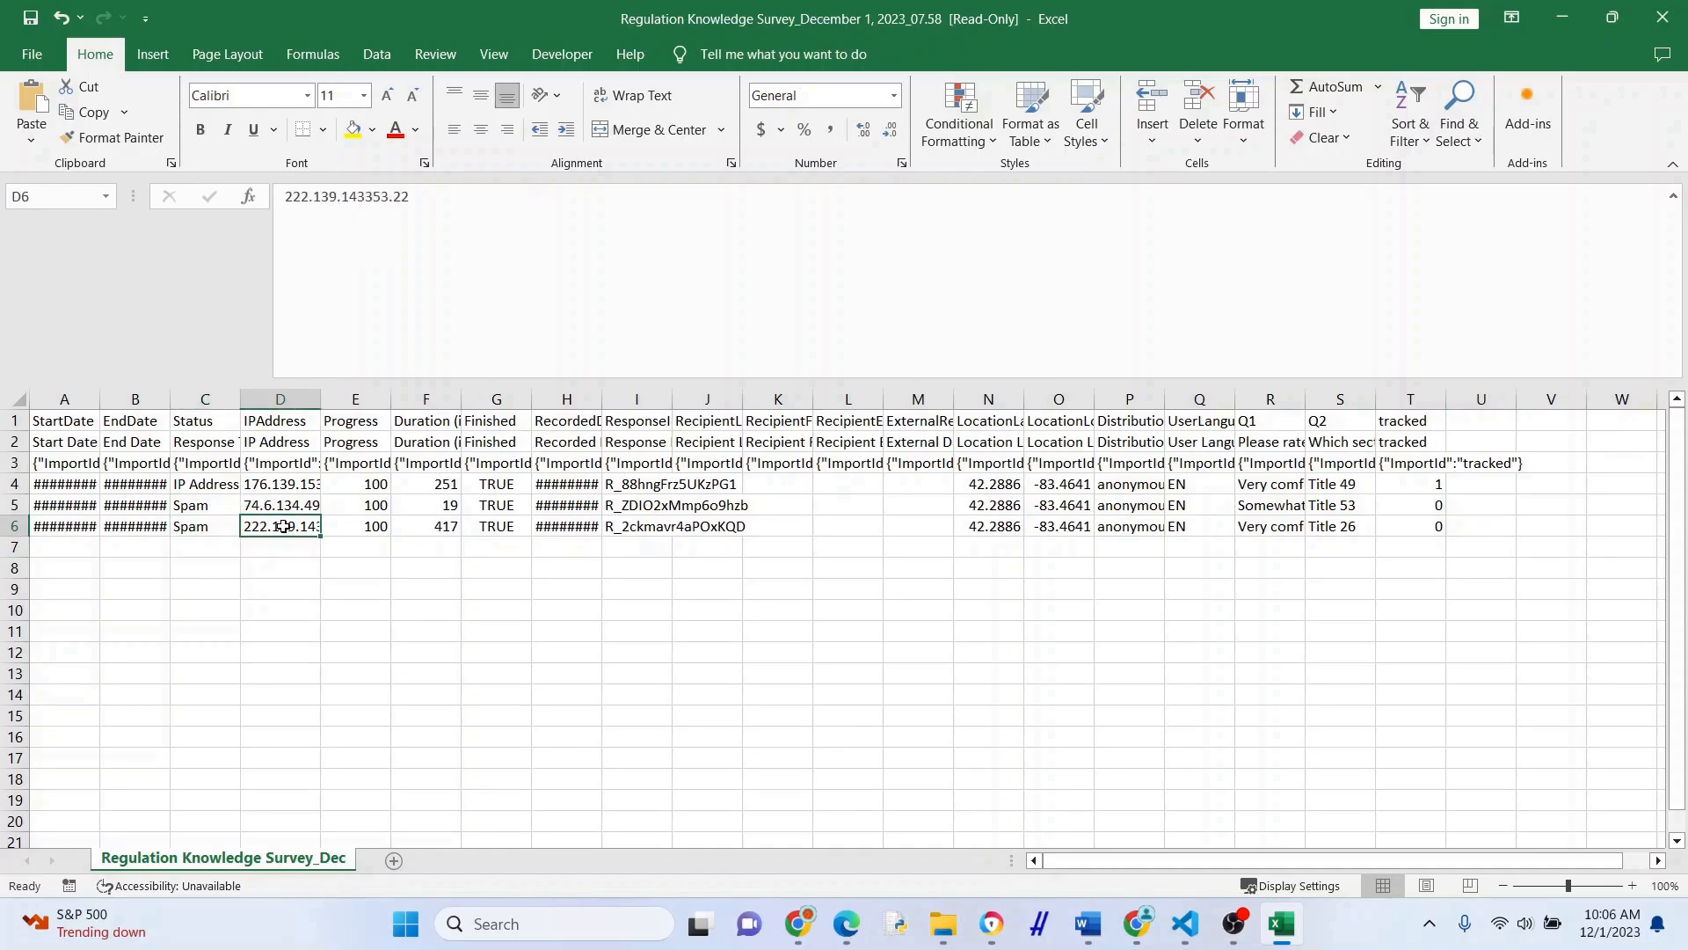
Widen the StartDate and EndDate columns so full timestamps show.
left_click(204, 526)
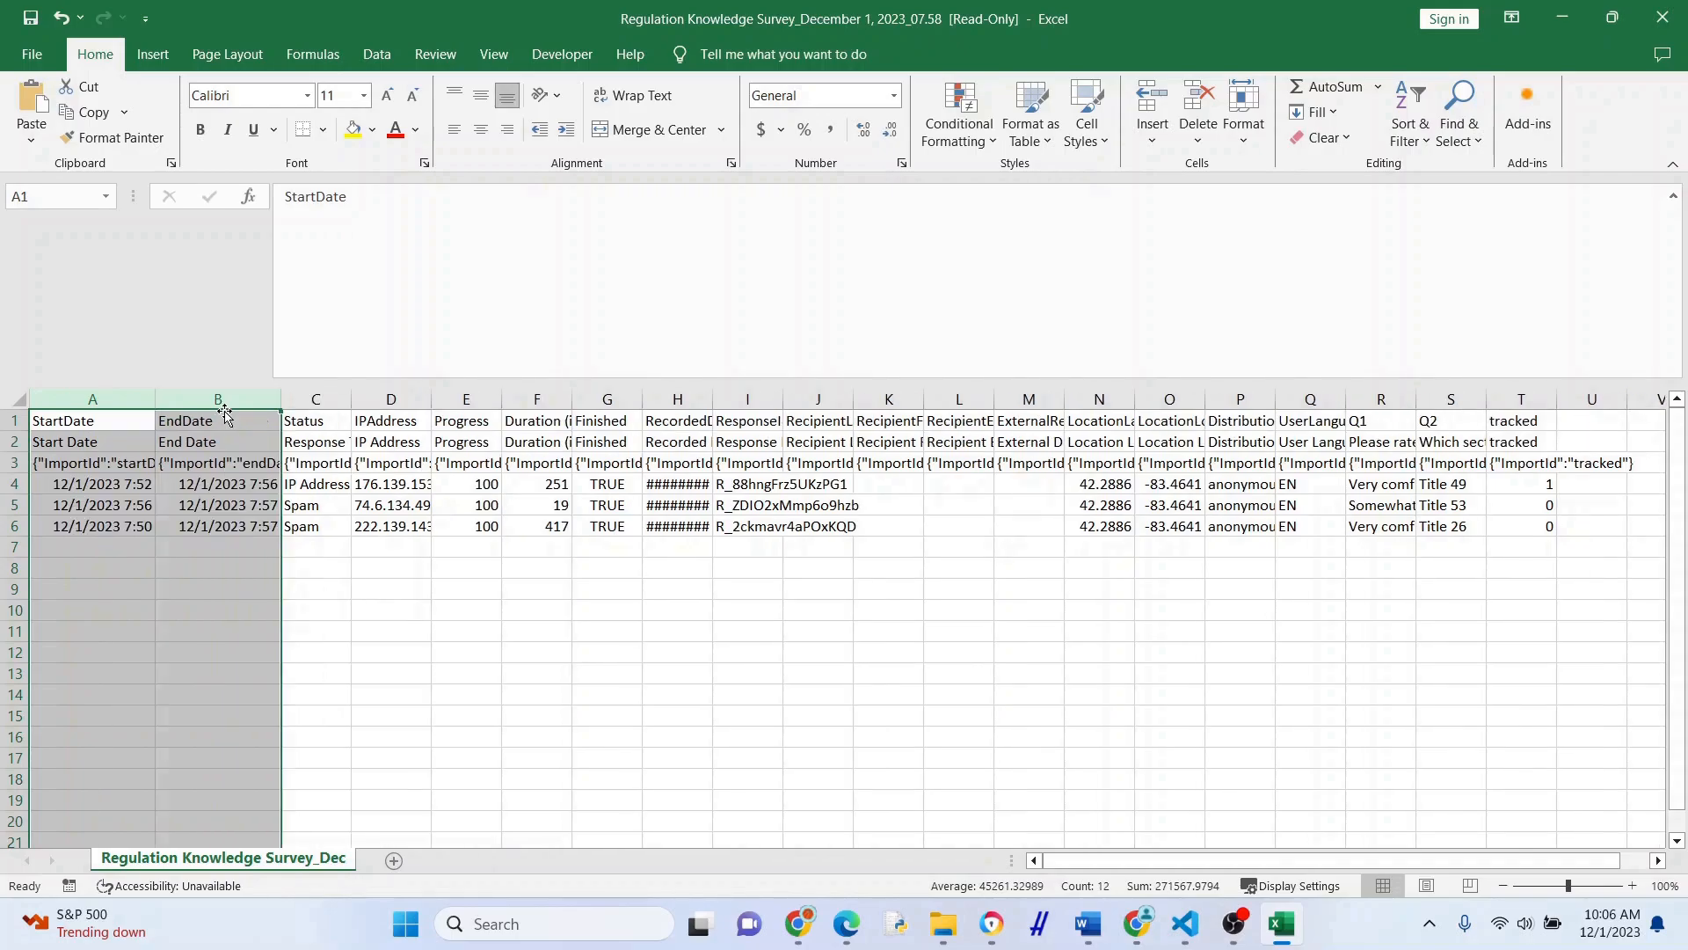
left_click(315, 695)
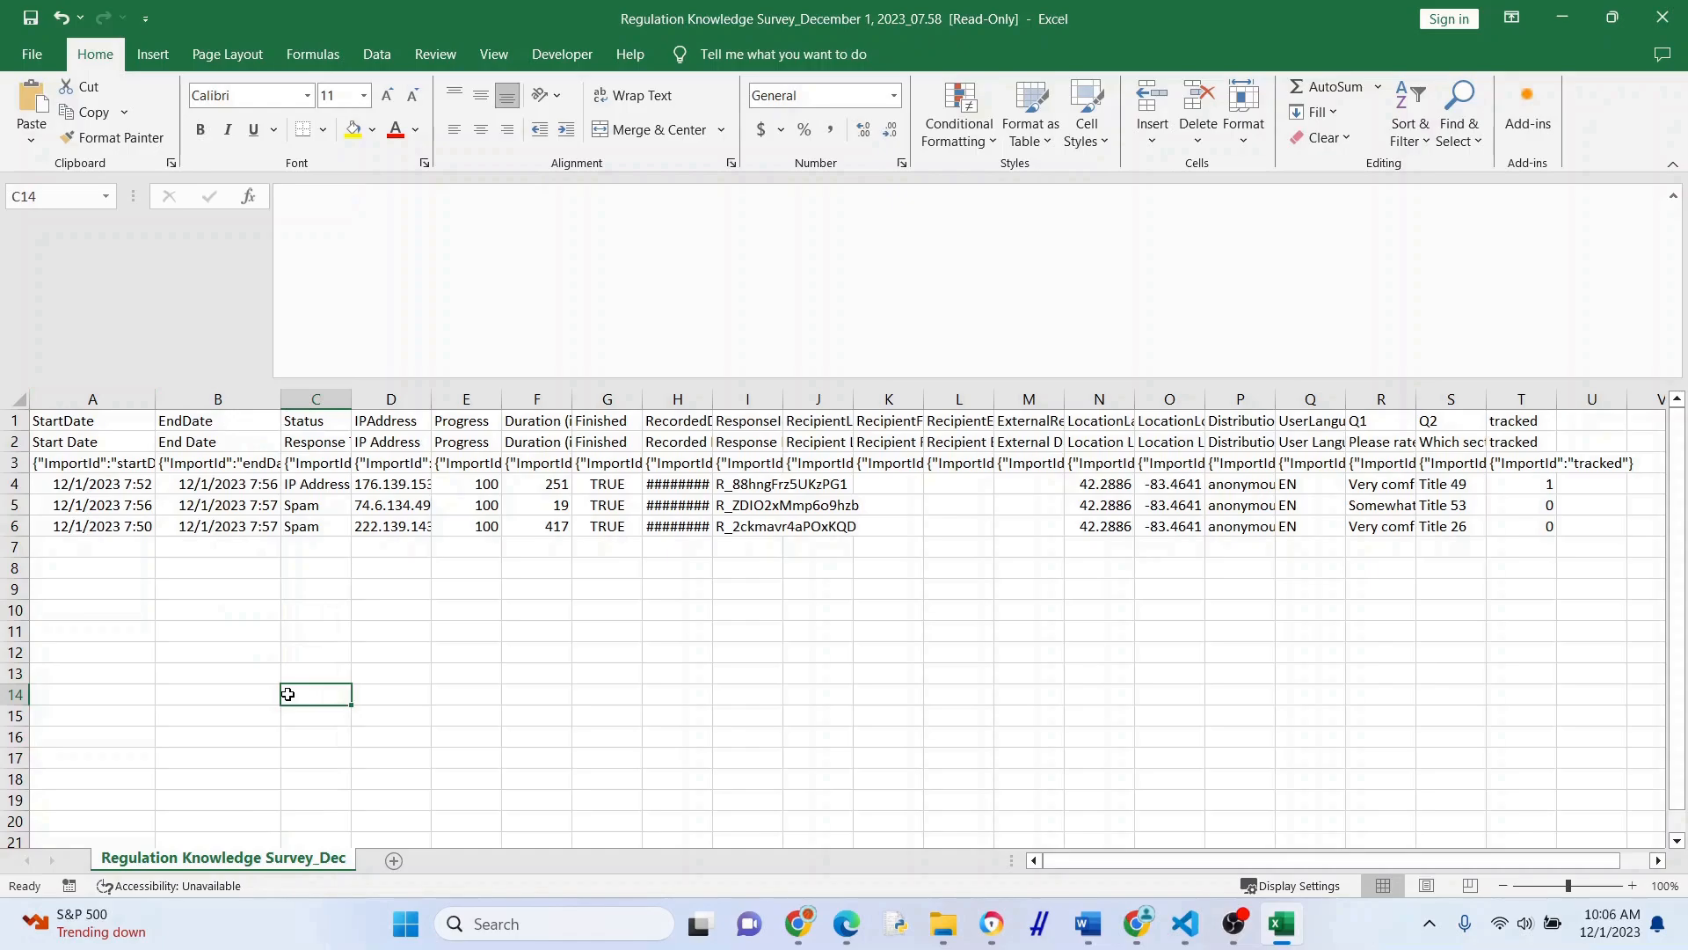
left_click(390, 568)
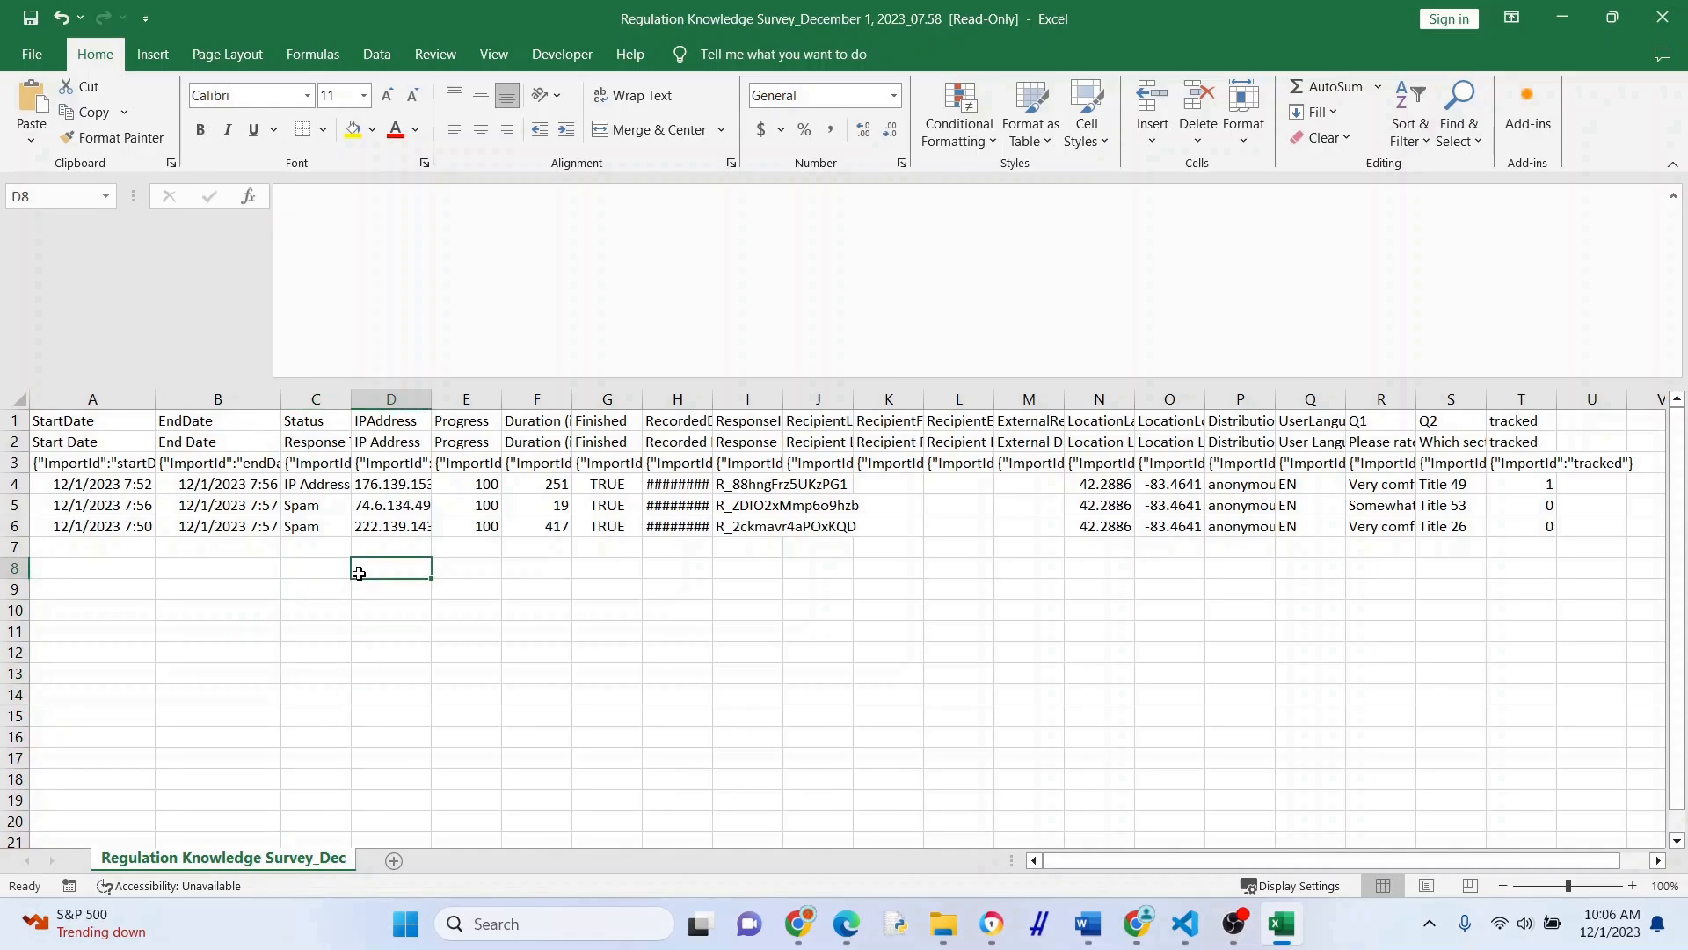
mouse_move(1414, 392)
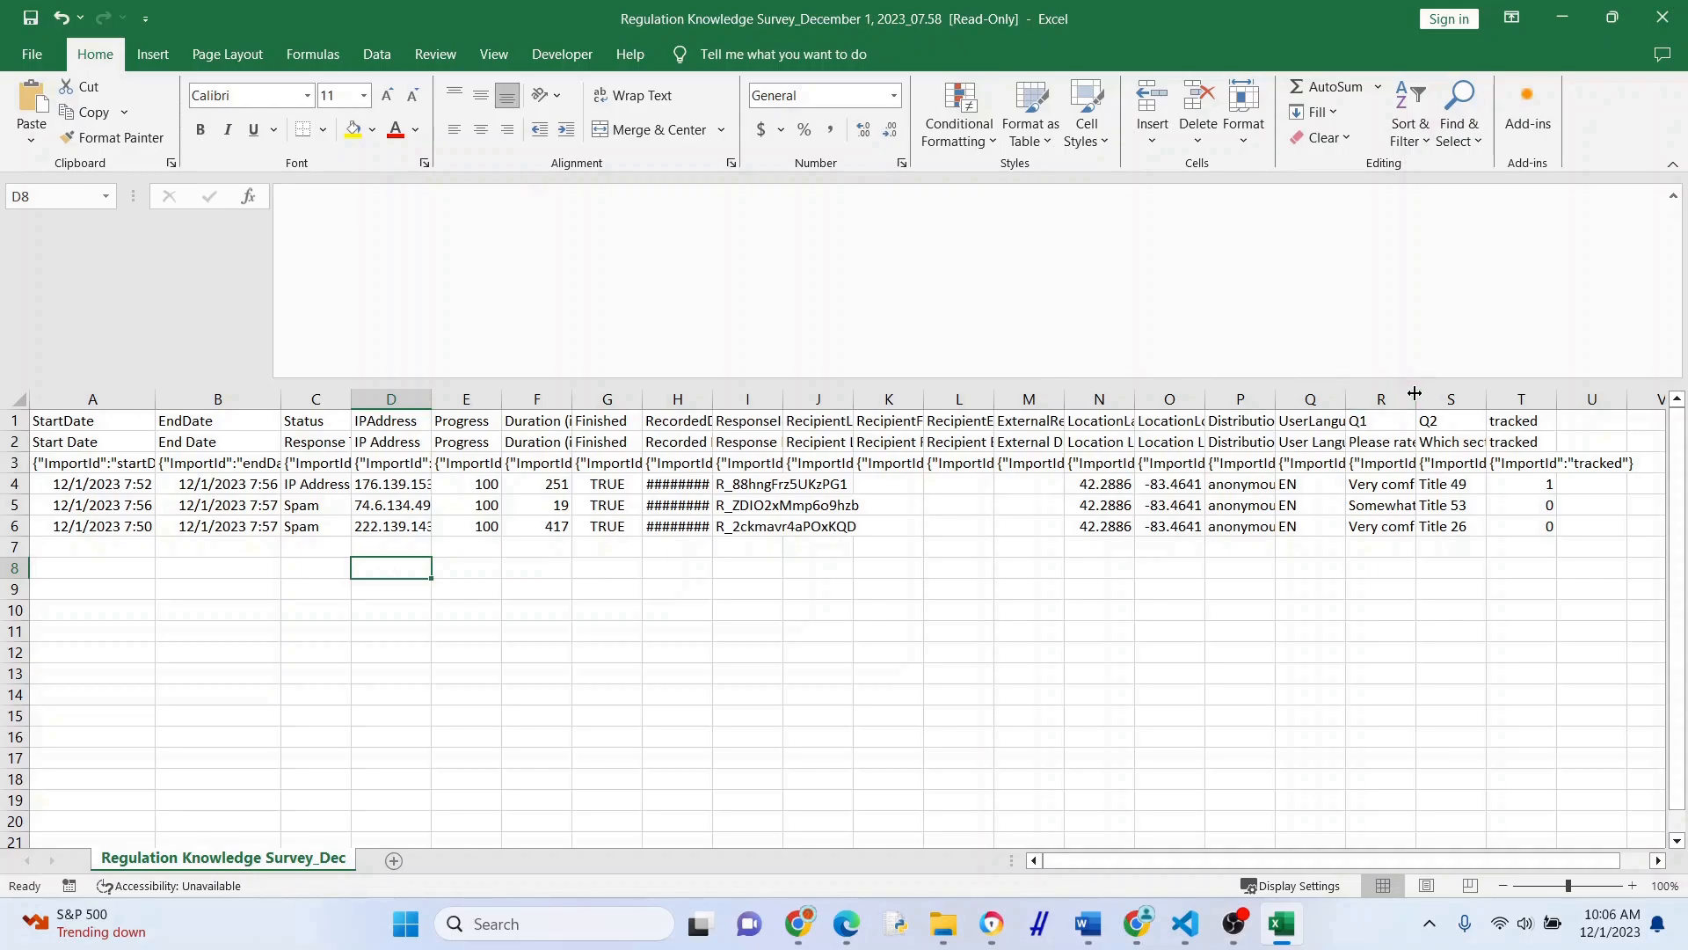